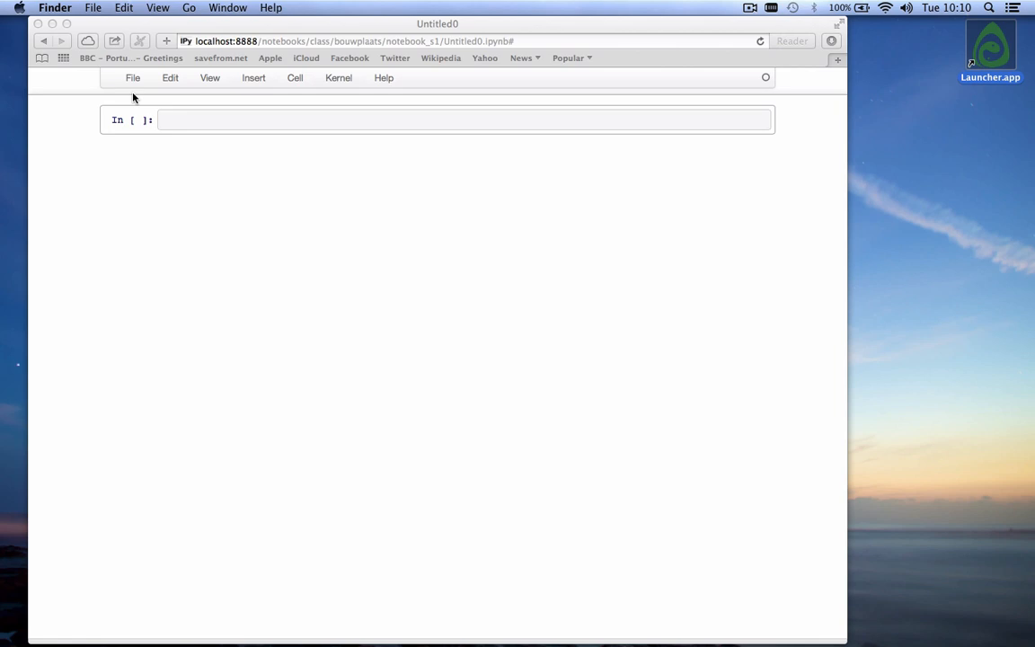
Step: Enter 'import numpy.random as rnd' and 'import numpy as np' in the empty cell and run it
{"action": "left_click", "coordinate": [210, 118]}
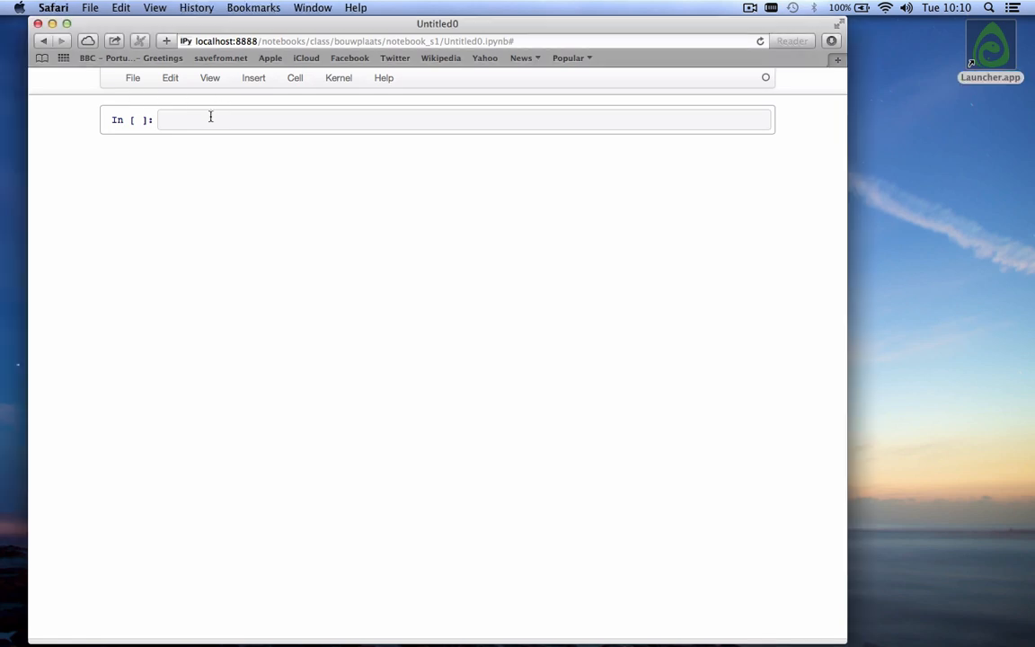
{"action": "type", "text": "import numpy."}
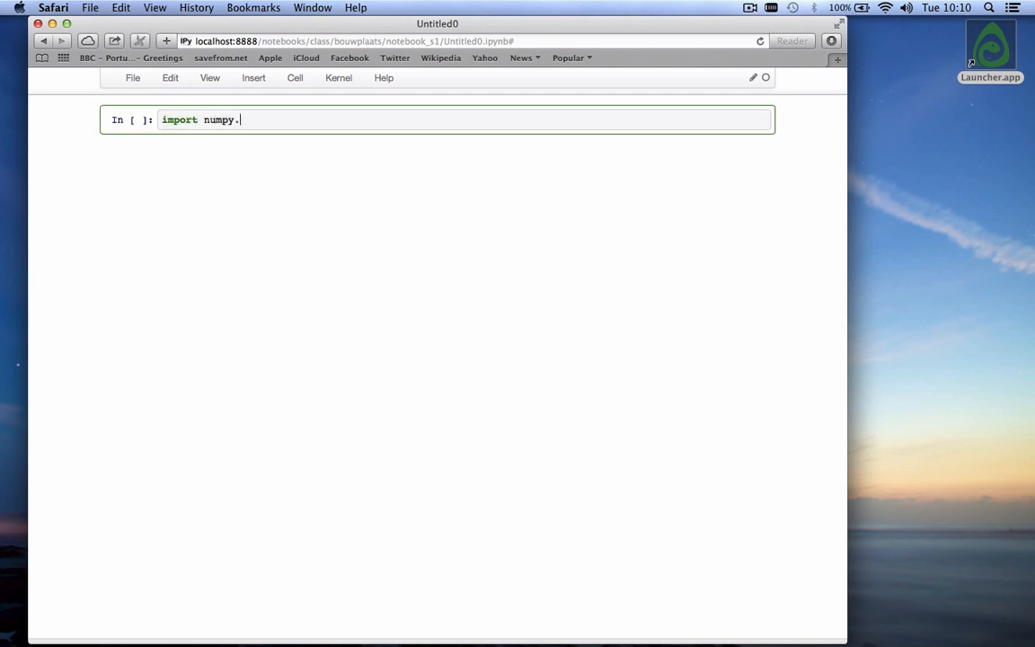
{"action": "type", "text": "ran"}
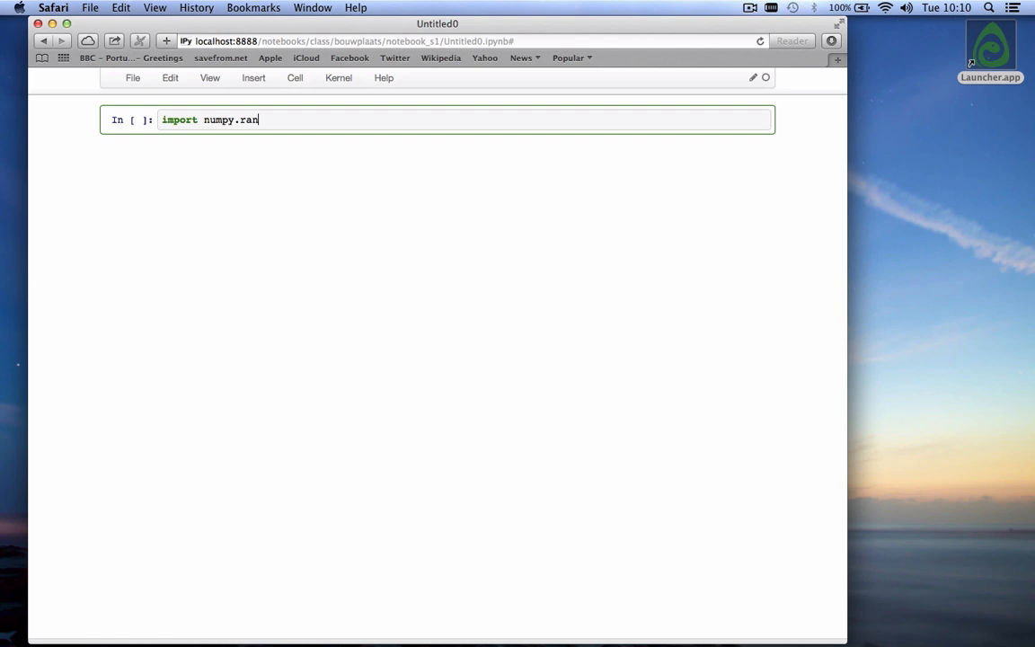
{"action": "type", "text": "dom as"}
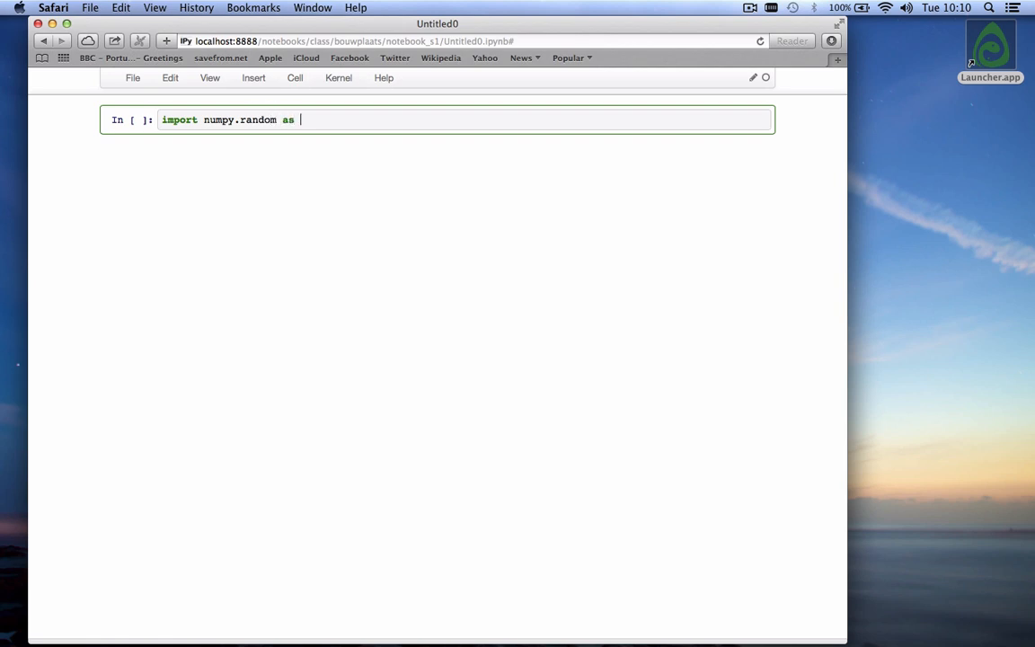
{"action": "type", "text": "rnd"}
{"action": "type", "text": "import"}
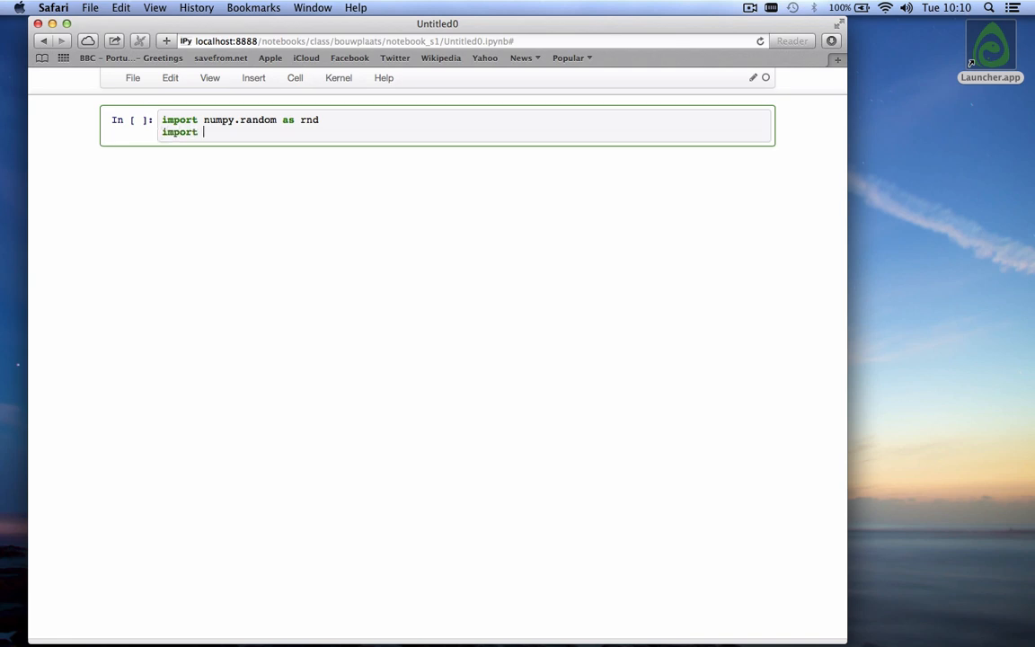
{"action": "type", "text": "nup"}
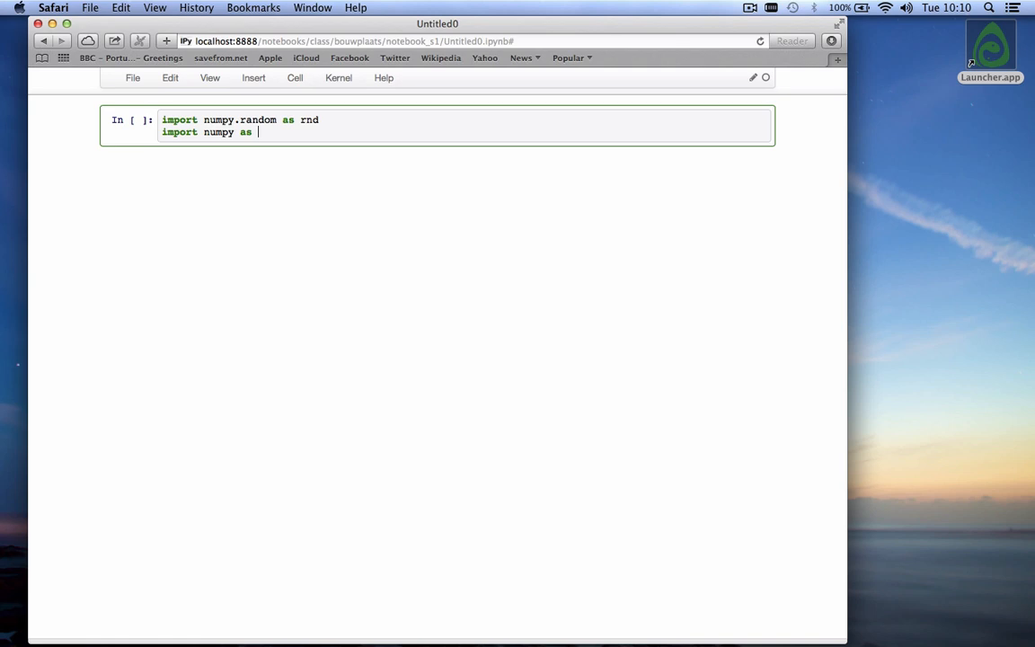
{"action": "type", "text": "np"}
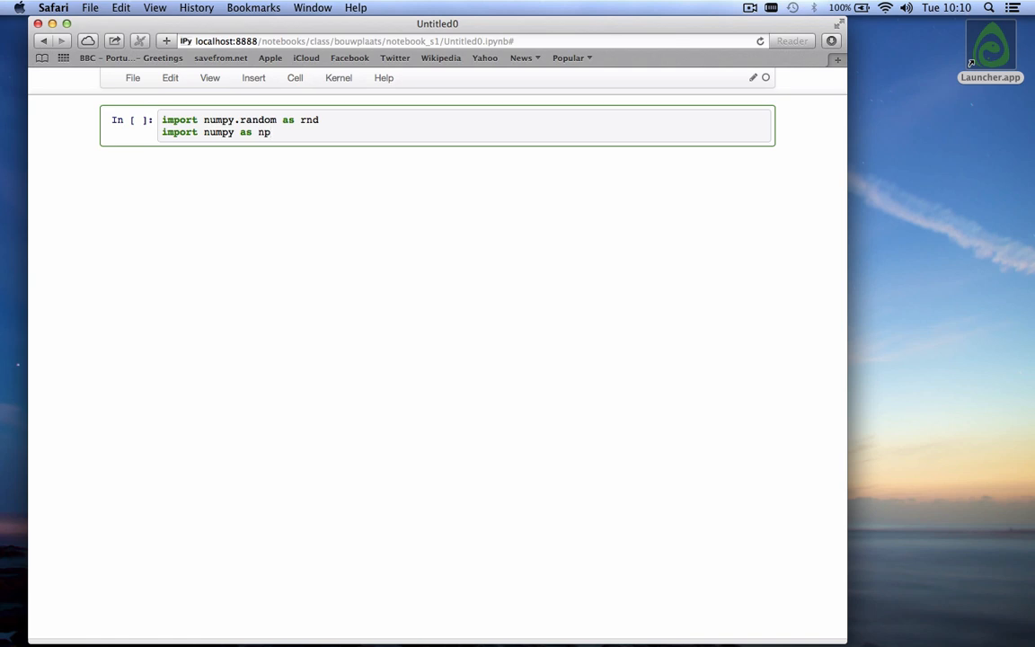
{"action": "key", "text": "shift+enter"}
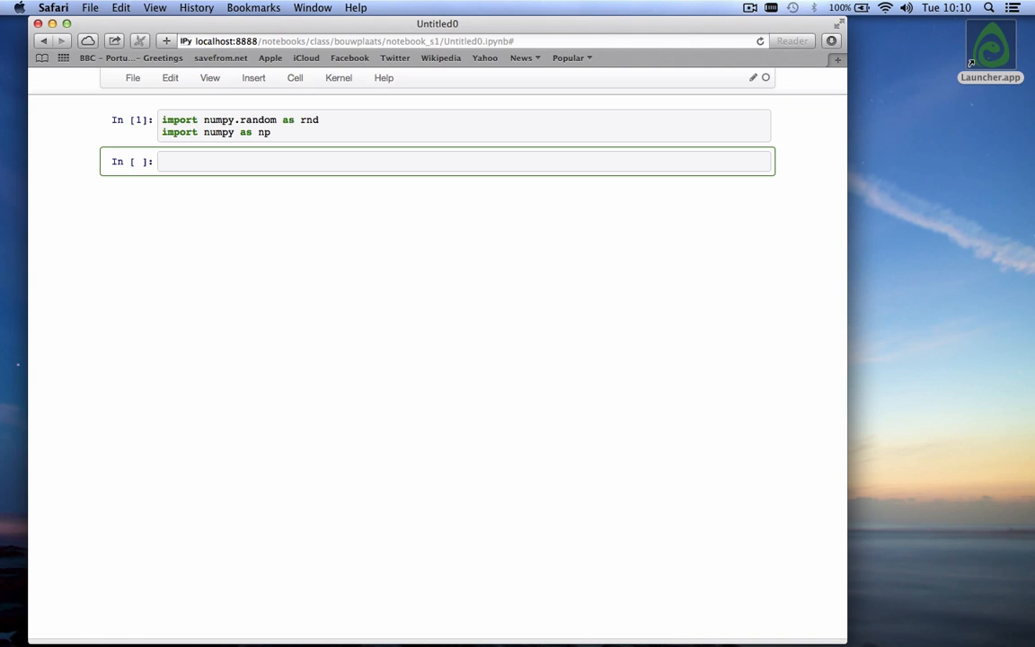
Step: Write rnd.random_integers(0, 3, 10) in the second cell using the completion list
{"action": "type", "text": "rnd.ra"}
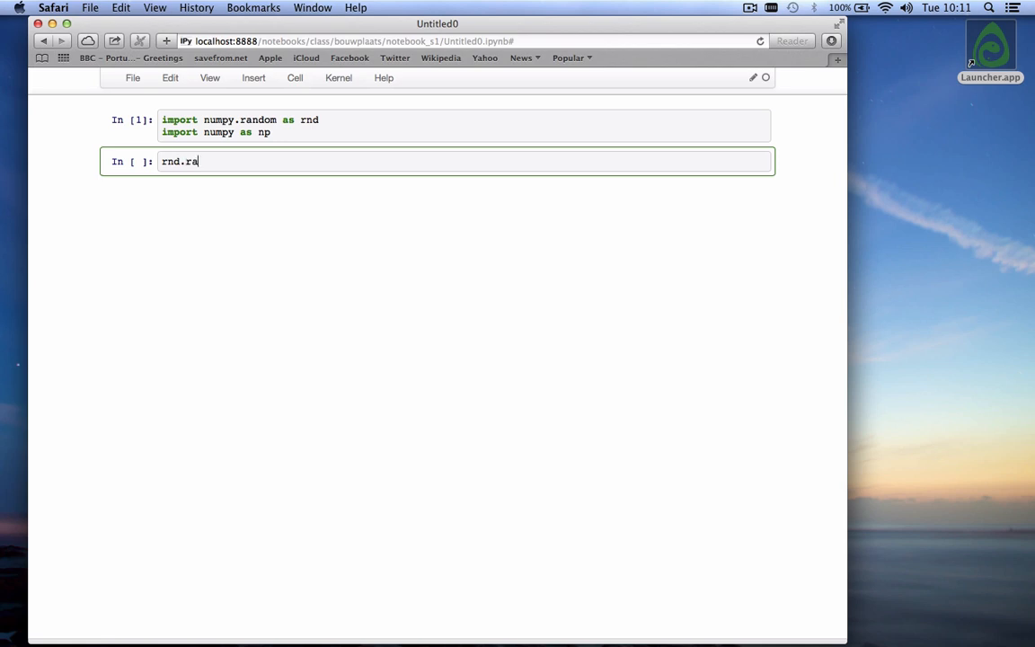
{"action": "type", "text": "ndom_"}
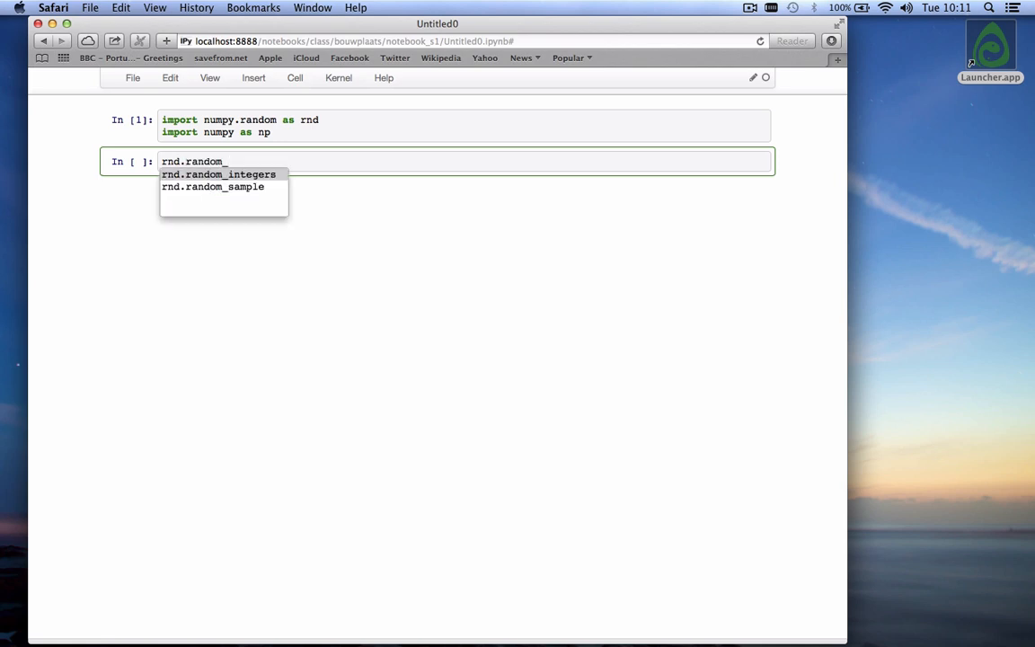
{"action": "left_click", "coordinate": [219, 172]}
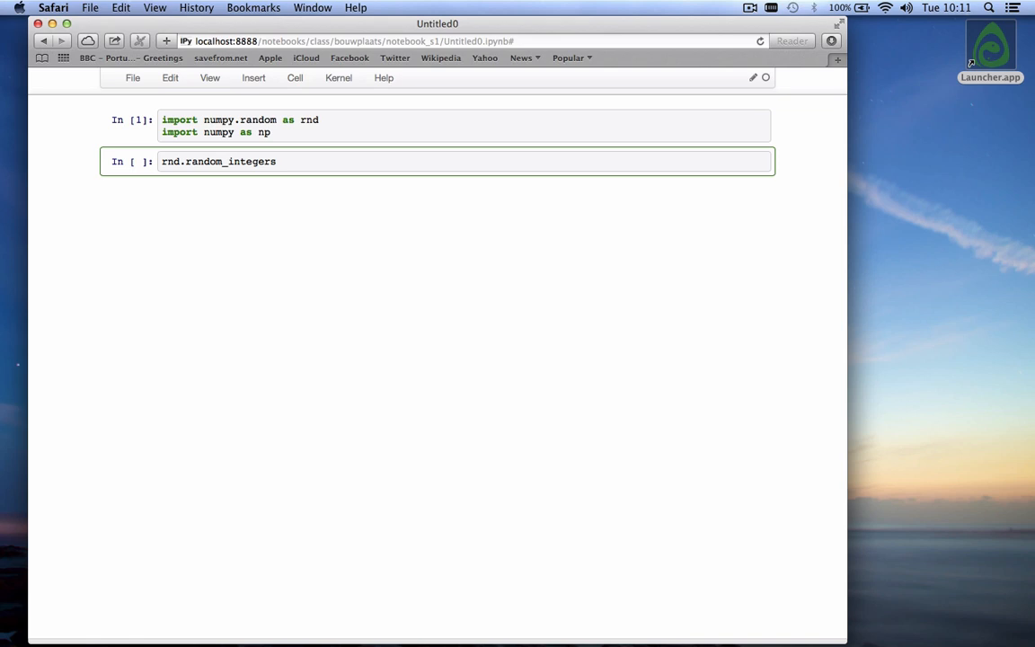
{"action": "type", "text": "("}
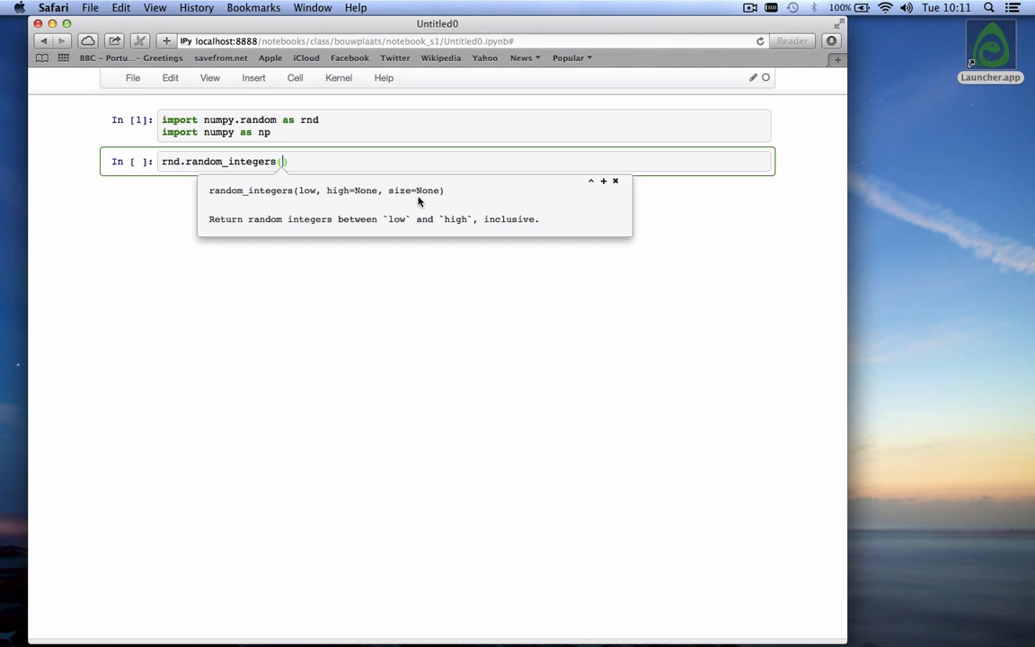
{"action": "mouse_move", "coordinate": [415, 275]}
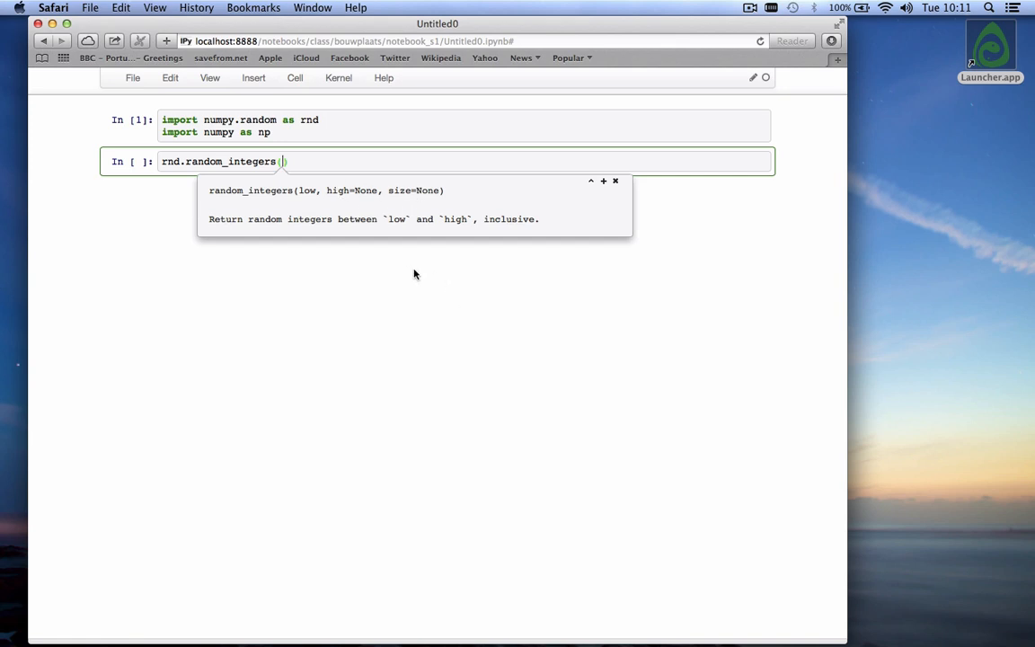
{"action": "mouse_move", "coordinate": [286, 232]}
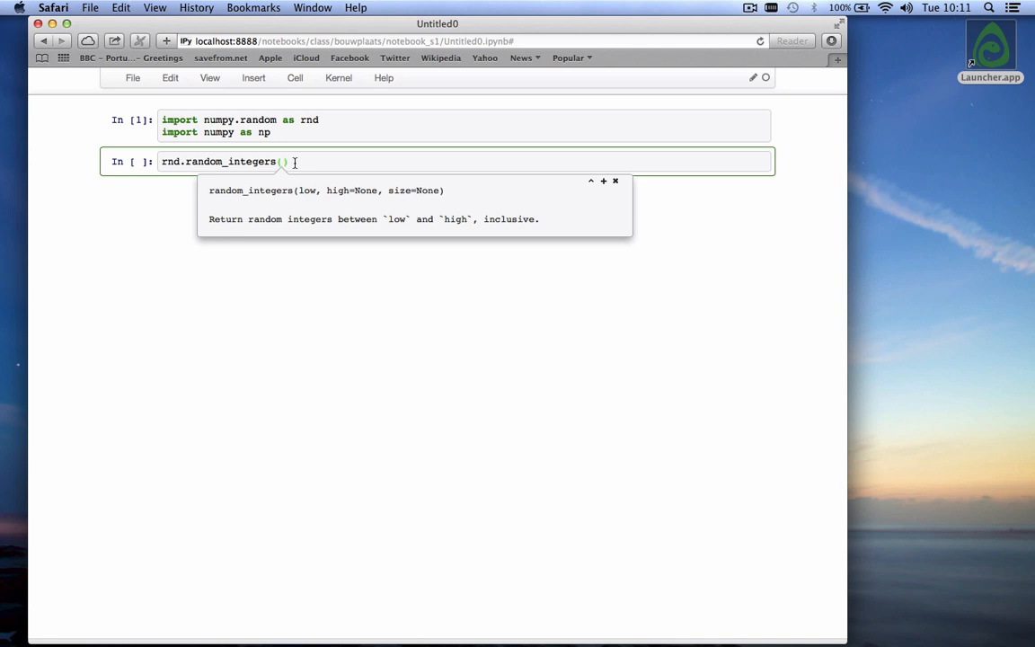
{"action": "mouse_move", "coordinate": [298, 273]}
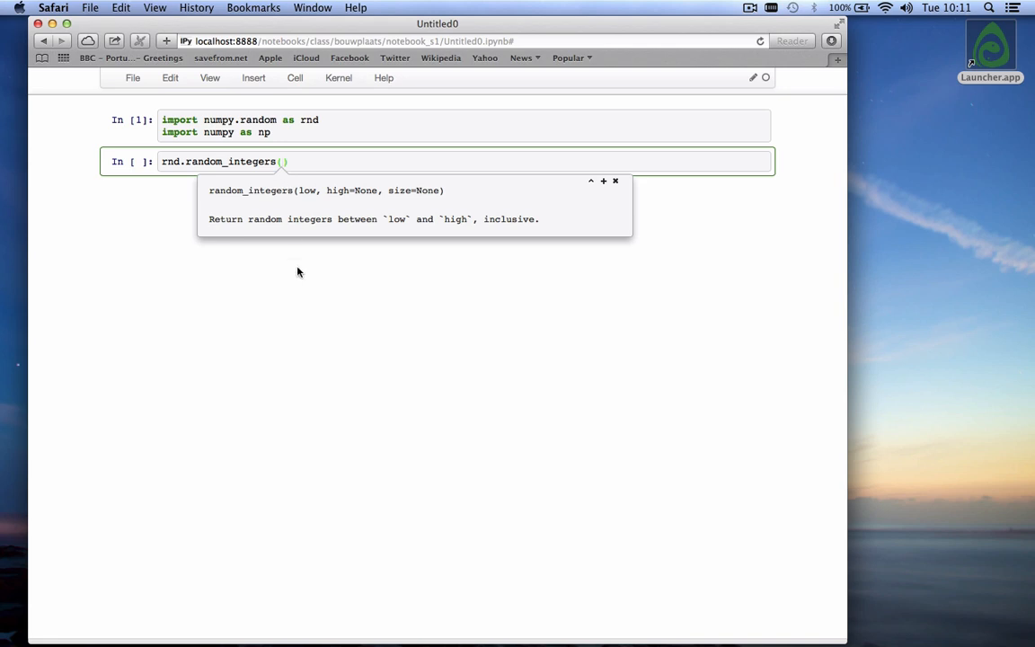
{"action": "type", "text": "0,"}
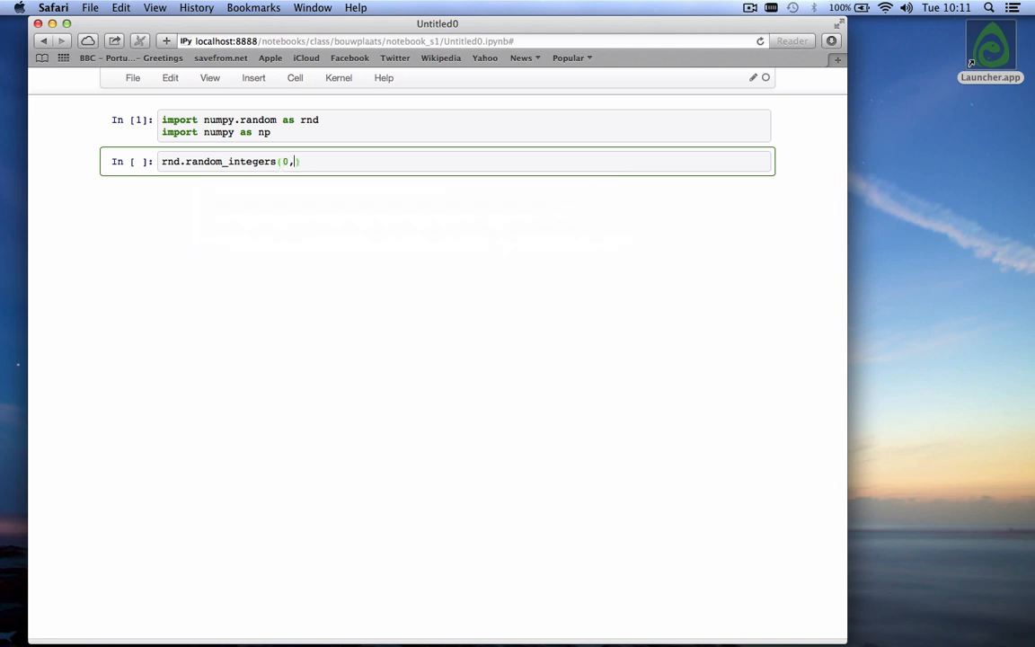
{"action": "type", "text": "3,"}
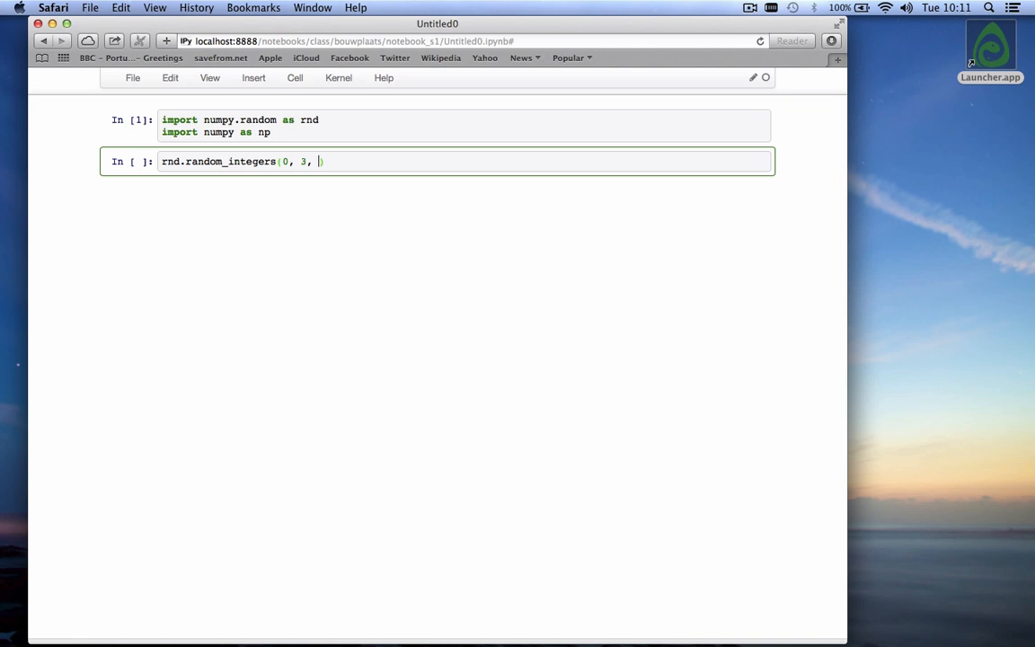
{"action": "type", "text": "10)"}
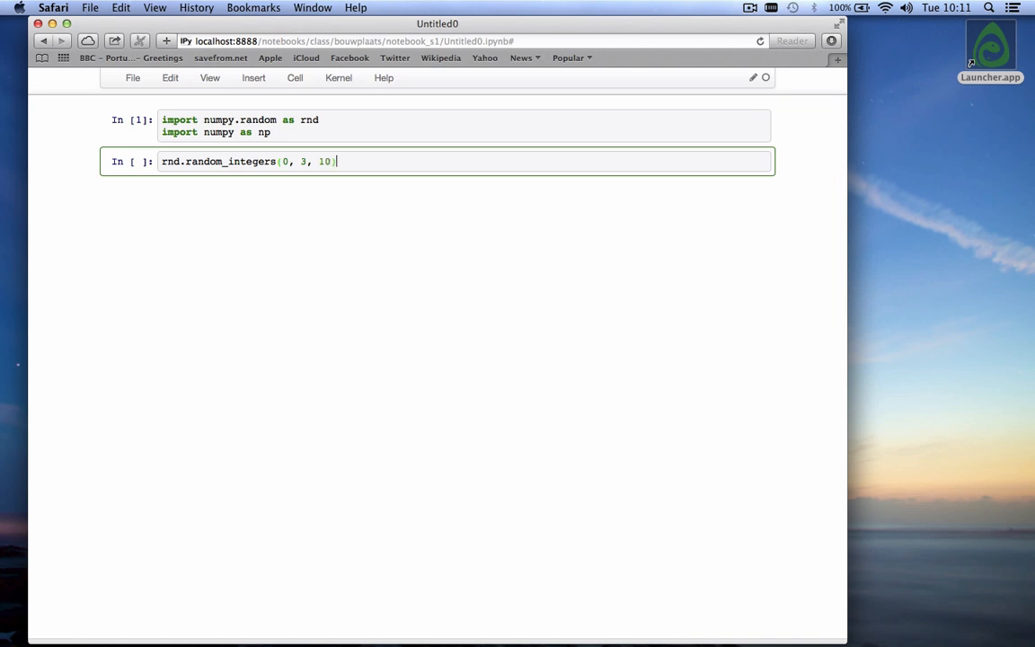
{"action": "mouse_move", "coordinate": [284, 162]}
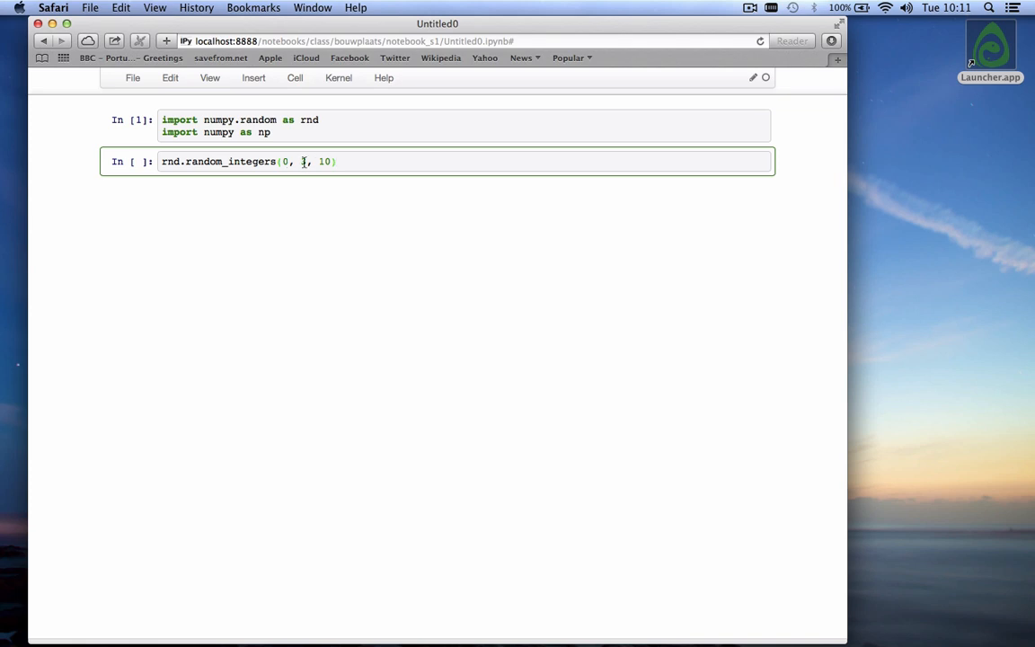
{"action": "type", "text": "3"}
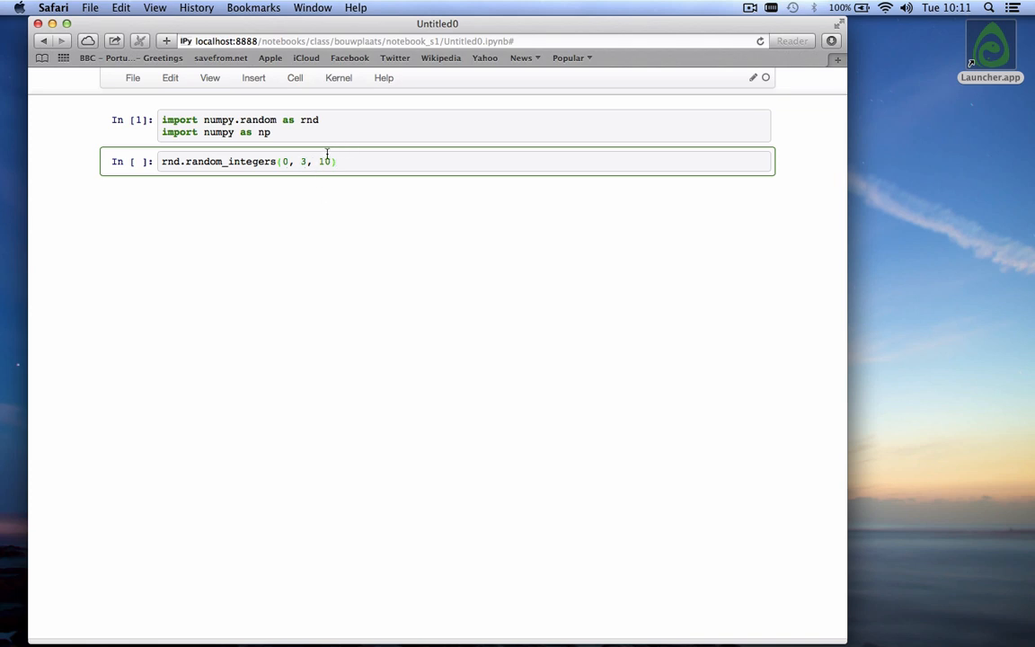
{"action": "mouse_move", "coordinate": [340, 194]}
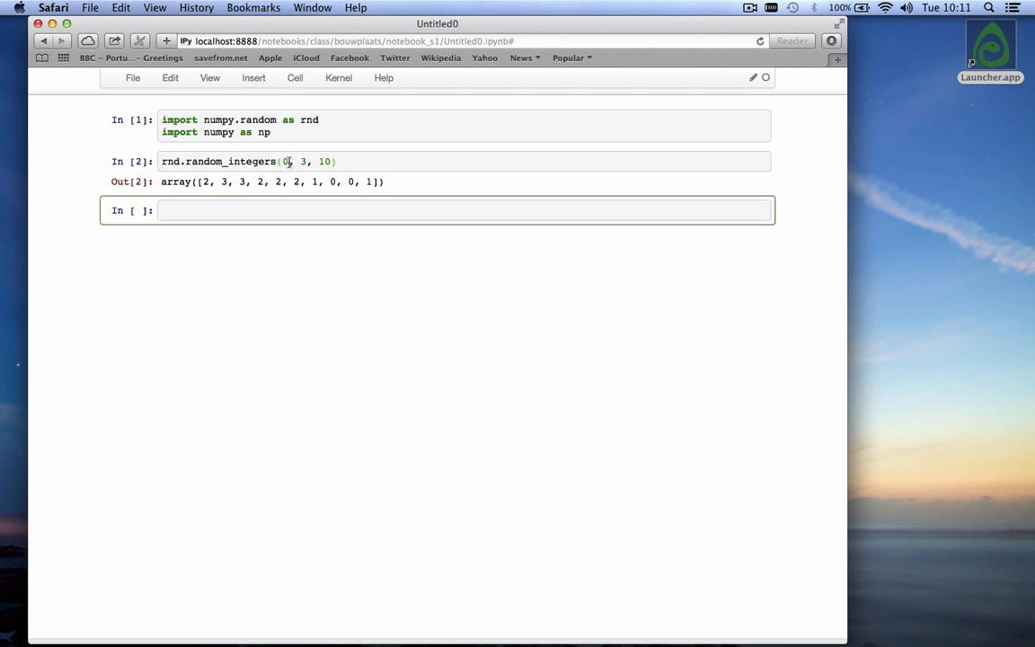
Step: Rerun the random_integers draw for a fresh array and place the cursor to add a line above it
{"action": "key", "text": "cmd+s"}
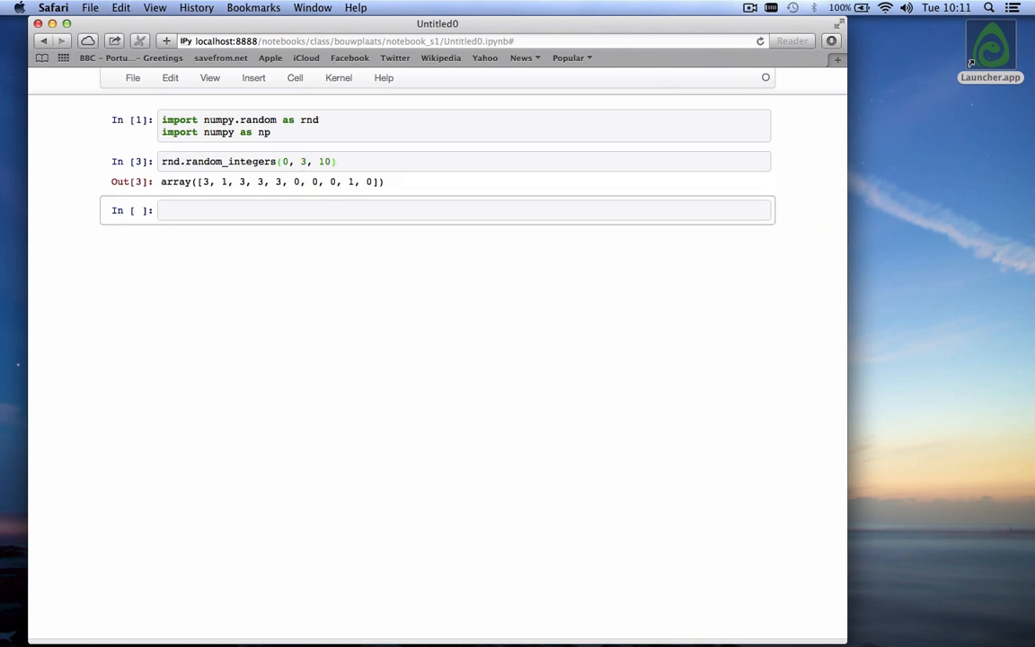
{"action": "left_click", "coordinate": [377, 162]}
{"action": "type", "text": "r"}
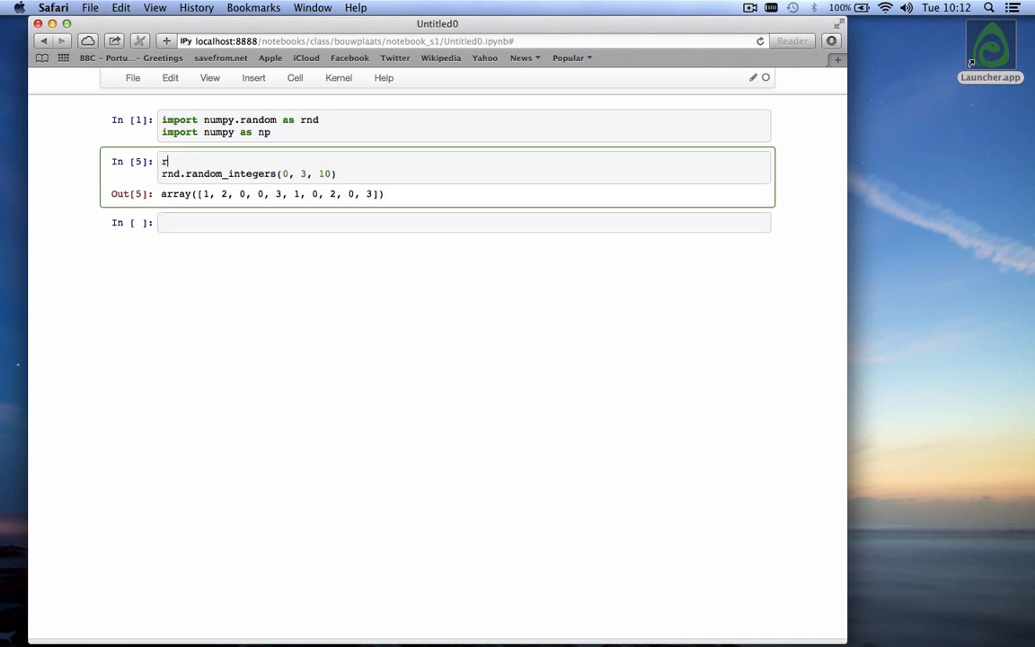
Step: Add rnd.seed(55) above the draw, run it, then comment the seed line out with #
{"action": "type", "text": "nd.seed"}
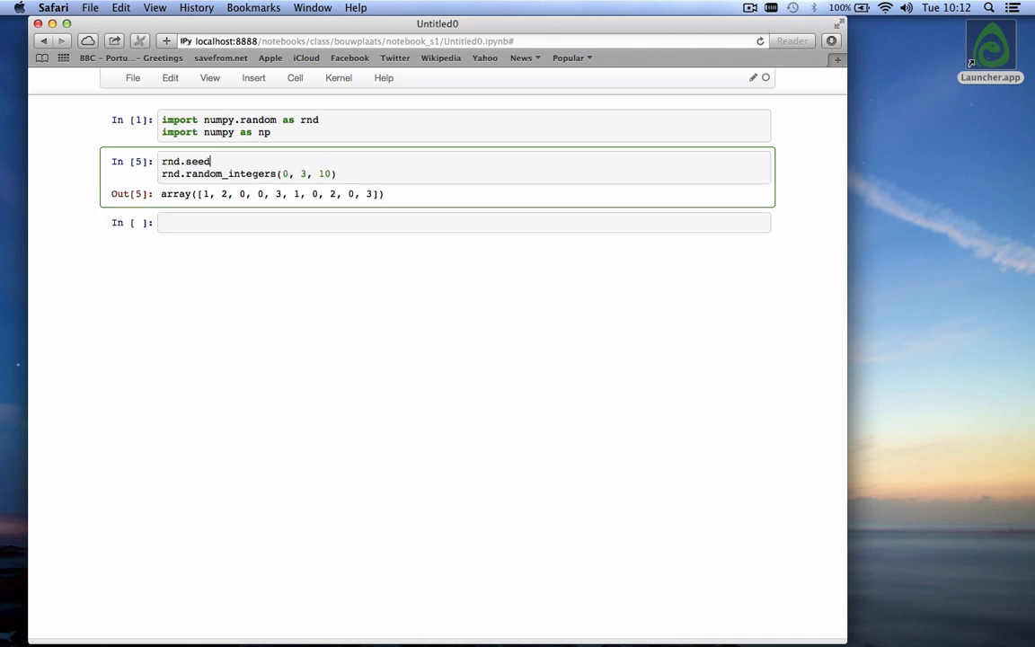
{"action": "type", "text": "("}
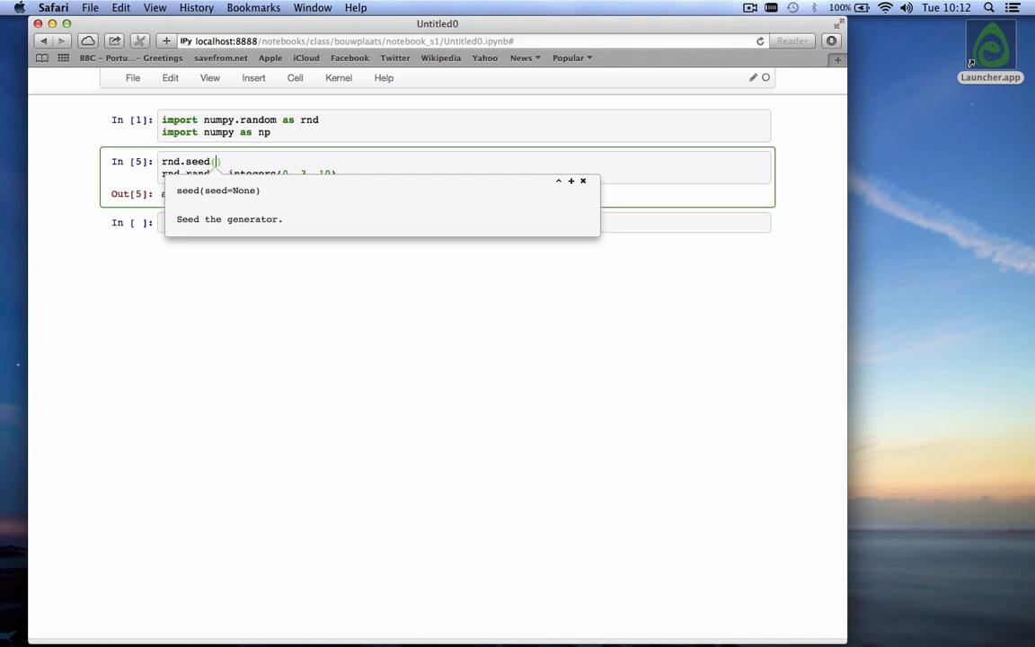
{"action": "type", "text": "55"}
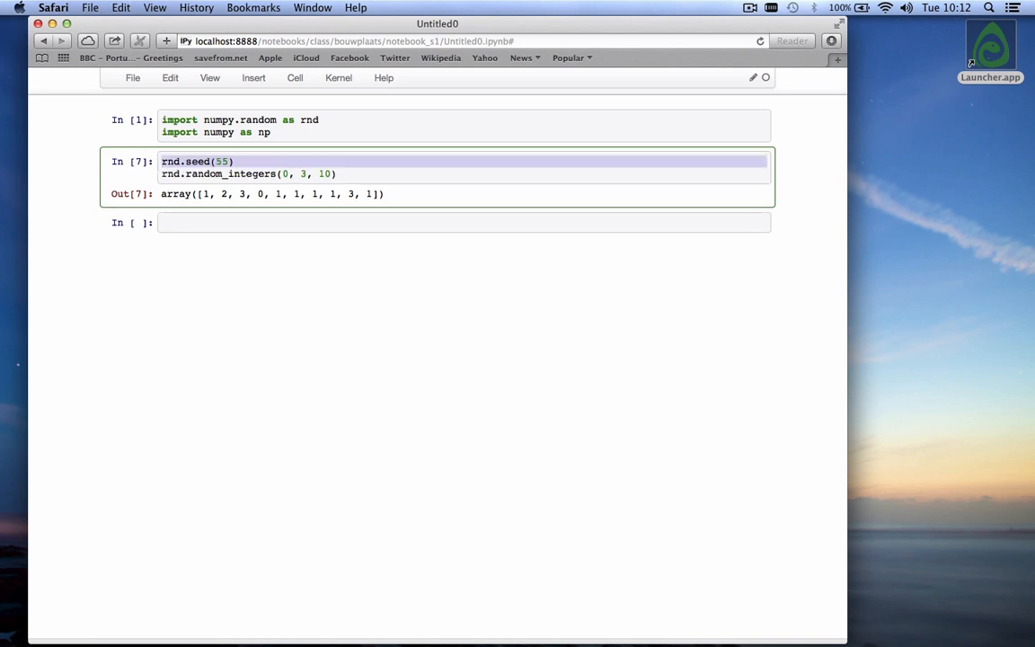
{"action": "type", "text": "#"}
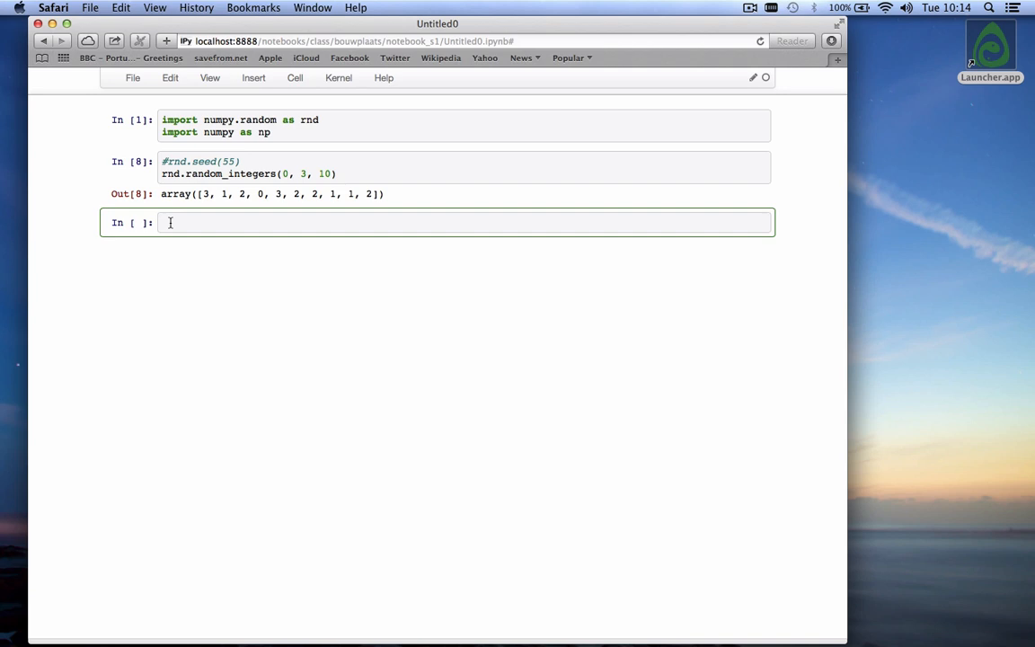
Step: Write 'red = 1, blue = 2, yellow = 3' in a new cell and make it a Markdown note
{"action": "type", "text": "red = 1"}
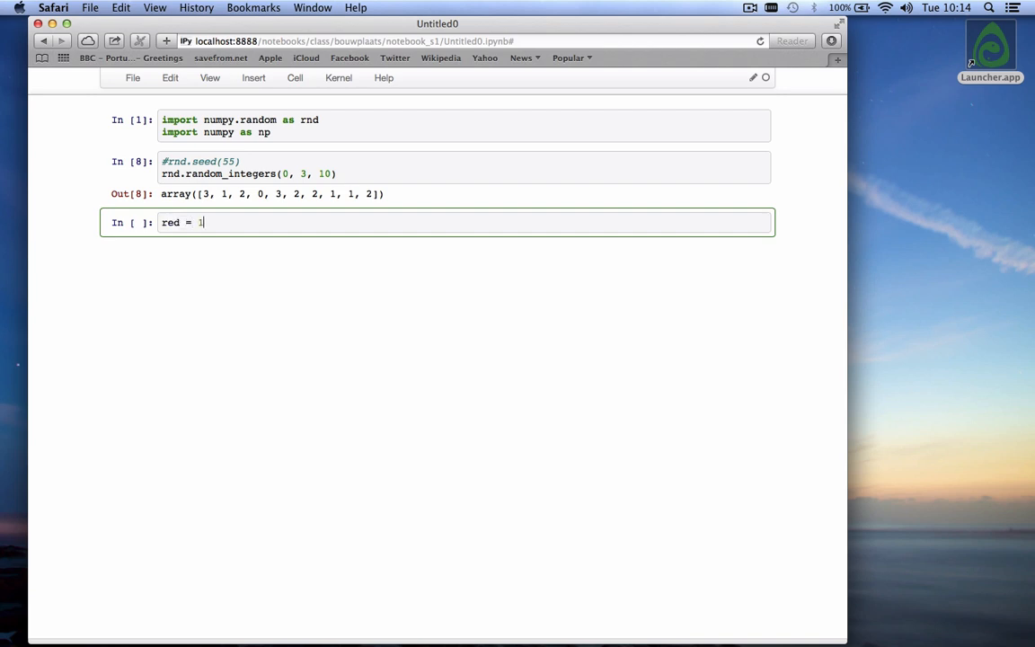
{"action": "type", "text": ", blue"}
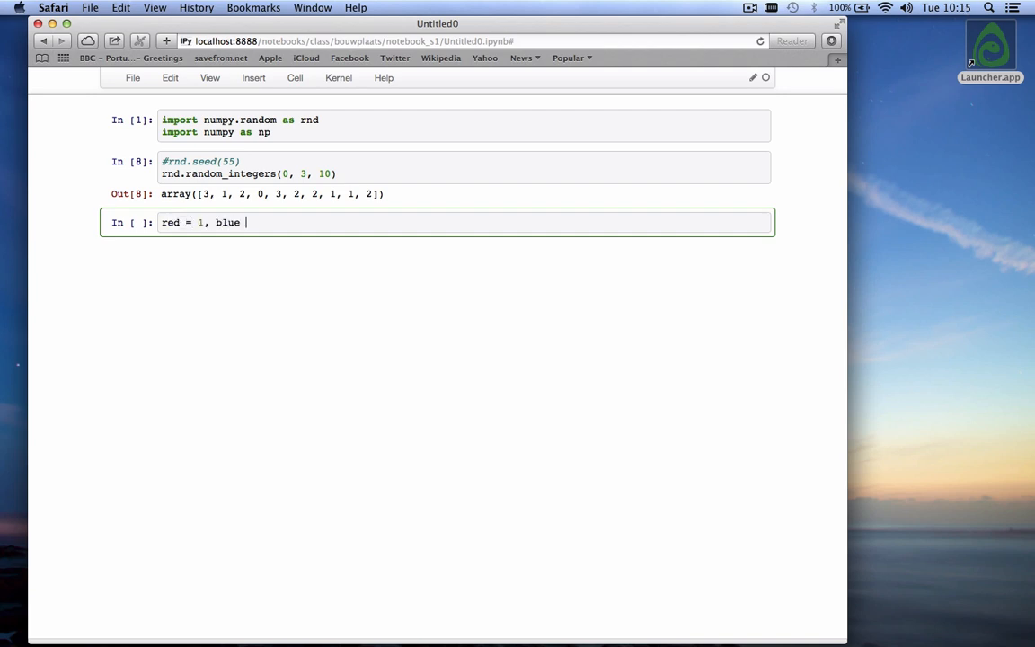
{"action": "type", "text": "= 2,"}
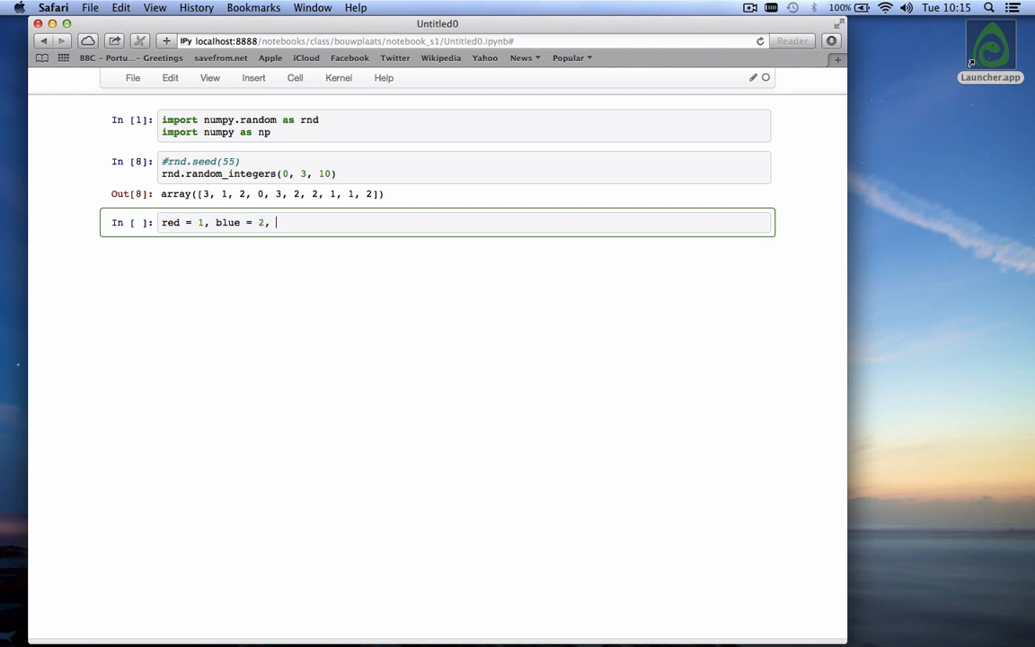
{"action": "type", "text": "yellow"}
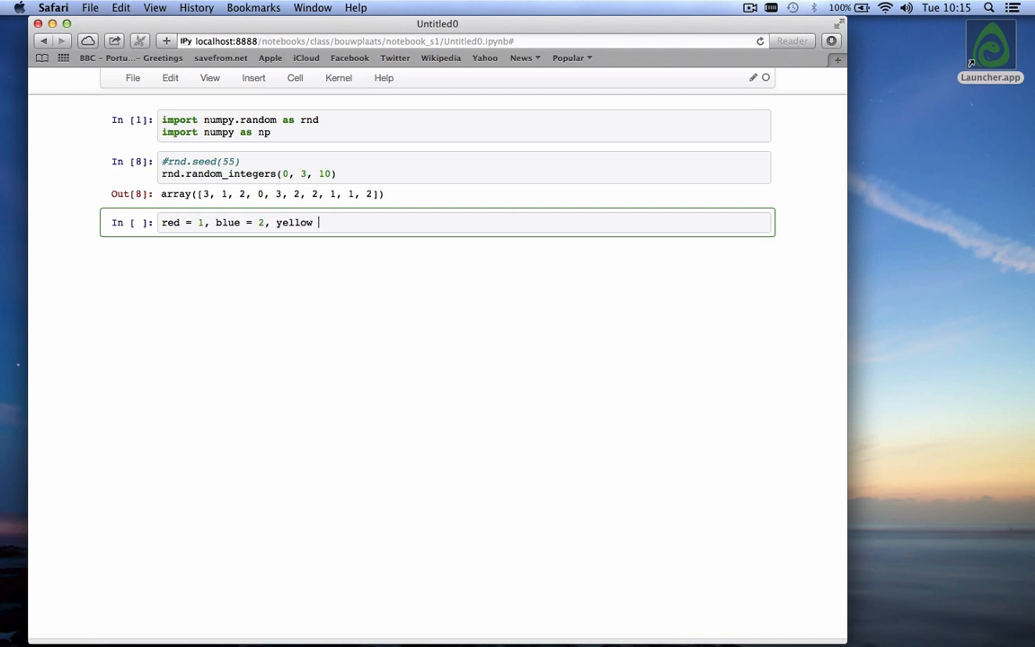
{"action": "type", "text": "= 3"}
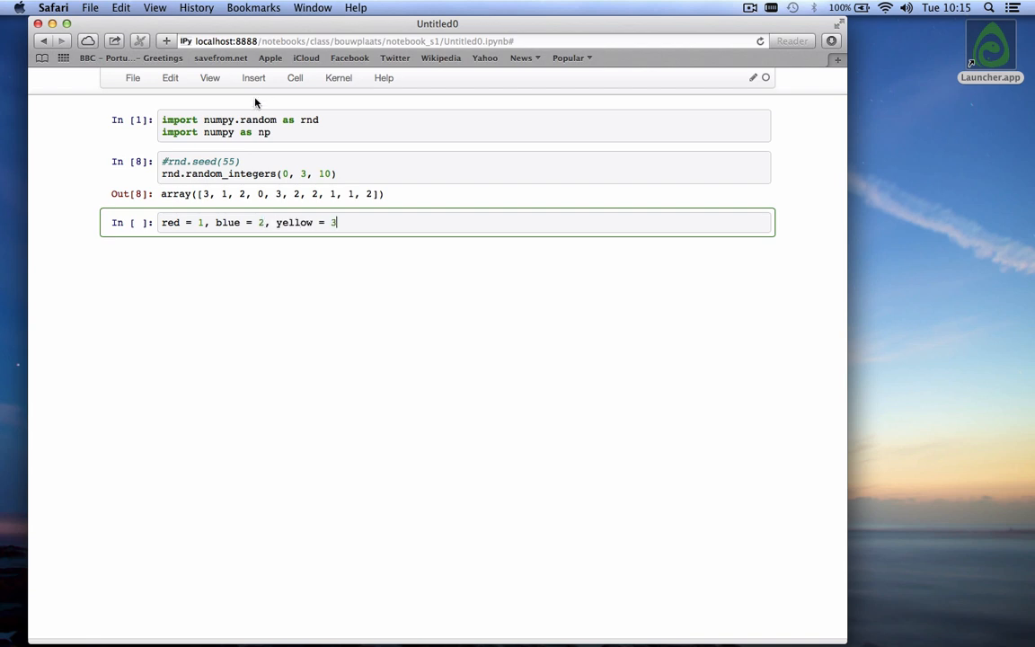
{"action": "left_click", "coordinate": [294, 77]}
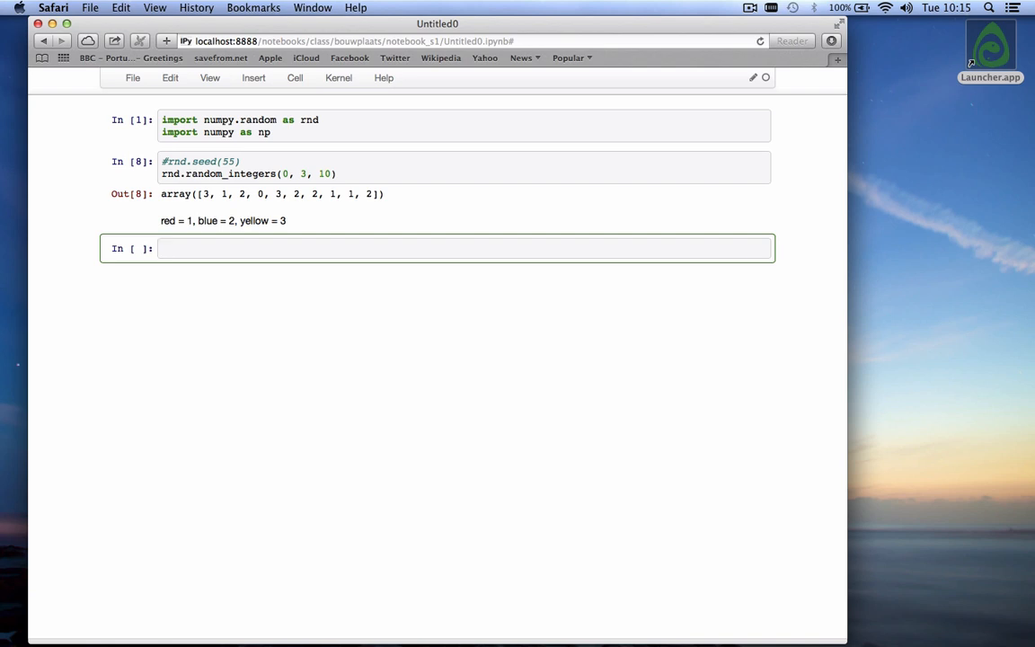
Step: Write rnd.random_integers(1,3,10) in a new cell and assign its result to balls
{"action": "left_click", "coordinate": [162, 248]}
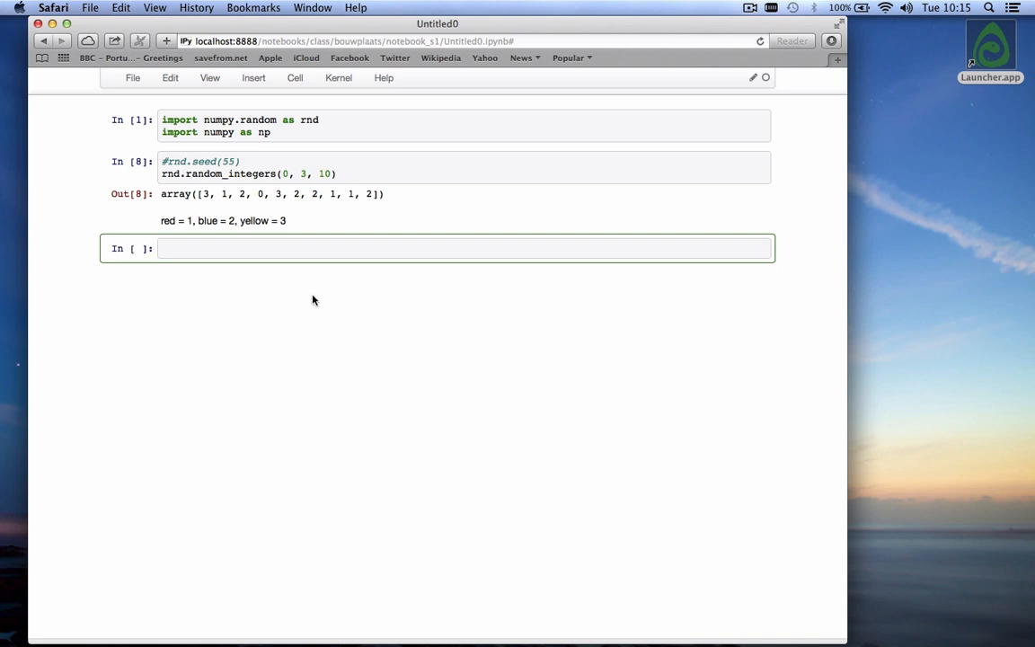
{"action": "type", "text": "rnd"}
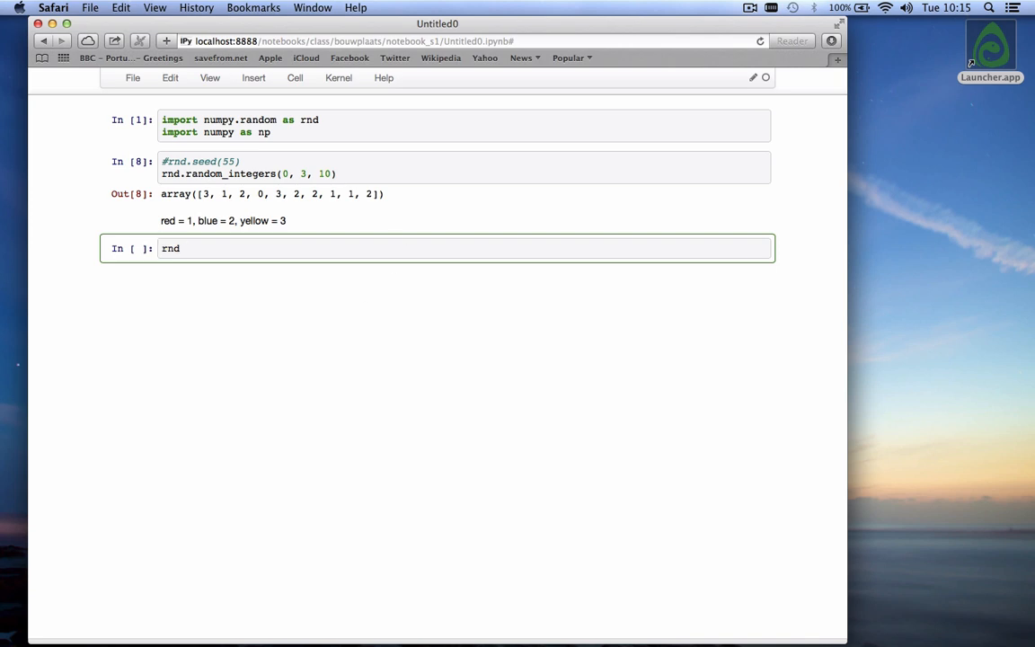
{"action": "type", "text": ".random"}
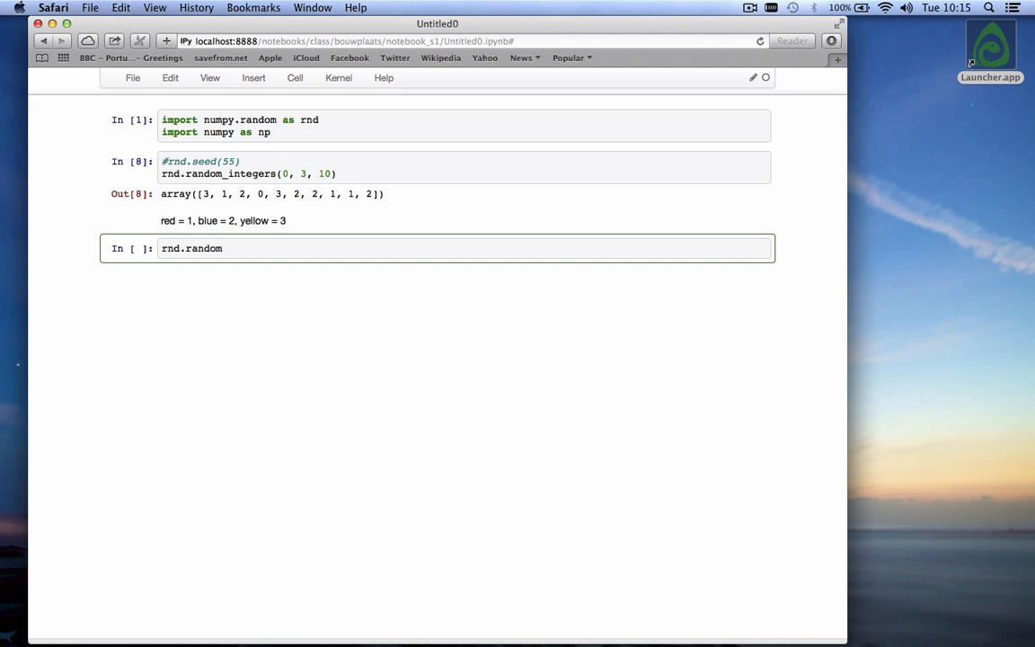
{"action": "type", "text": "_integers"}
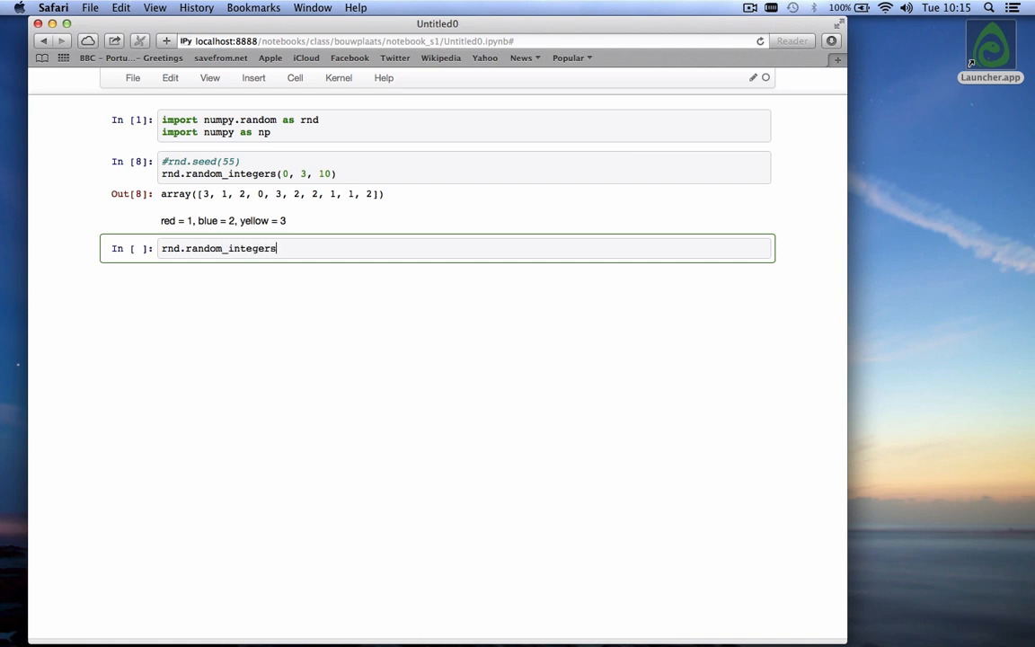
{"action": "type", "text": "(1"}
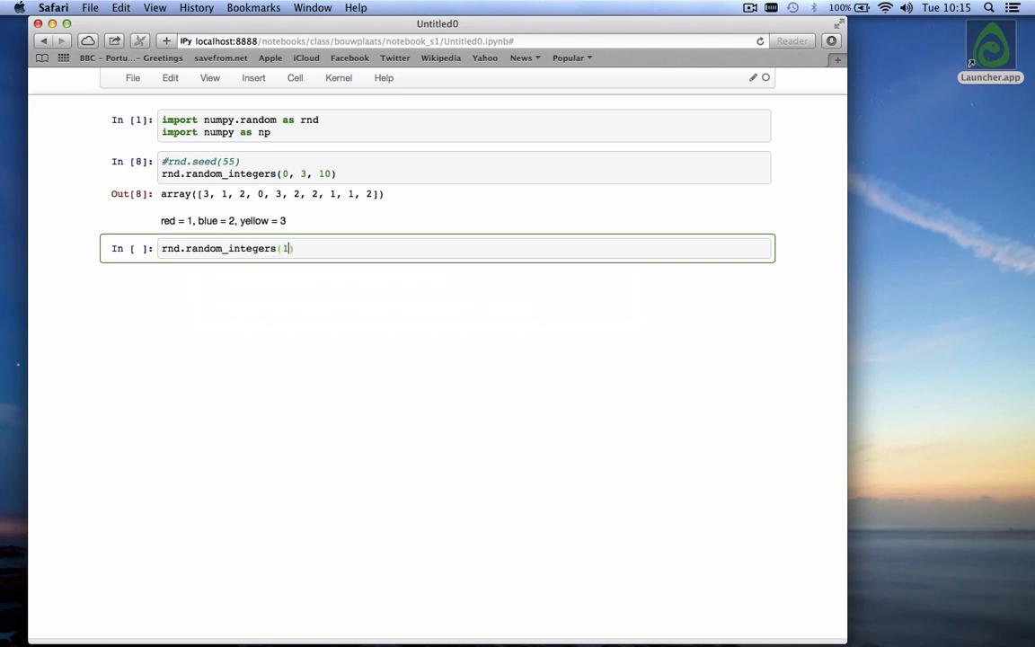
{"action": "type", "text": ",3"}
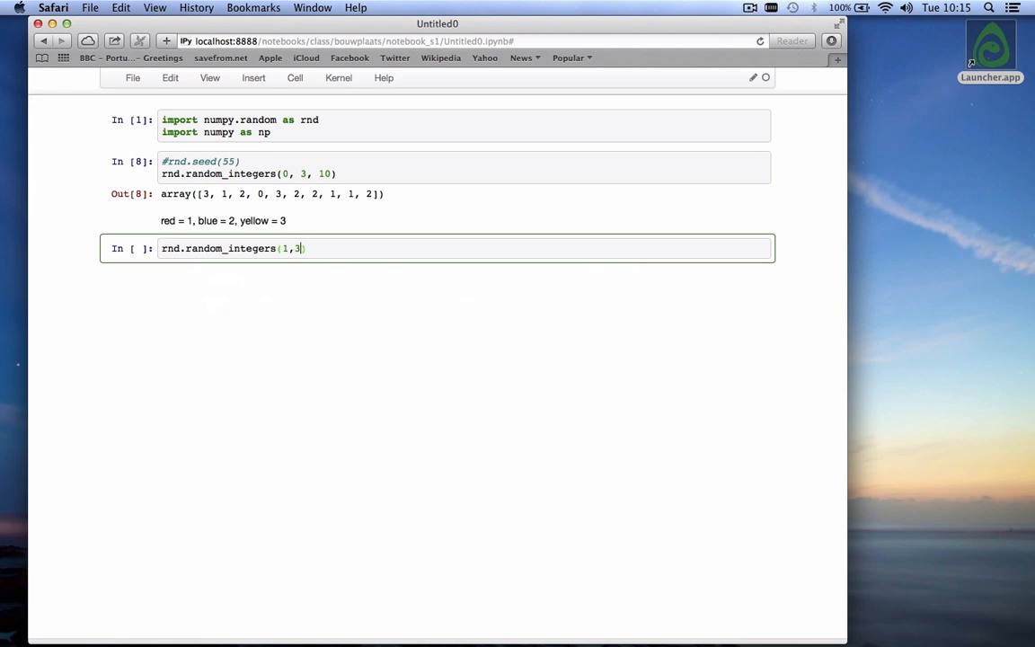
{"action": "type", "text": ",10"}
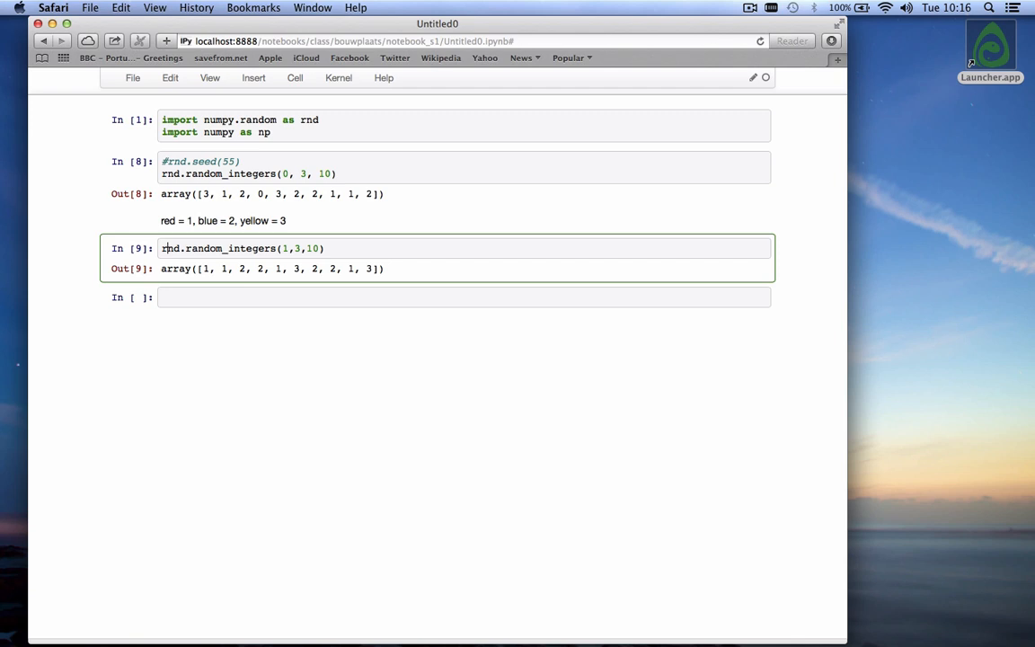
{"action": "type", "text": "balls ="}
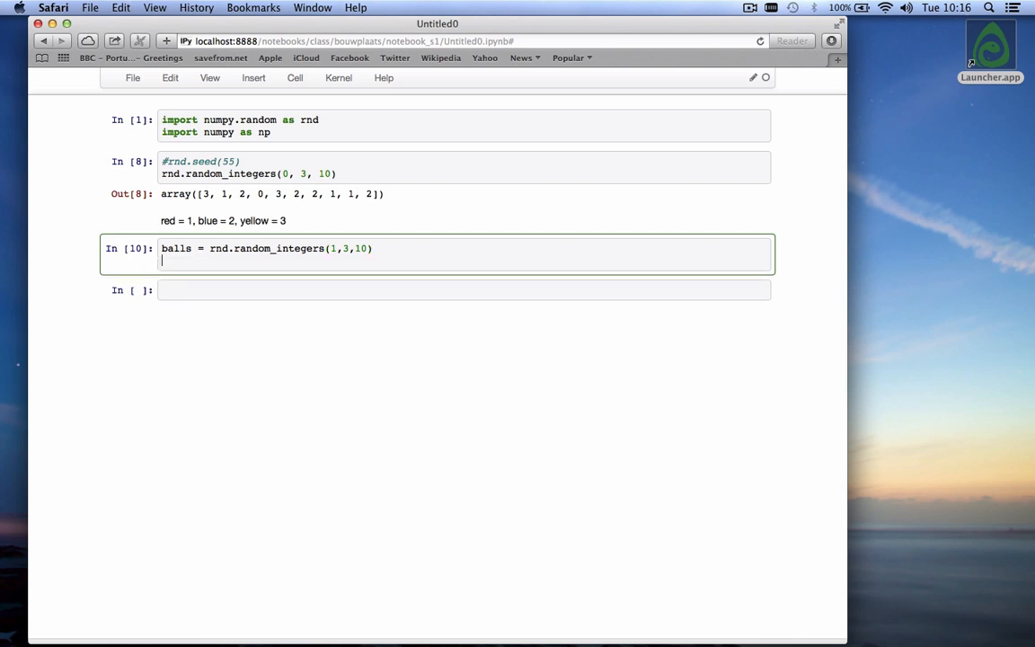
Step: Add print balls and balls == 1, run to show the True/False red mask, then resume editing
{"action": "type", "text": "balls == 1"}
{"action": "type", "text": "p"}
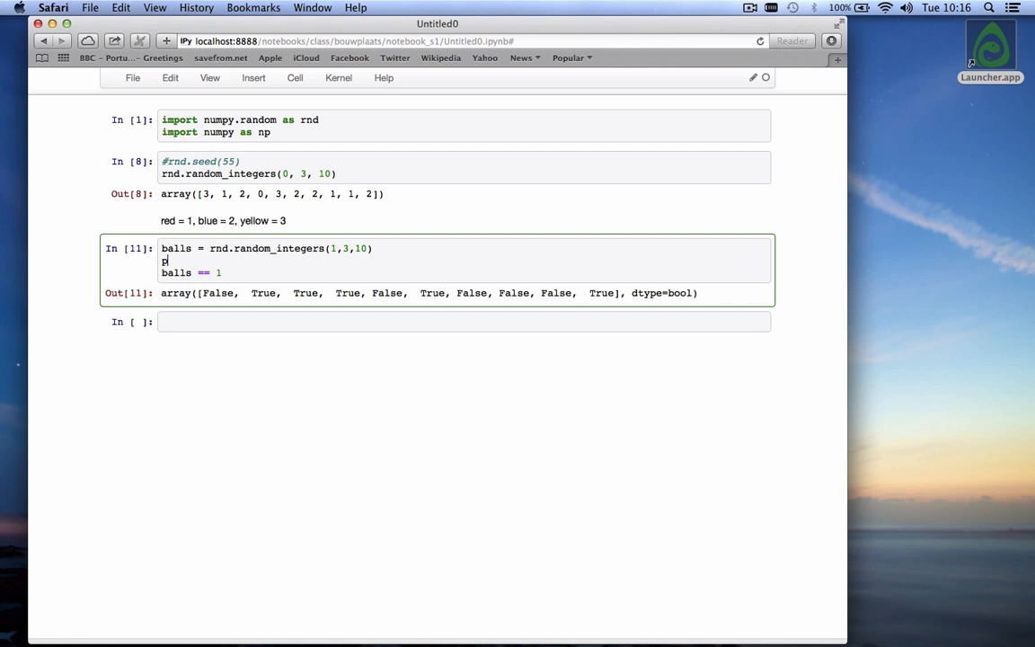
{"action": "key", "text": "shift+Enter"}
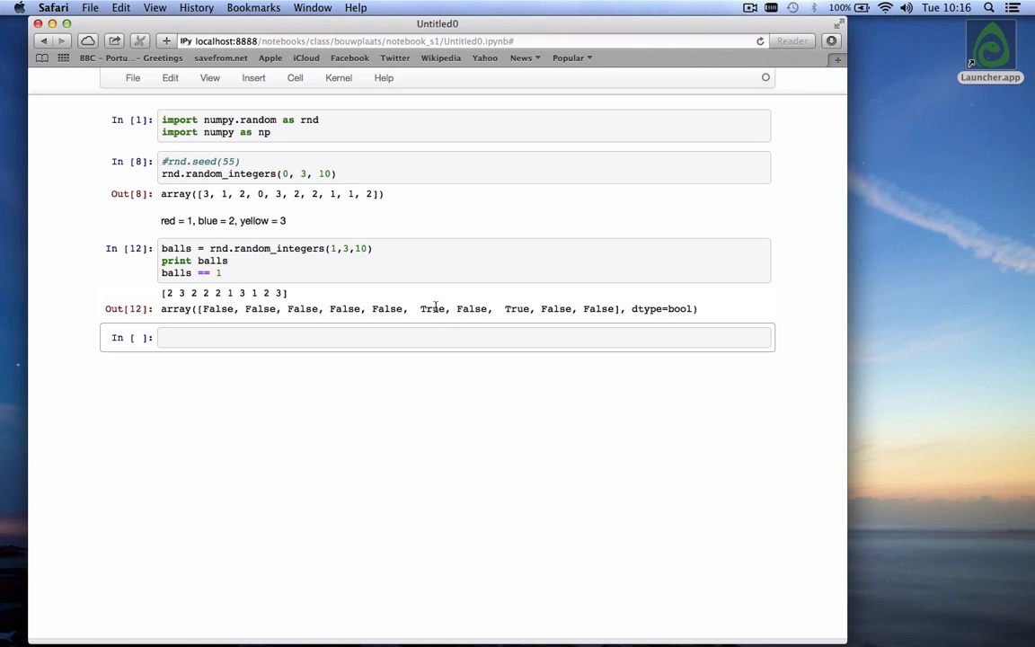
{"action": "mouse_move", "coordinate": [514, 309]}
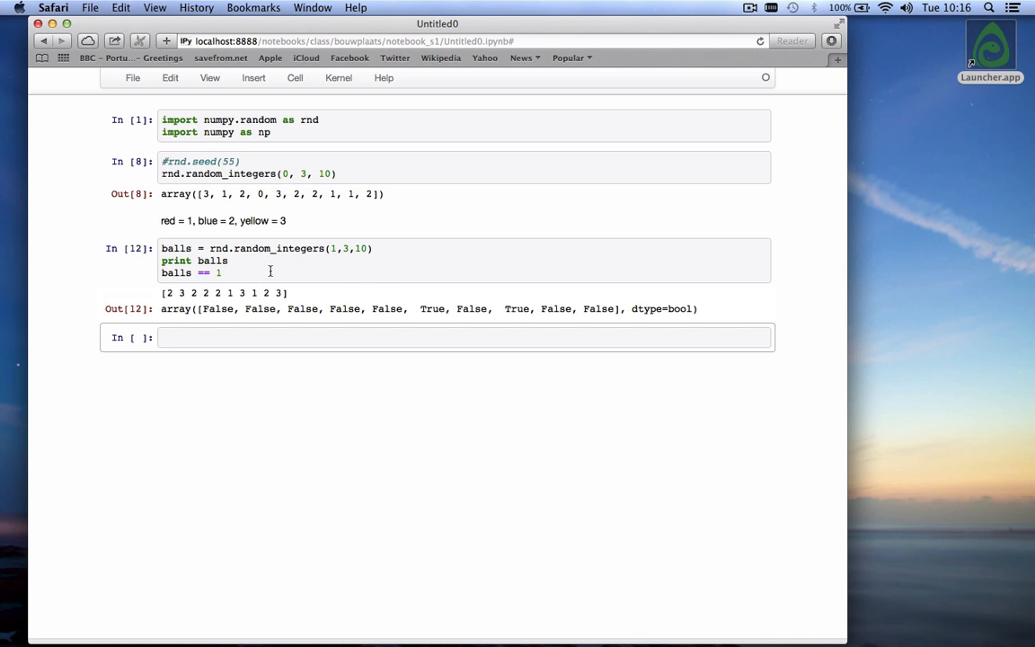
{"action": "left_click", "coordinate": [266, 273]}
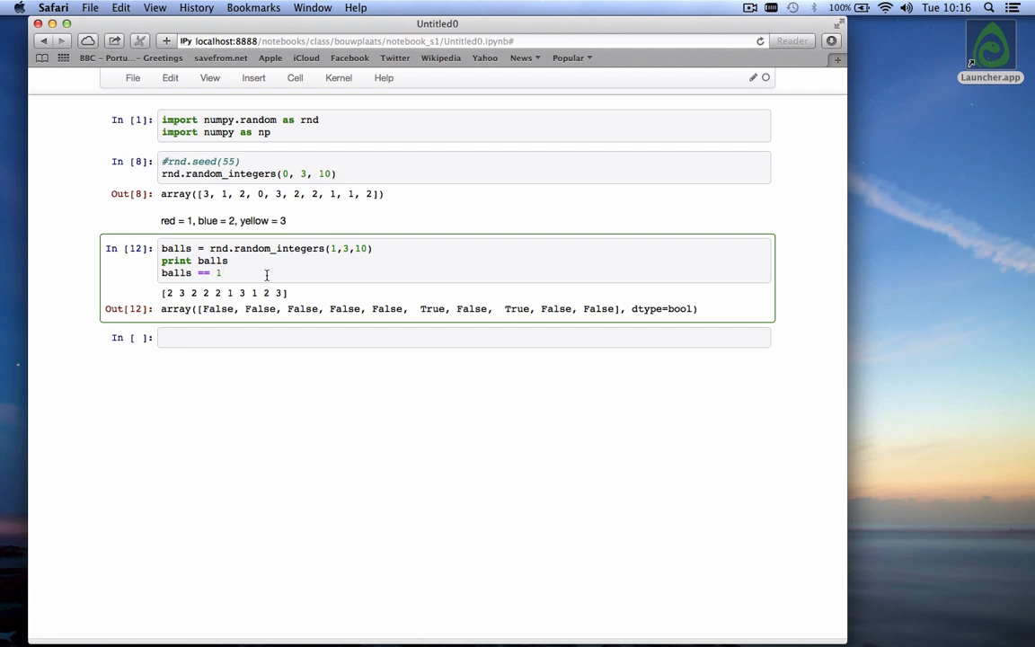
Step: Replace the comparison with np.sum(balls==1) to count the red balls, giving 2
{"action": "type", "text": "np"}
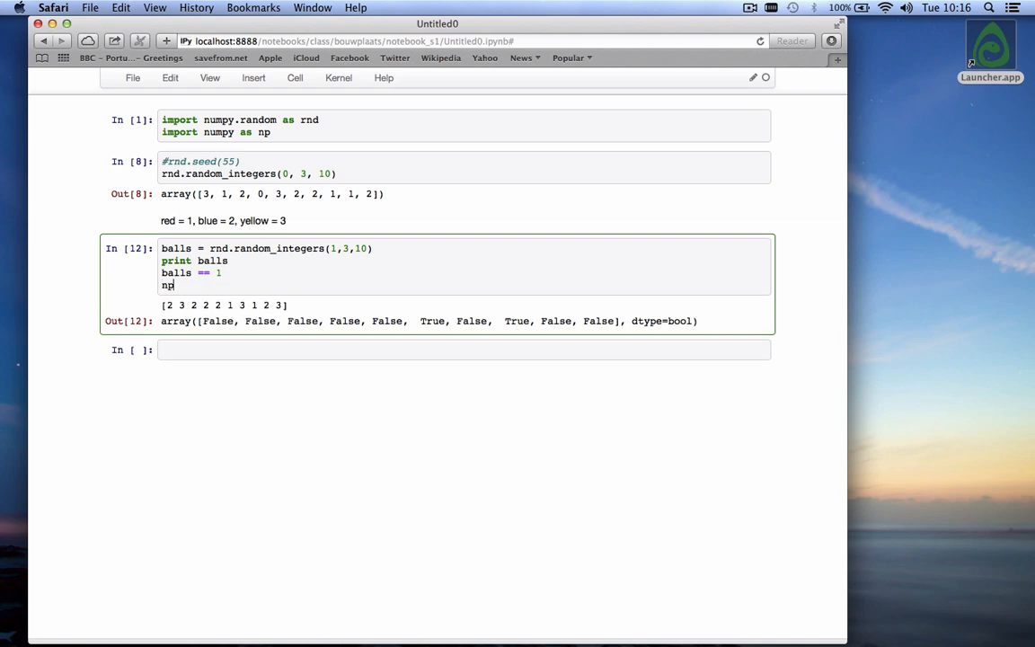
{"action": "type", "text": ".sum"}
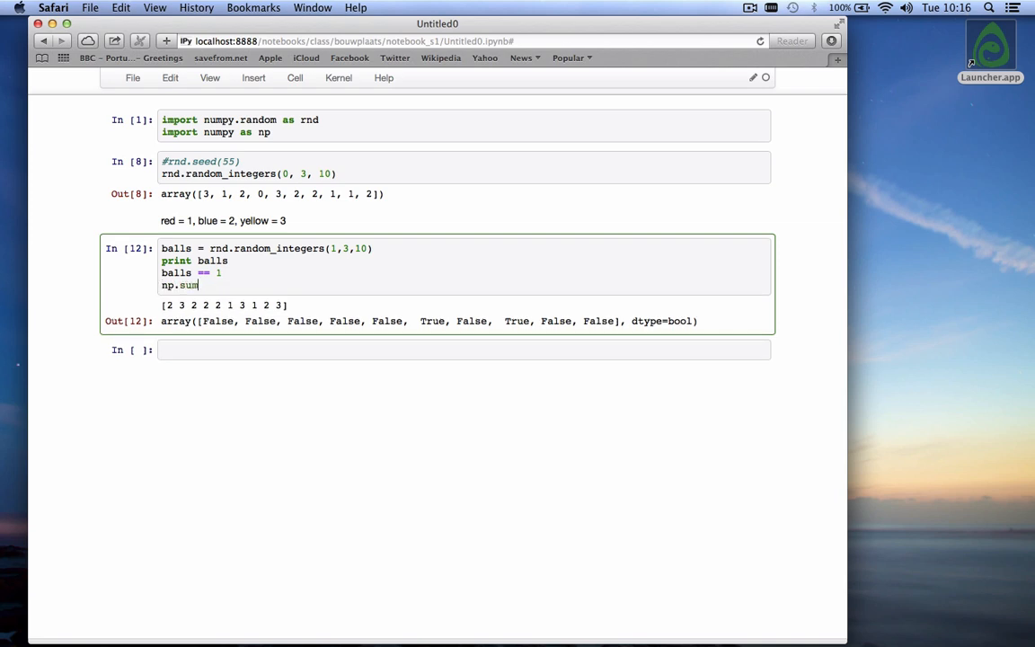
{"action": "type", "text": "(balls==1)"}
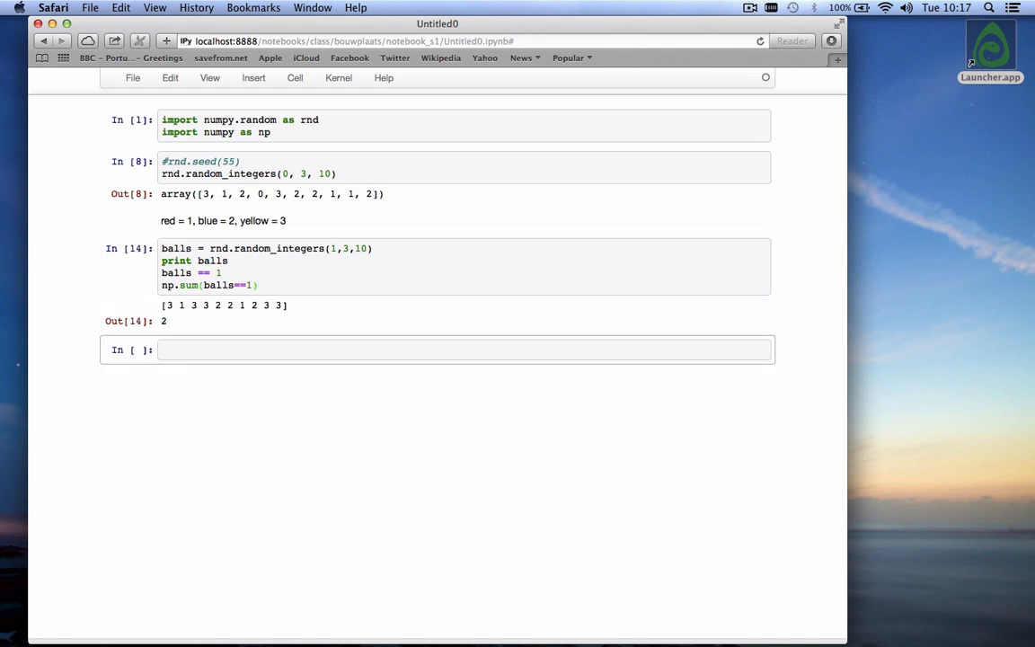
{"action": "mouse_move", "coordinate": [173, 323]}
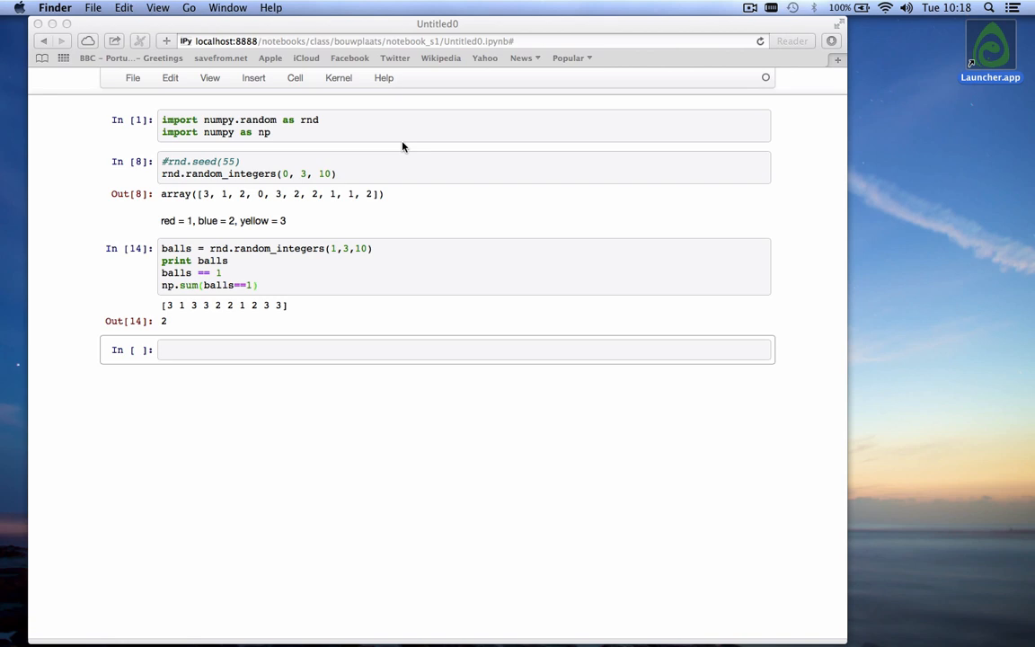
{"action": "mouse_move", "coordinate": [166, 255]}
{"action": "type", "text": " /"}
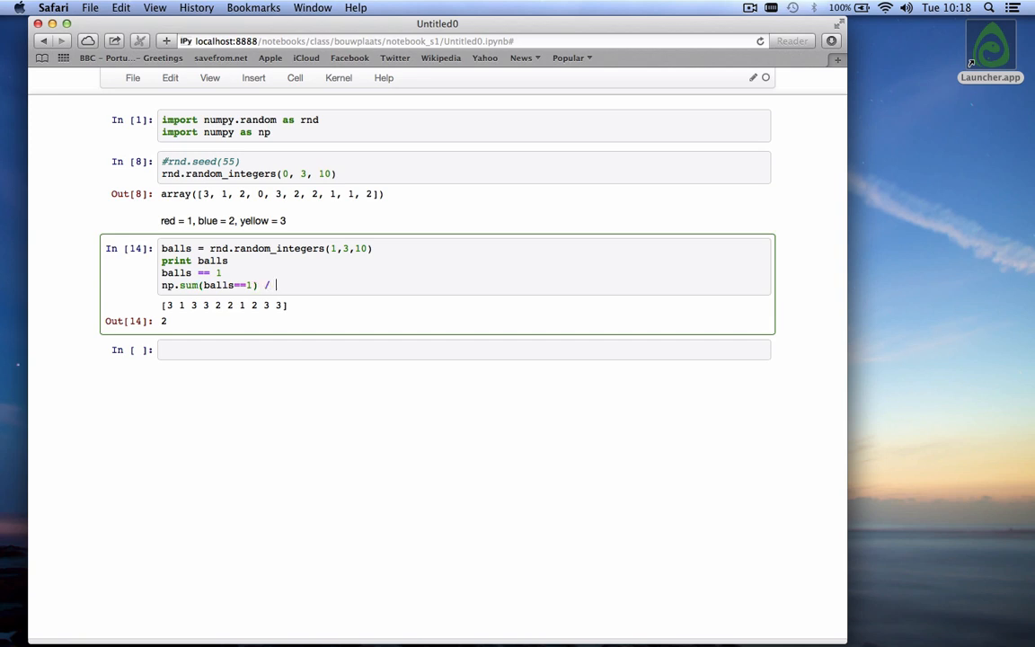
Step: Divide the red count by 10, then edit the divisor toward a float so the proportion is decimal
{"action": "type", "text": "10"}
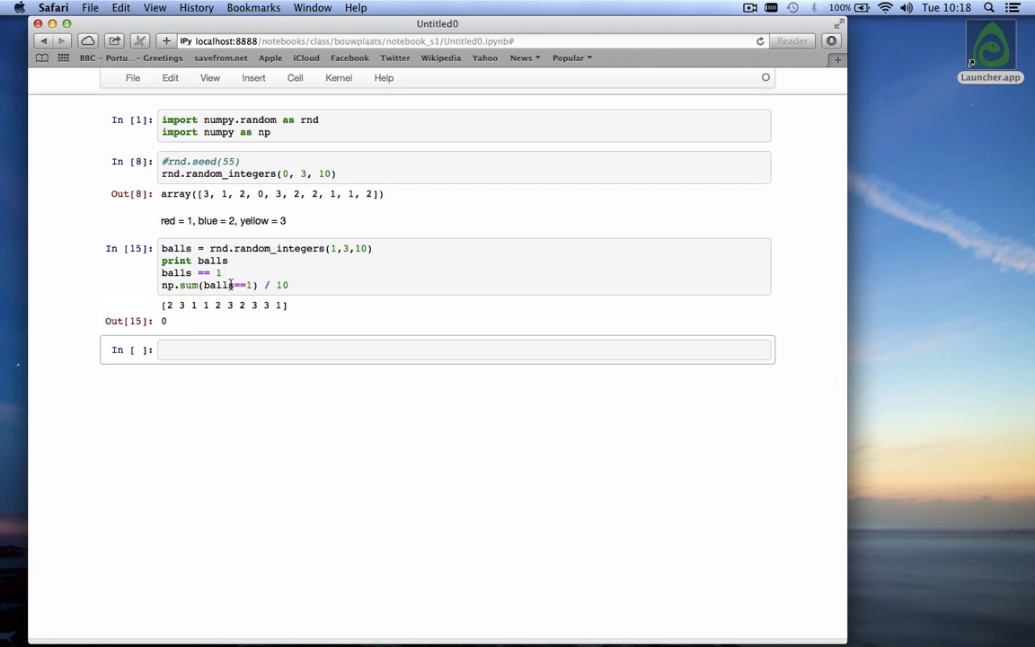
{"action": "left_click", "coordinate": [291, 283]}
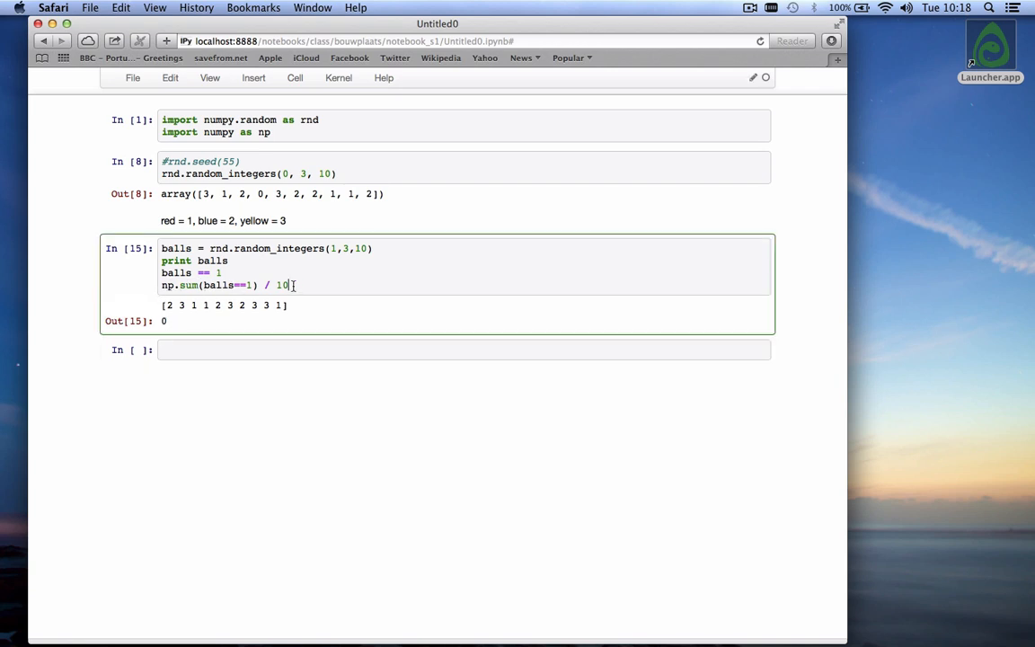
{"action": "type", "text": "flo"}
{"action": "type", "text": "N ="}
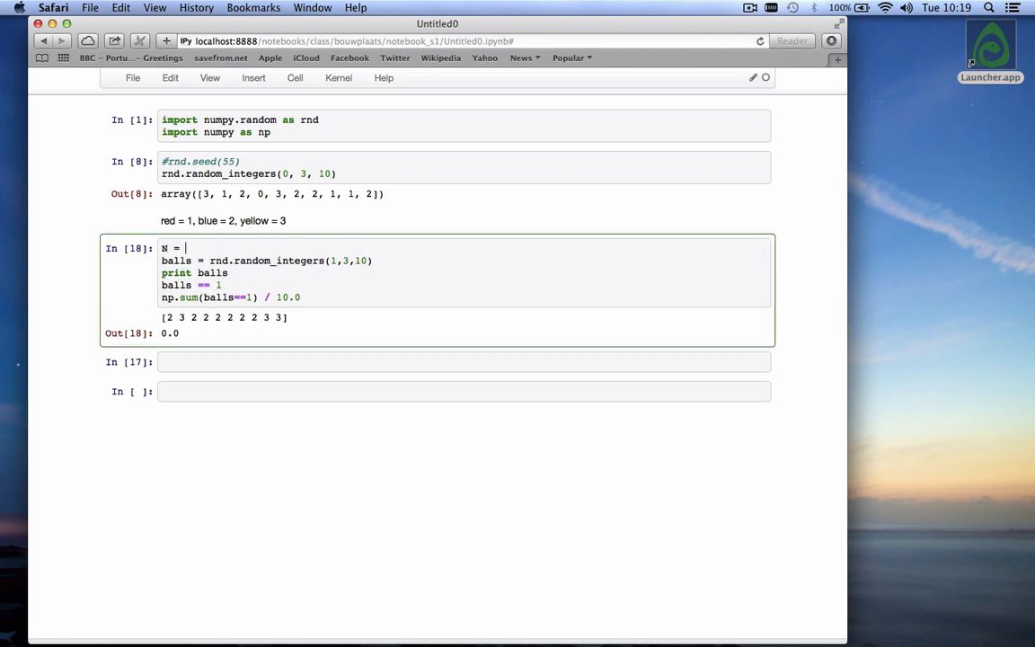
Step: Set N = 100, replace the divisor with float(N) and run, giving a red probability near 0.29
{"action": "type", "text": "100"}
{"action": "left_click", "coordinate": [266, 261]}
{"action": "type", "text": "N"}
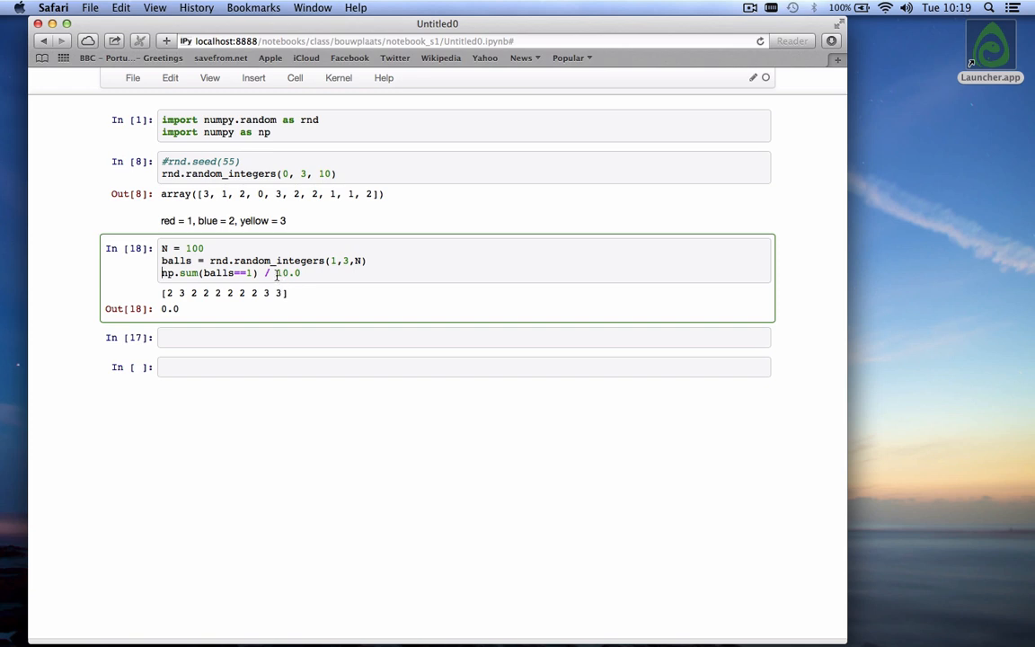
{"action": "double_click", "coordinate": [288, 273]}
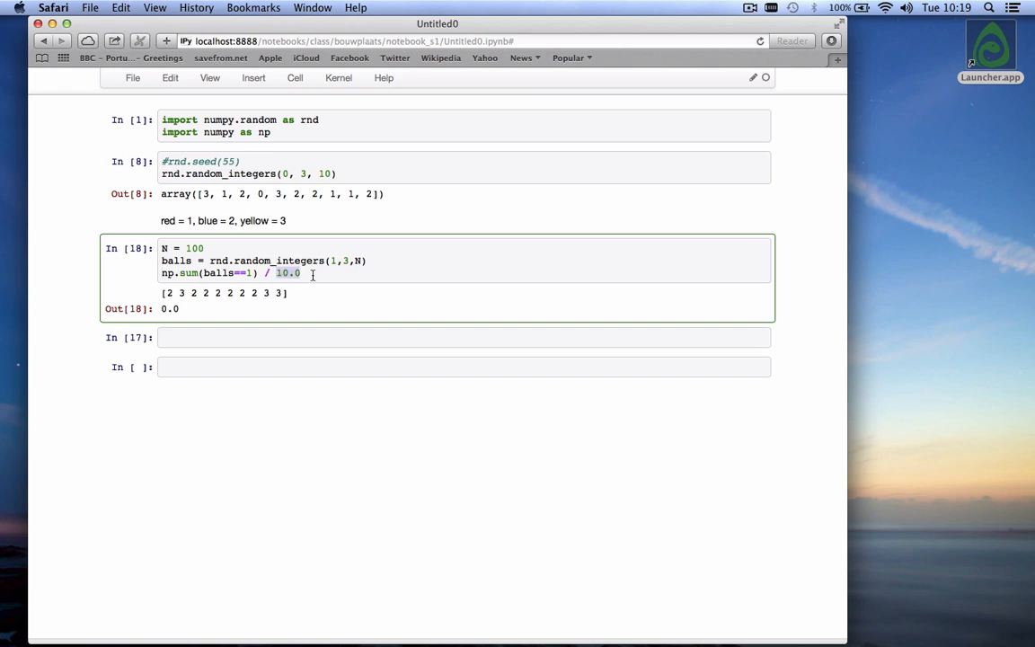
{"action": "type", "text": "float(n0"}
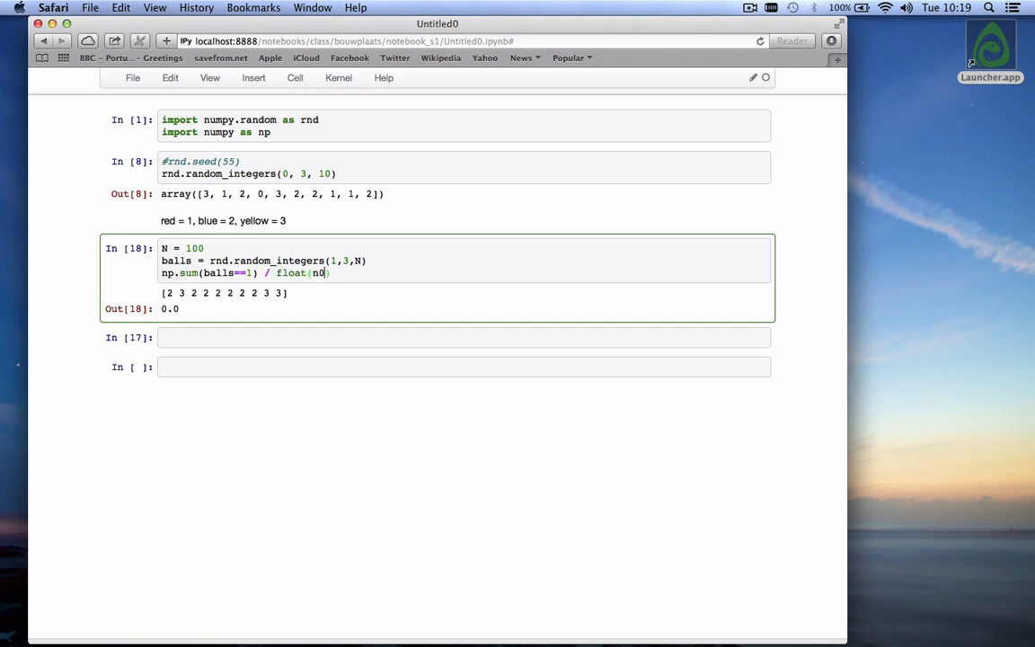
{"action": "type", "text": "N)"}
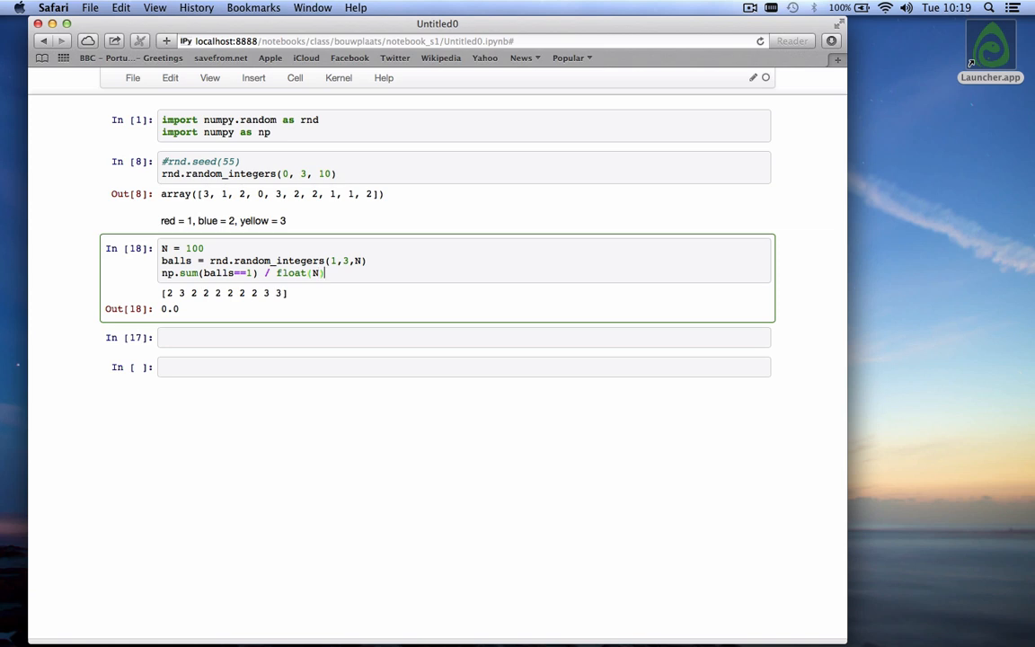
{"action": "key", "text": "shift+enter"}
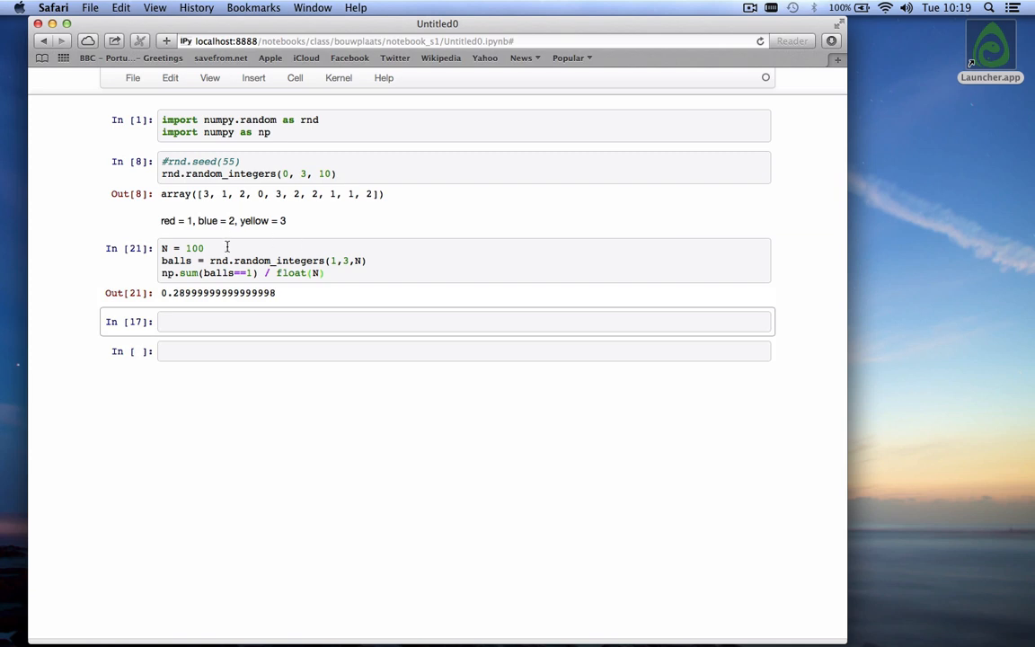
Step: Rerun the simulation with N of 1000, 10000 and 100000, converging near 0.334
{"action": "left_click", "coordinate": [224, 248]}
{"action": "type", "text": "0"}
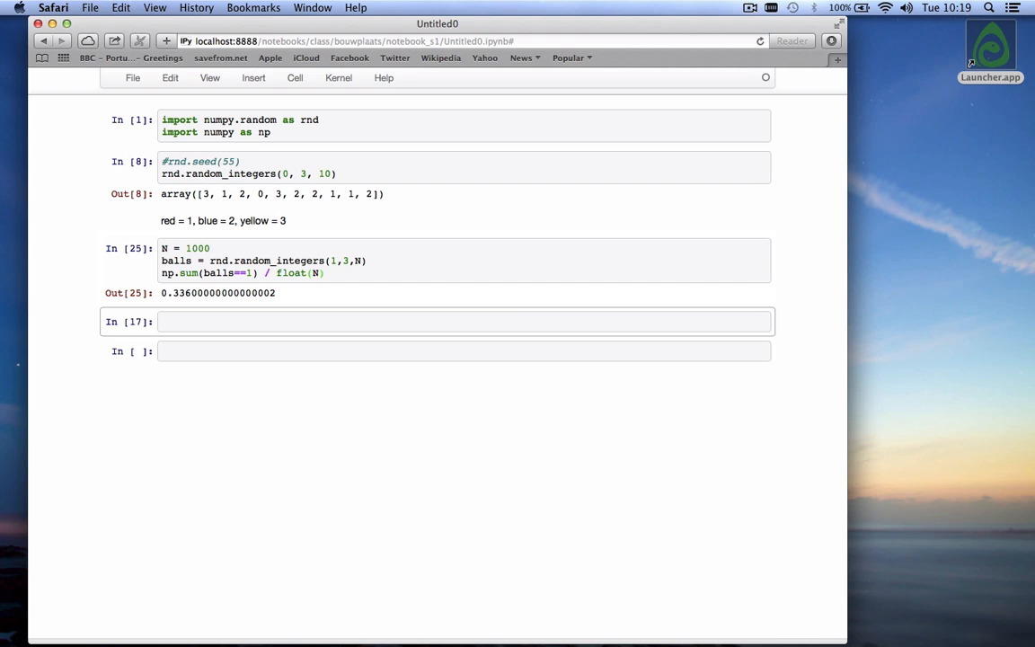
{"action": "left_click", "coordinate": [212, 248]}
{"action": "type", "text": "0"}
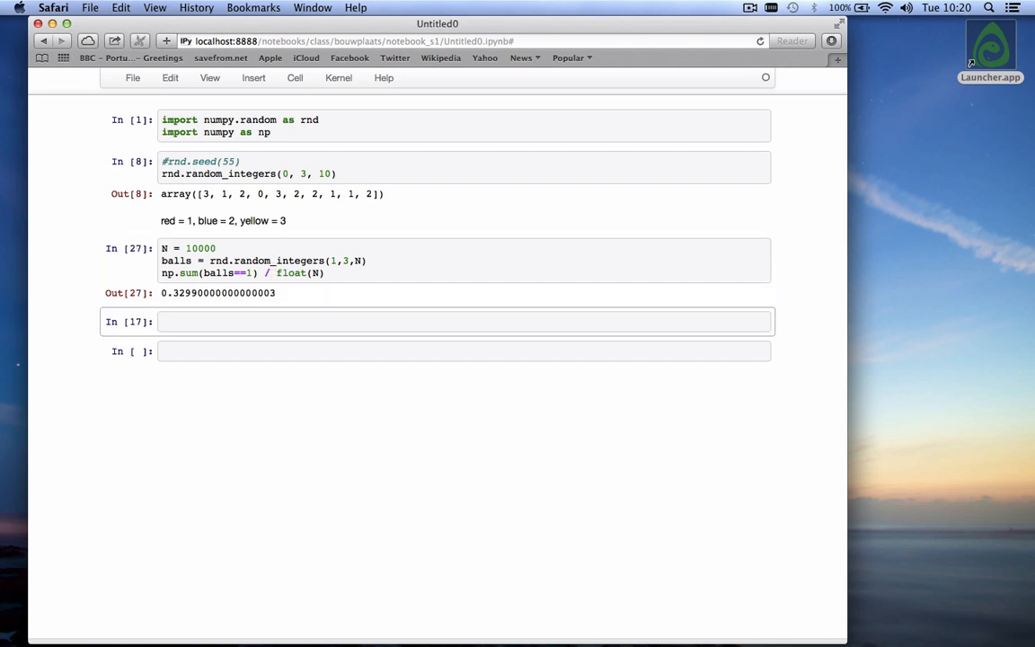
{"action": "left_click", "coordinate": [221, 261]}
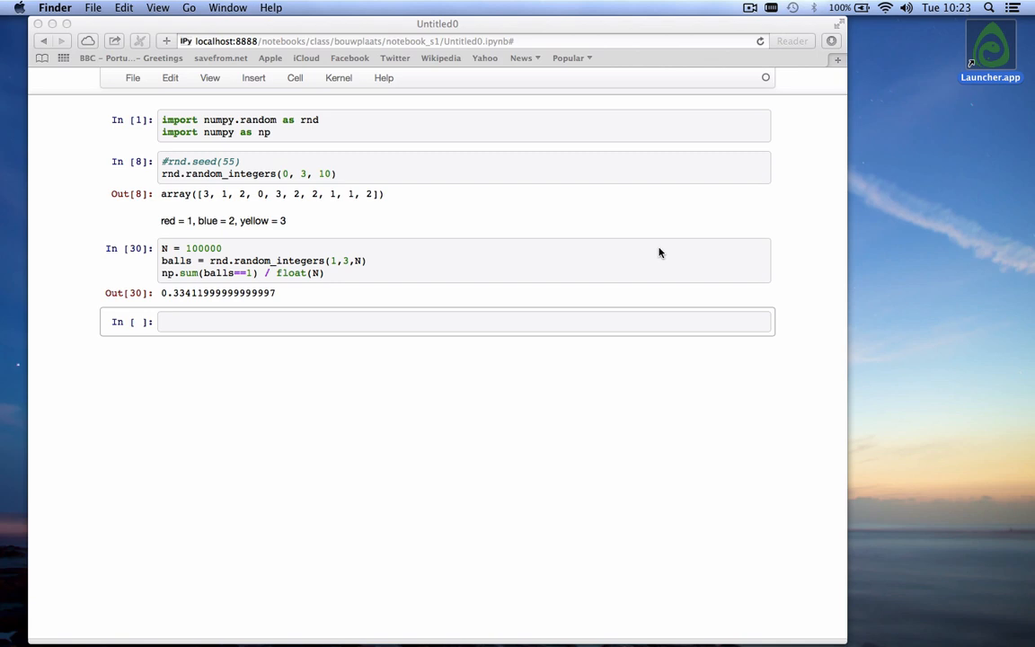
{"action": "mouse_move", "coordinate": [501, 320]}
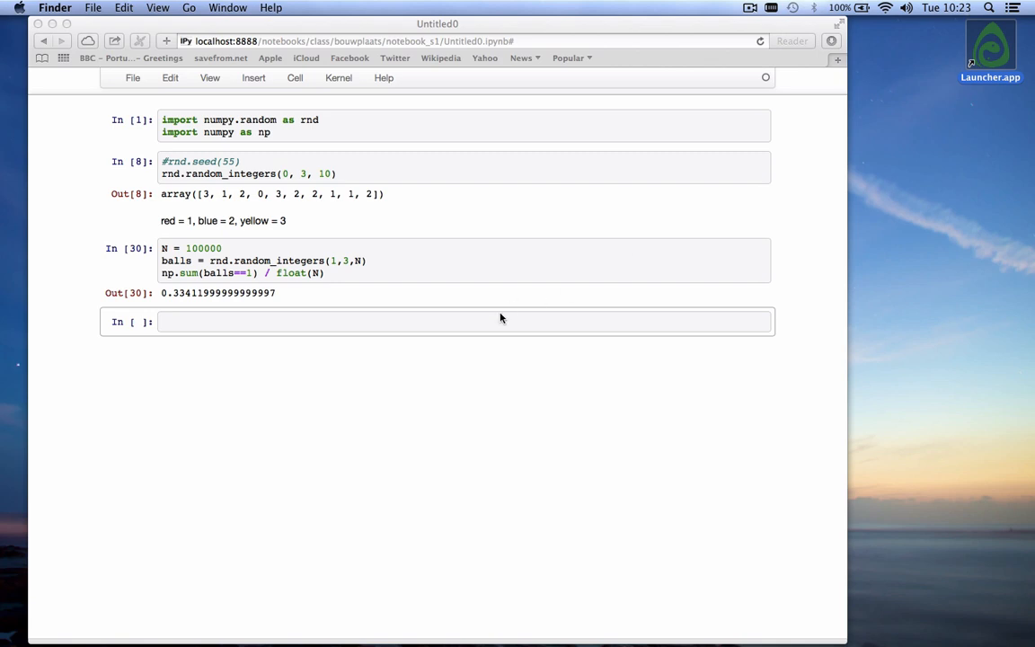
Step: Write the note '40 red (=1), 60 blue (=2)' and render it as a Markdown cell
{"action": "type", "text": "40"}
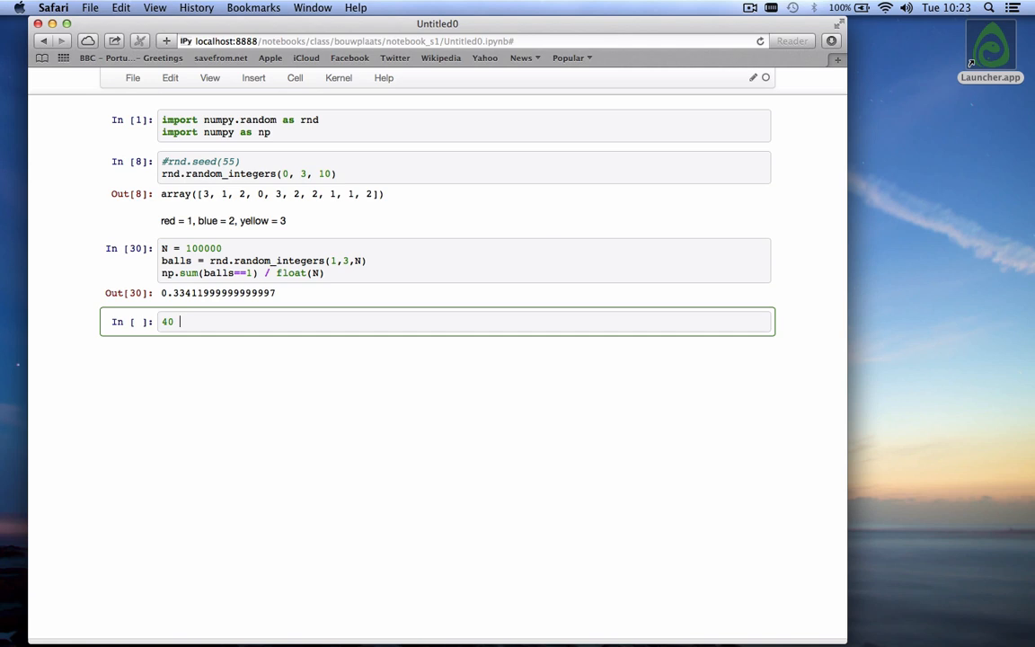
{"action": "type", "text": "red ()"}
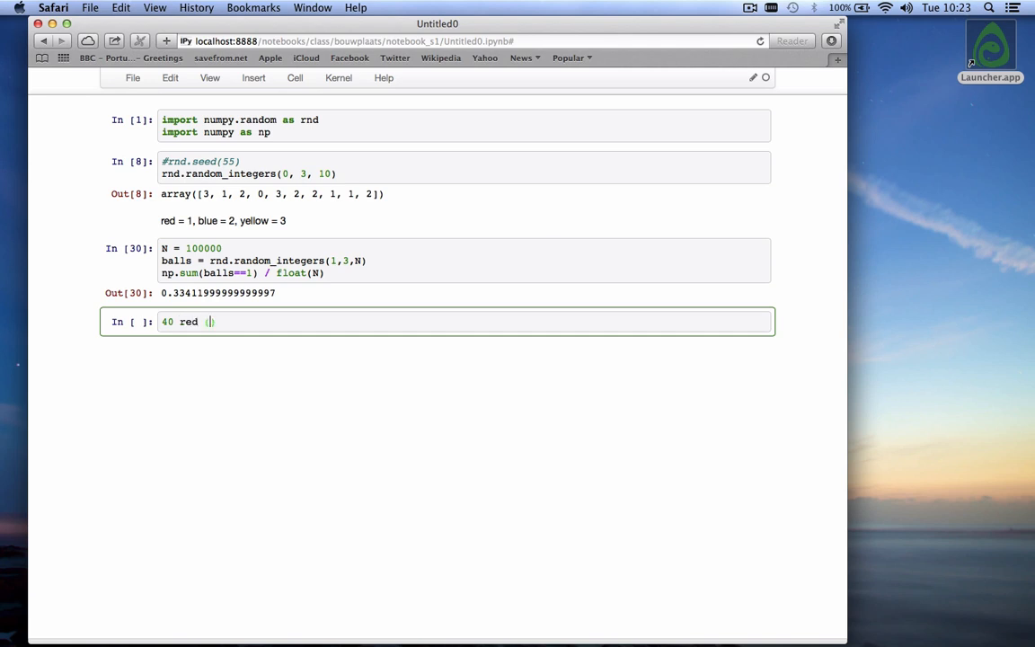
{"action": "type", "text": "=1"}
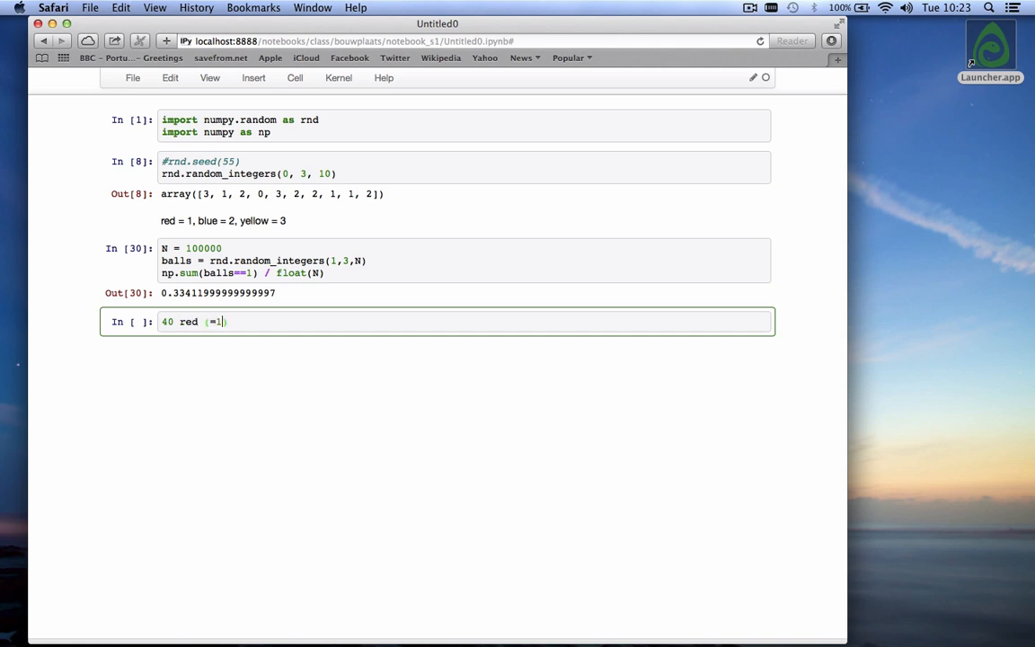
{"action": "type", "text": ","}
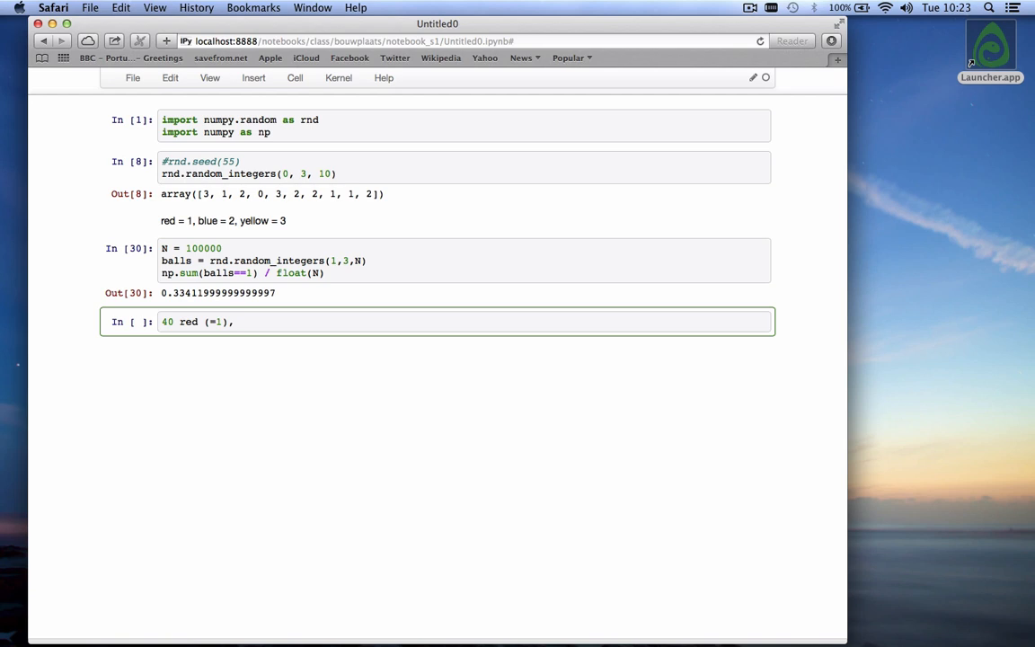
{"action": "type", "text": "60 blue ()"}
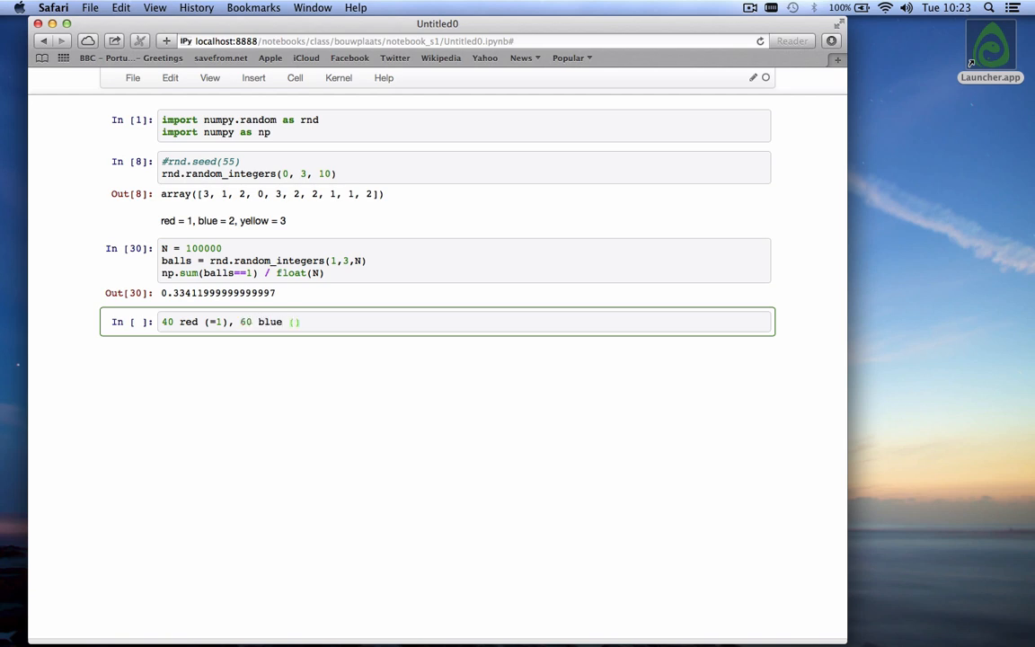
{"action": "type", "text": "=2"}
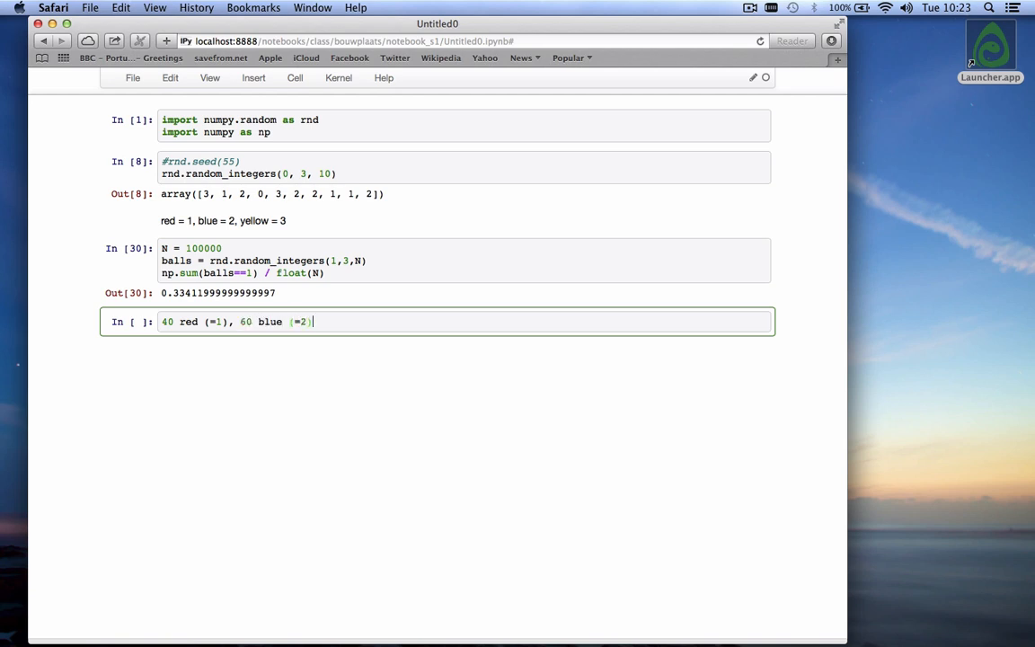
{"action": "left_click", "coordinate": [294, 77]}
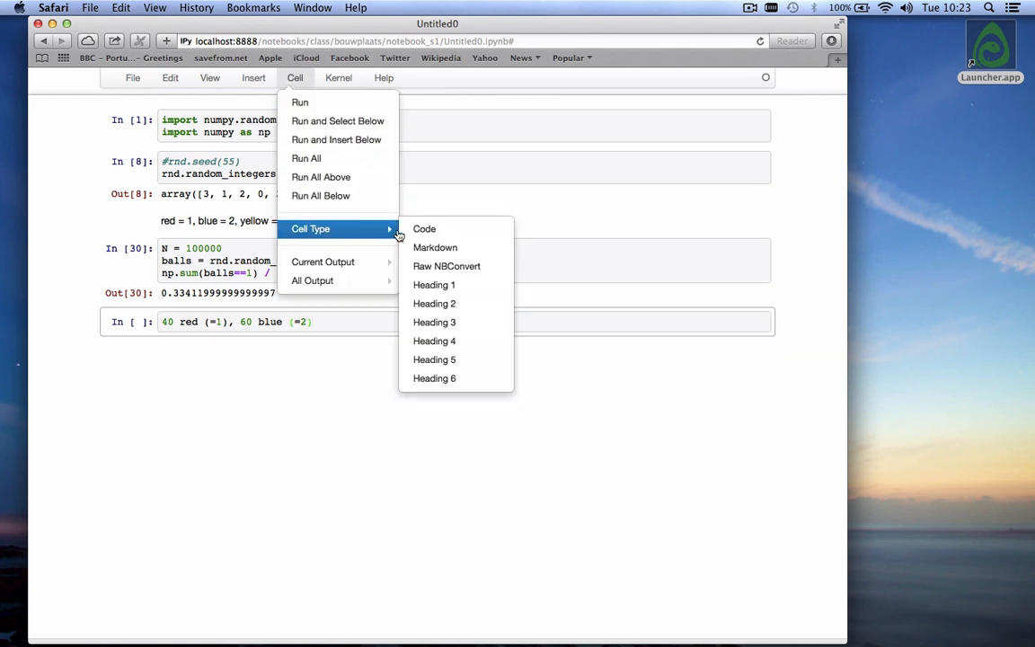
{"action": "left_click", "coordinate": [435, 248]}
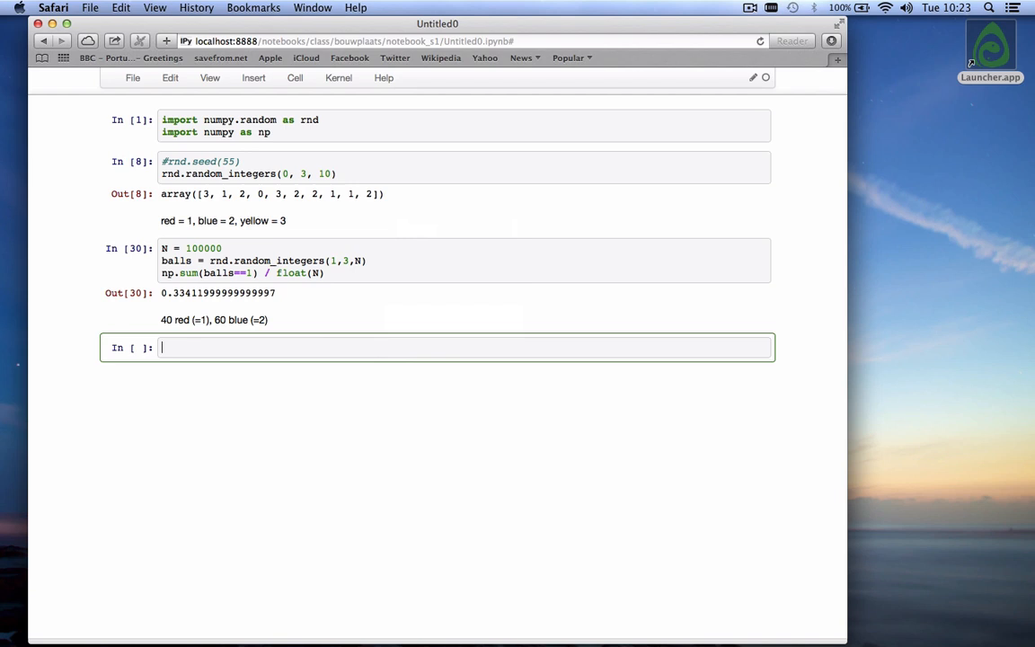
{"action": "mouse_move", "coordinate": [176, 421]}
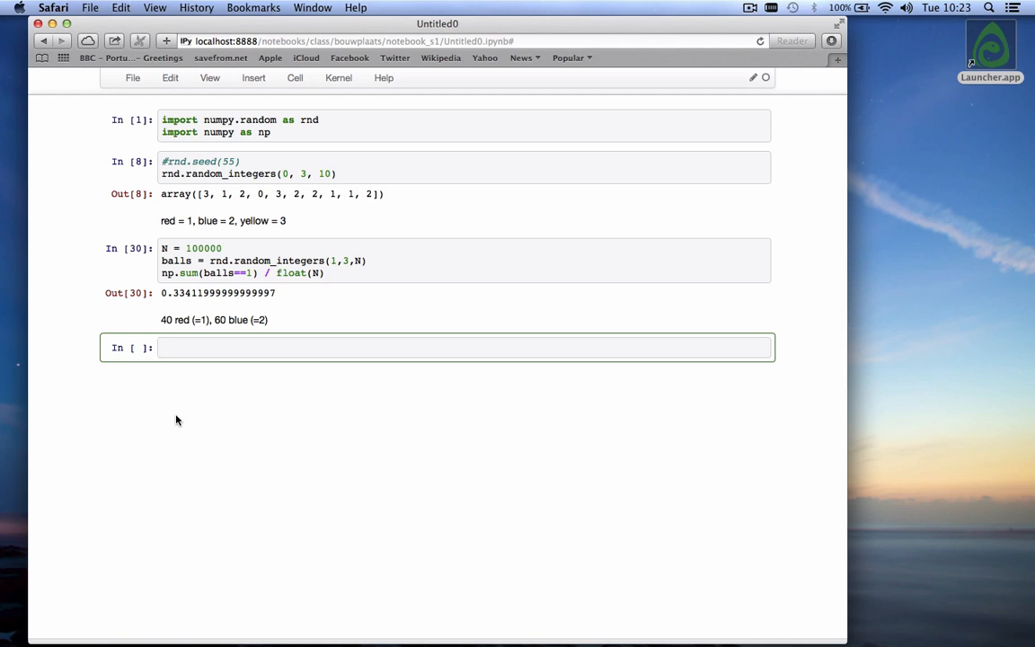
Step: Save the notebook and begin the next cell with an empty rnd.choice() call
{"action": "key", "text": "cmd+s"}
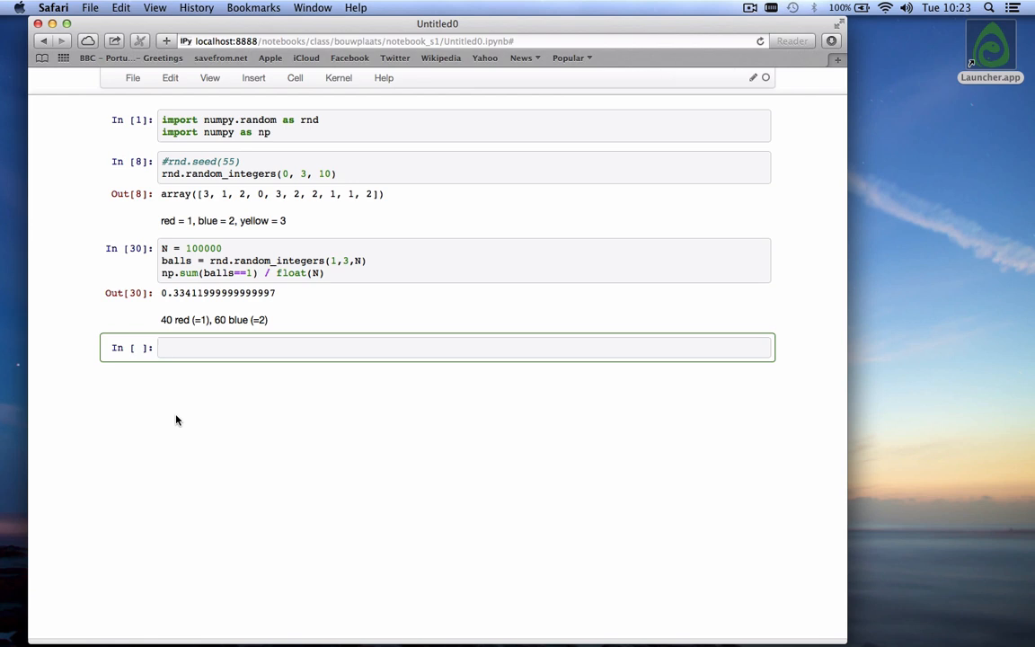
{"action": "type", "text": "rnd.cho"}
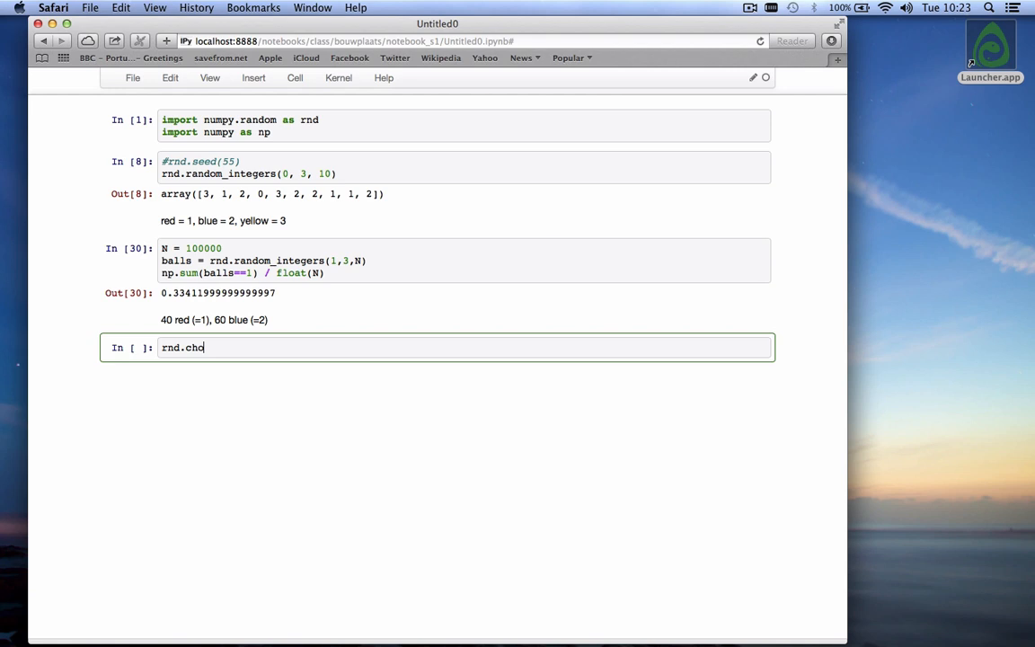
{"action": "type", "text": "ice()"}
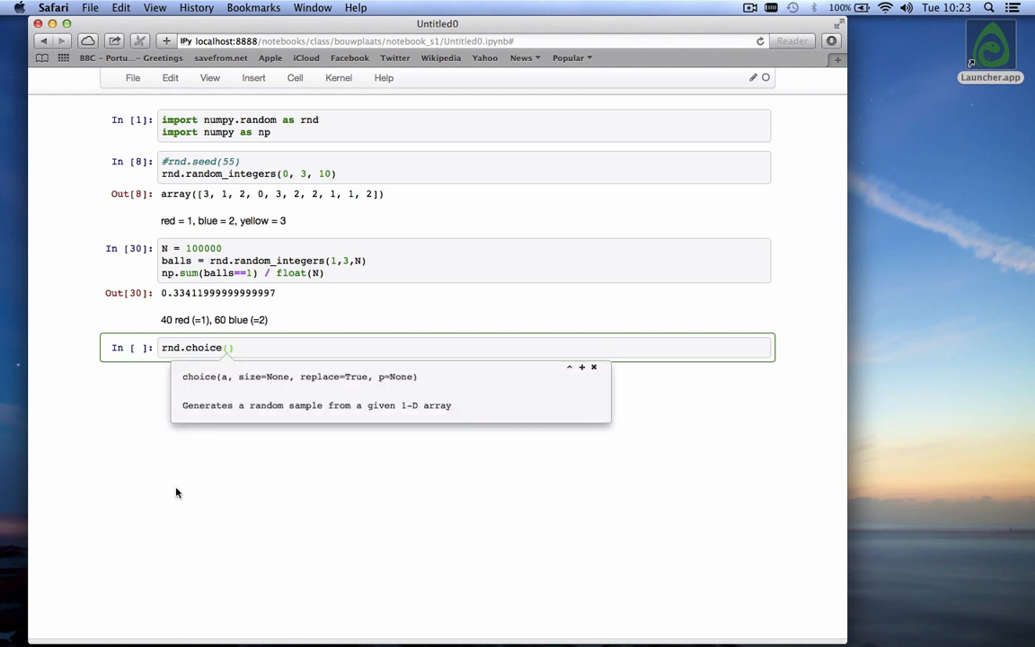
{"action": "mouse_move", "coordinate": [233, 386]}
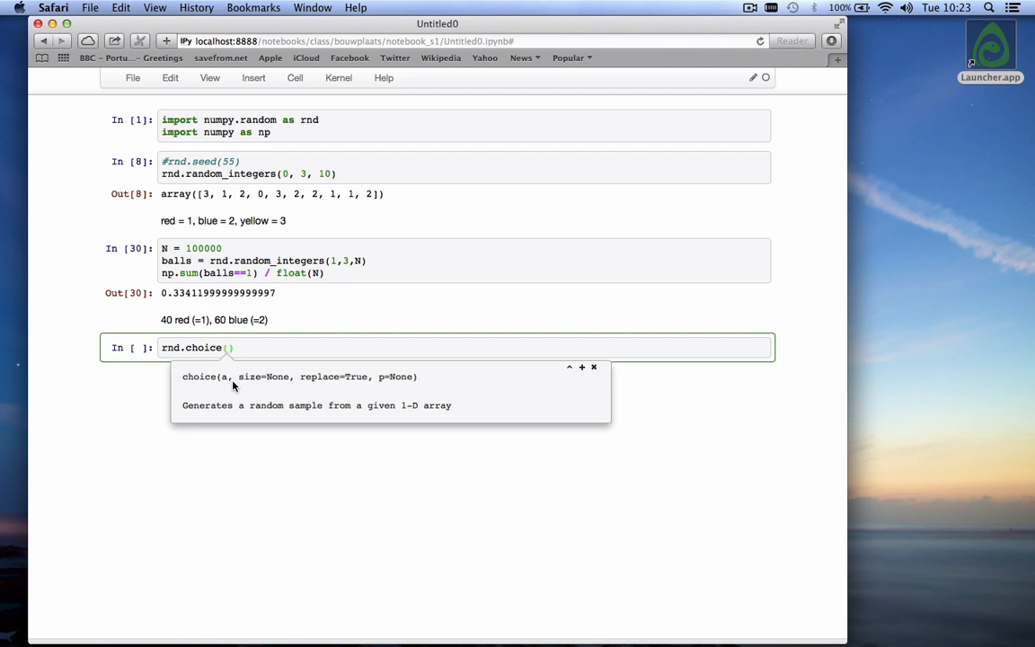
{"action": "mouse_move", "coordinate": [232, 381]}
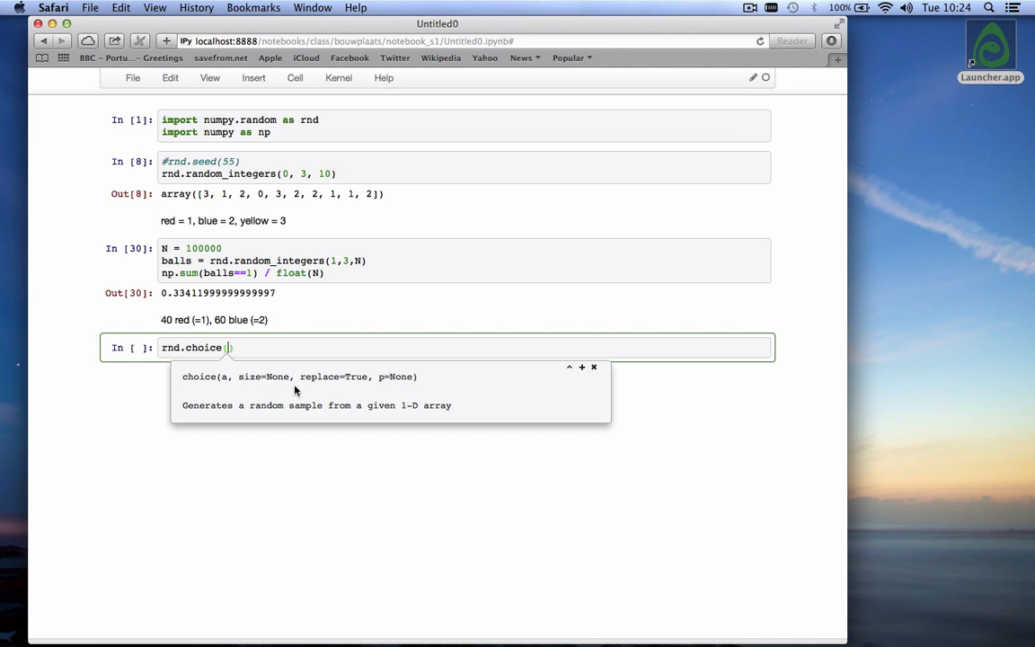
{"action": "mouse_move", "coordinate": [321, 377]}
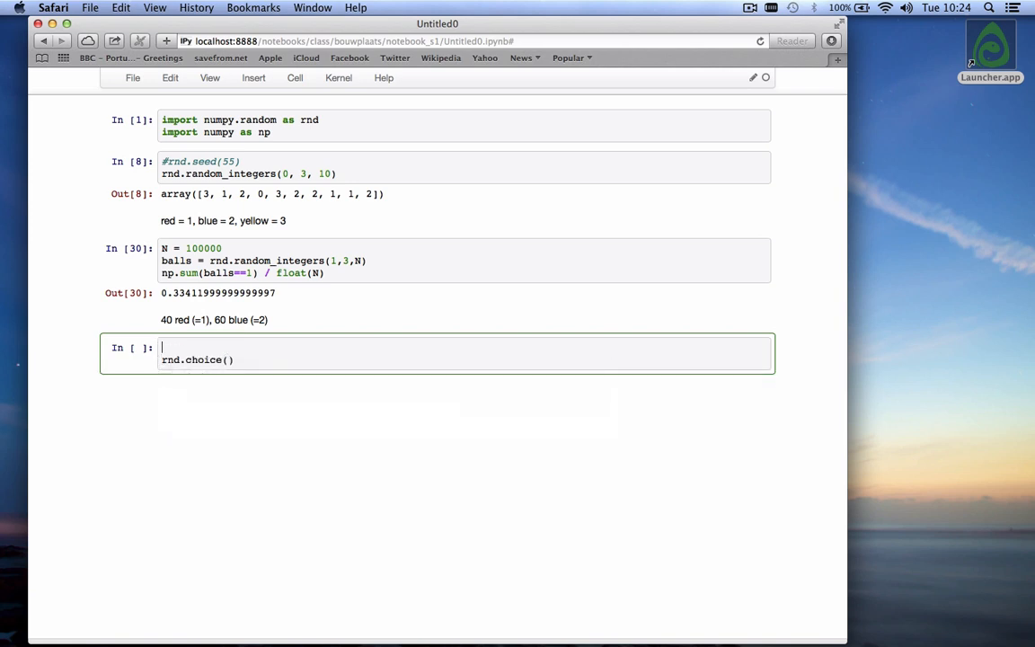
Step: Define bowl = np.zeros(100) with bowl[0:40] = 1 and bowl[40:] = 2
{"action": "type", "text": "bowl ="}
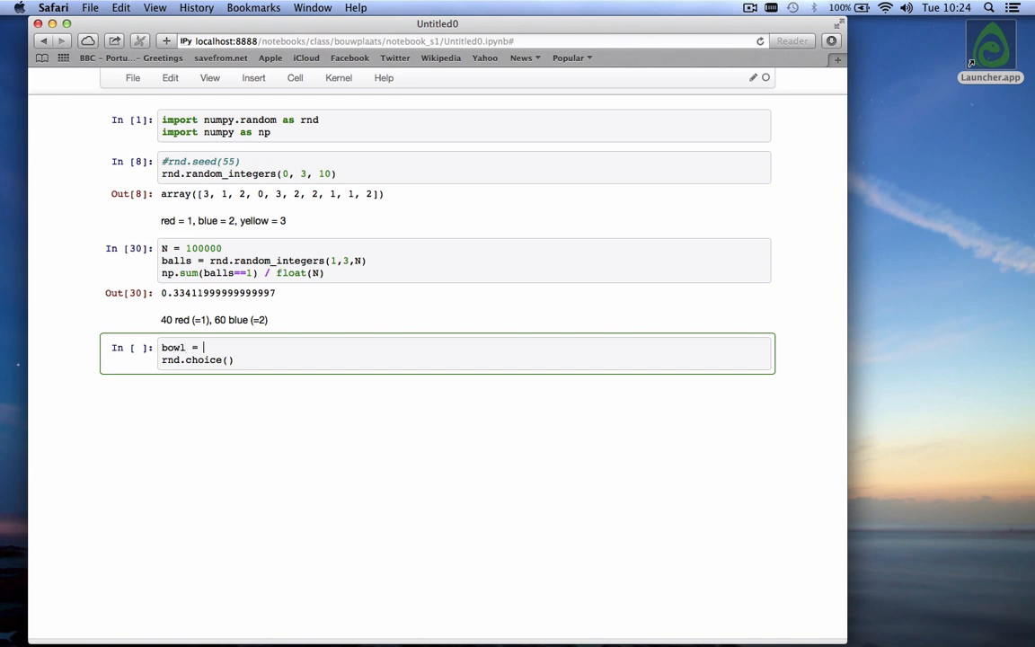
{"action": "type", "text": "np"}
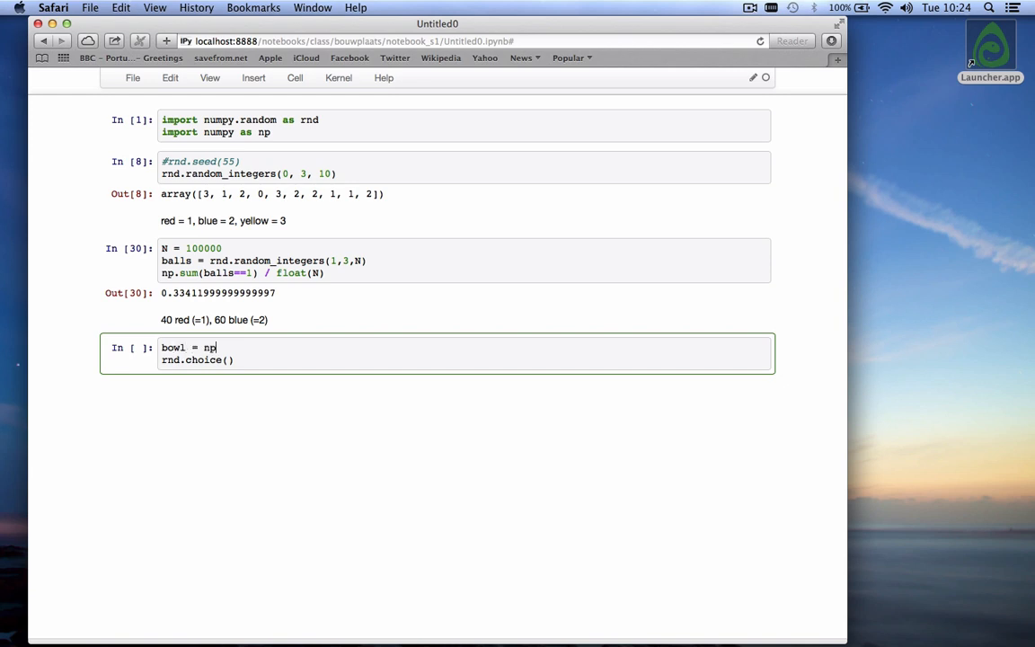
{"action": "type", "text": ".a"}
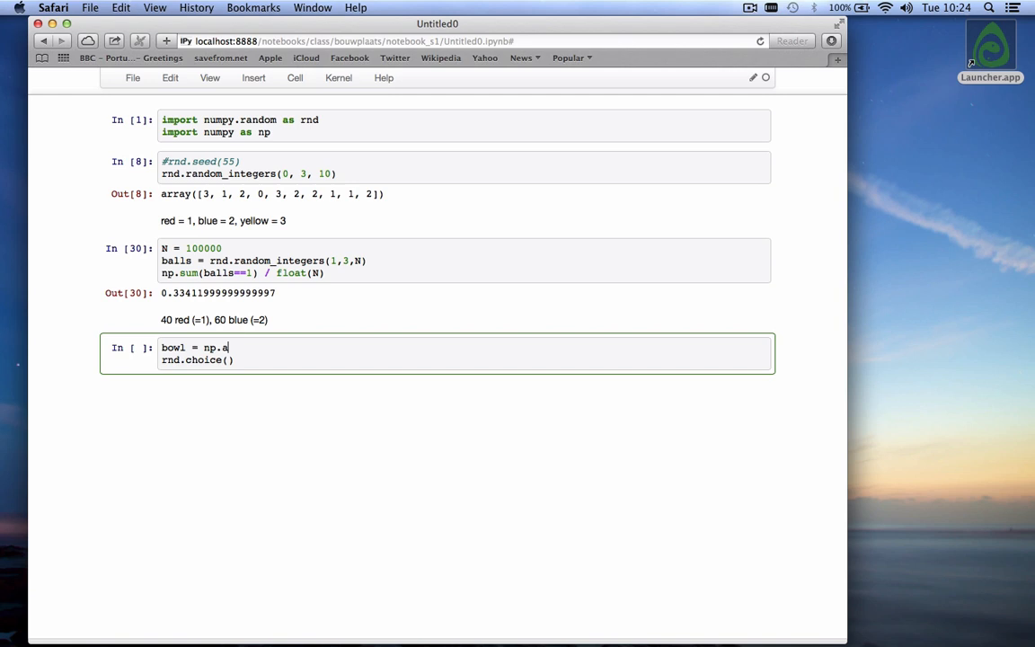
{"action": "type", "text": "ze"}
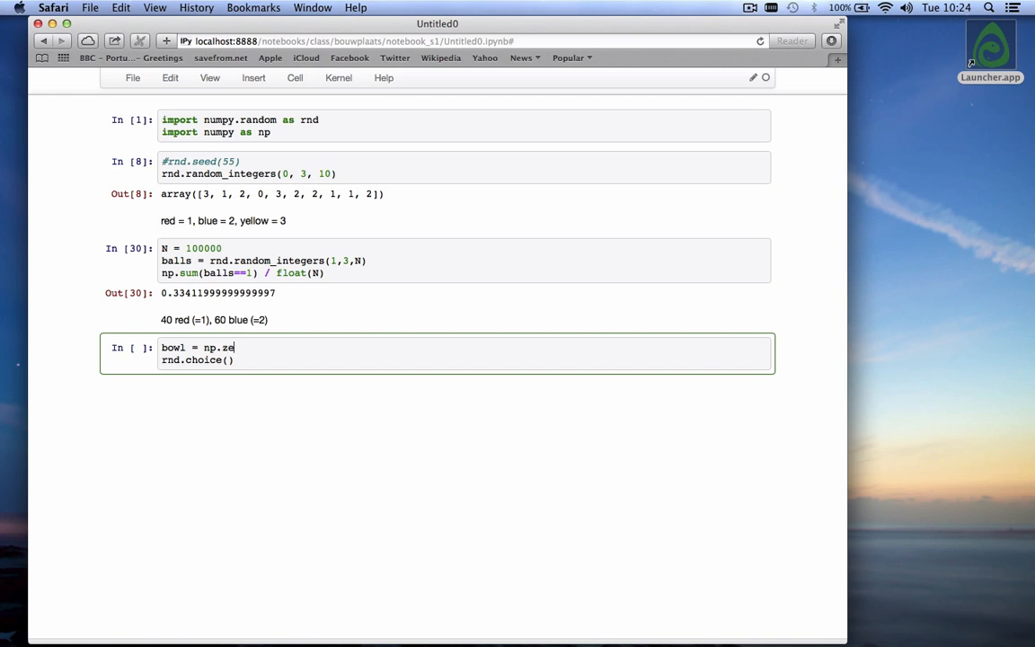
{"action": "type", "text": "ros(100)"}
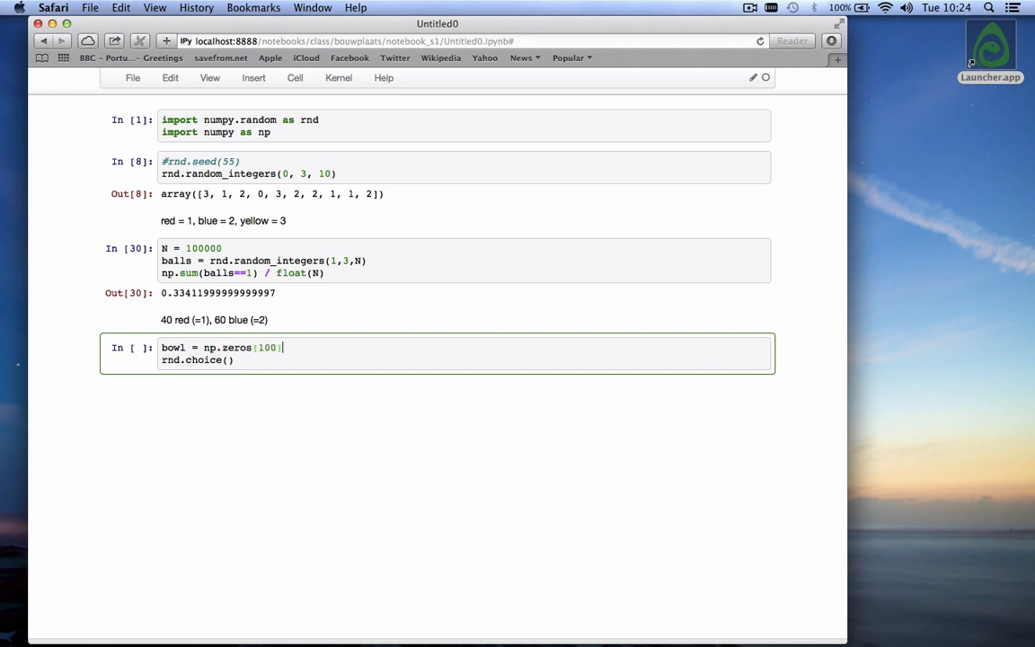
{"action": "type", "text": "bowl["}
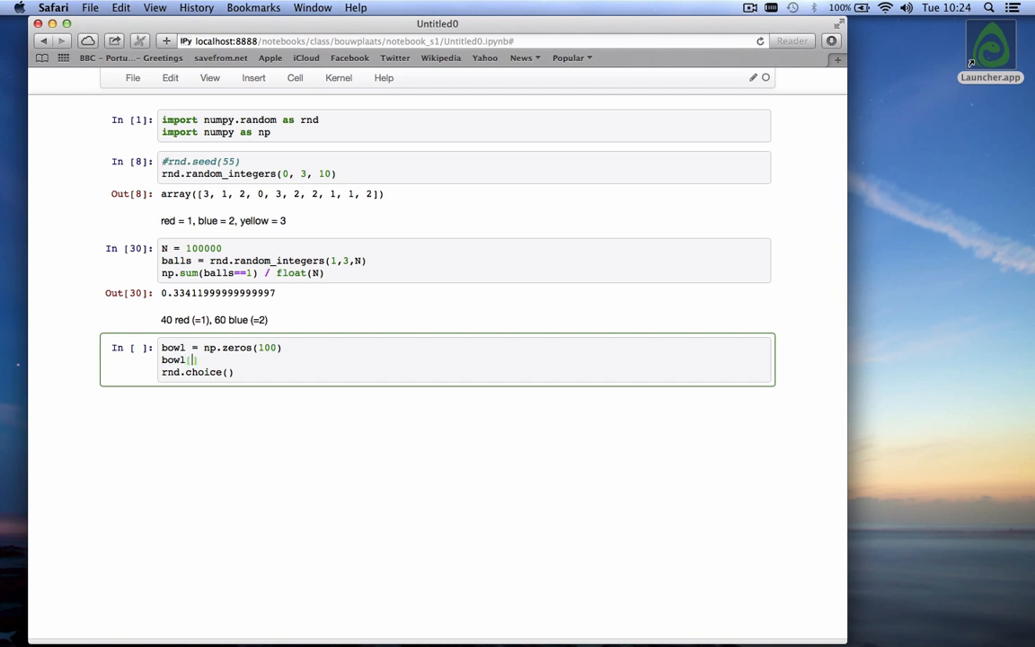
{"action": "type", "text": "0:40"}
{"action": "type", "text": "b"}
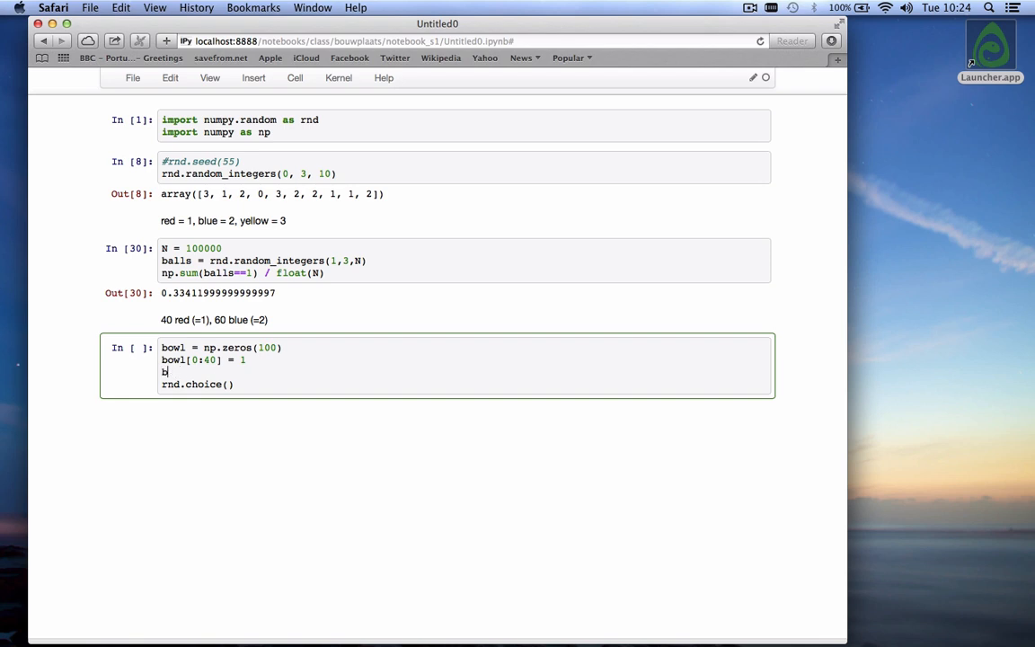
{"action": "type", "text": "owl[40:"}
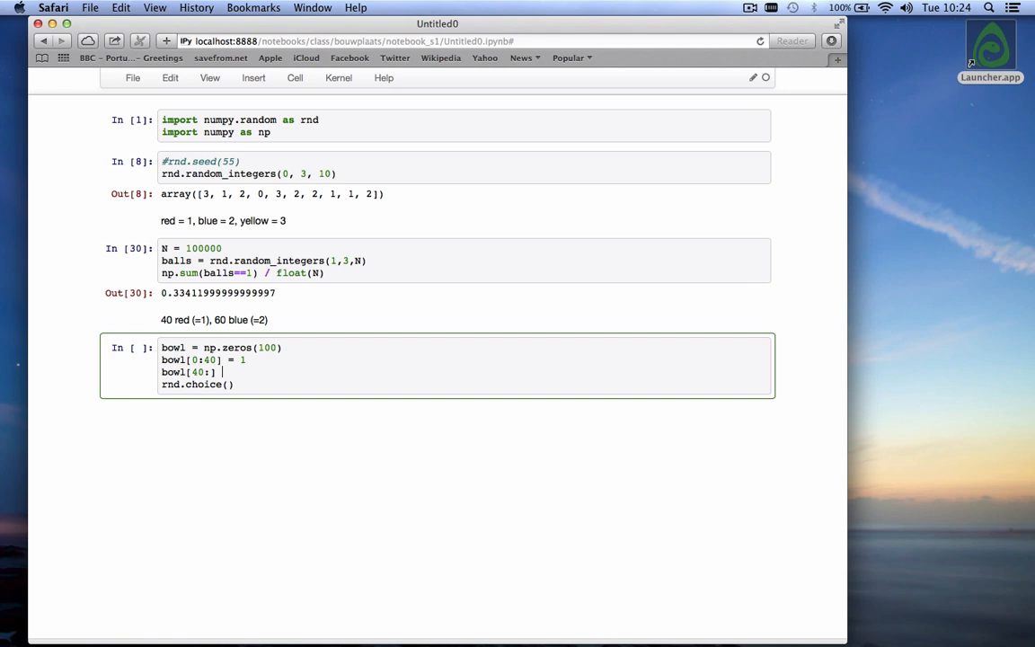
{"action": "type", "text": "= 2"}
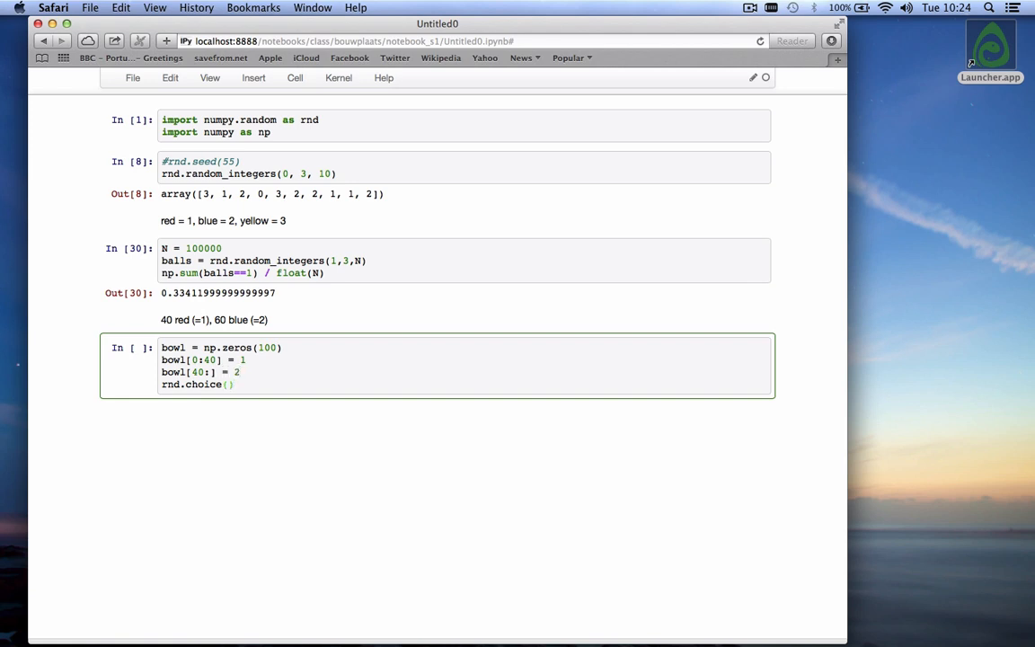
Step: Draw 10 balls from the bowl with rnd.choice(bowl, 10, replace=True)
{"action": "type", "text": "bowl,"}
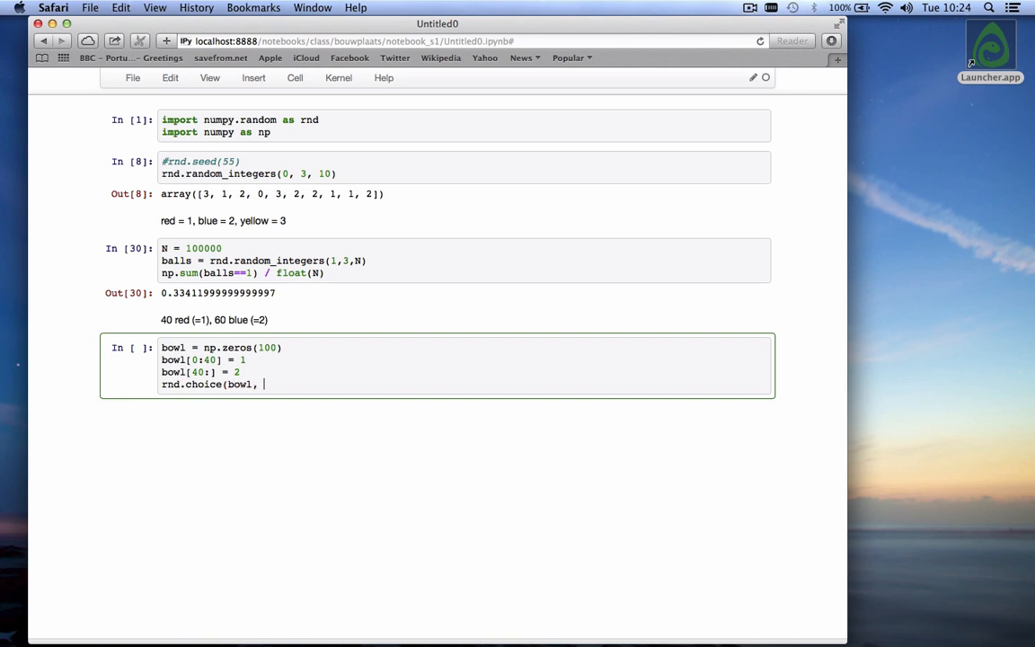
{"action": "type", "text": "10"}
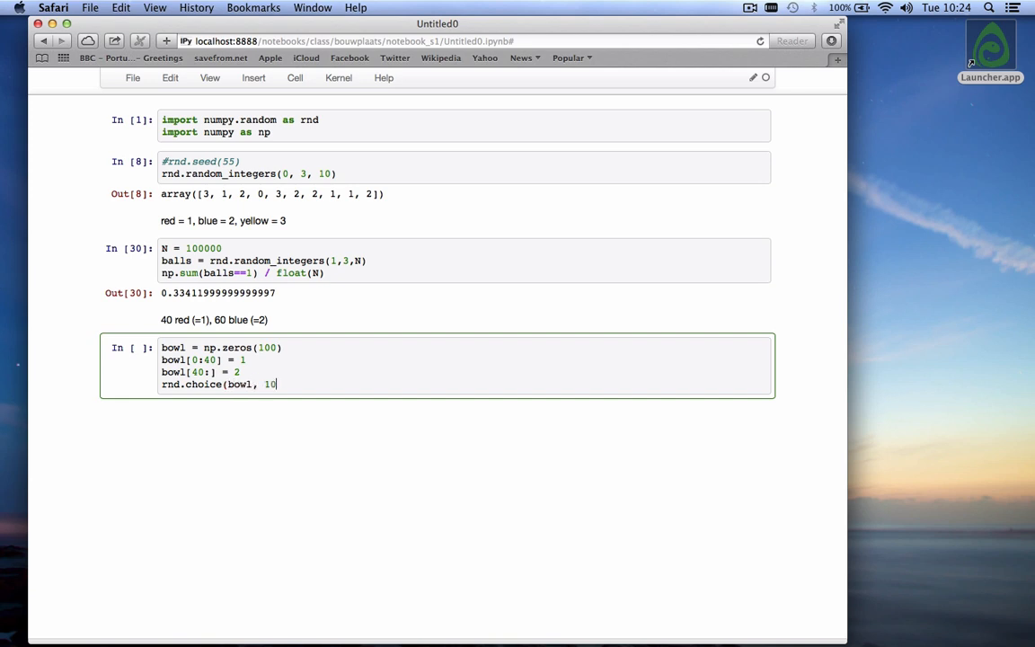
{"action": "type", "text": ","}
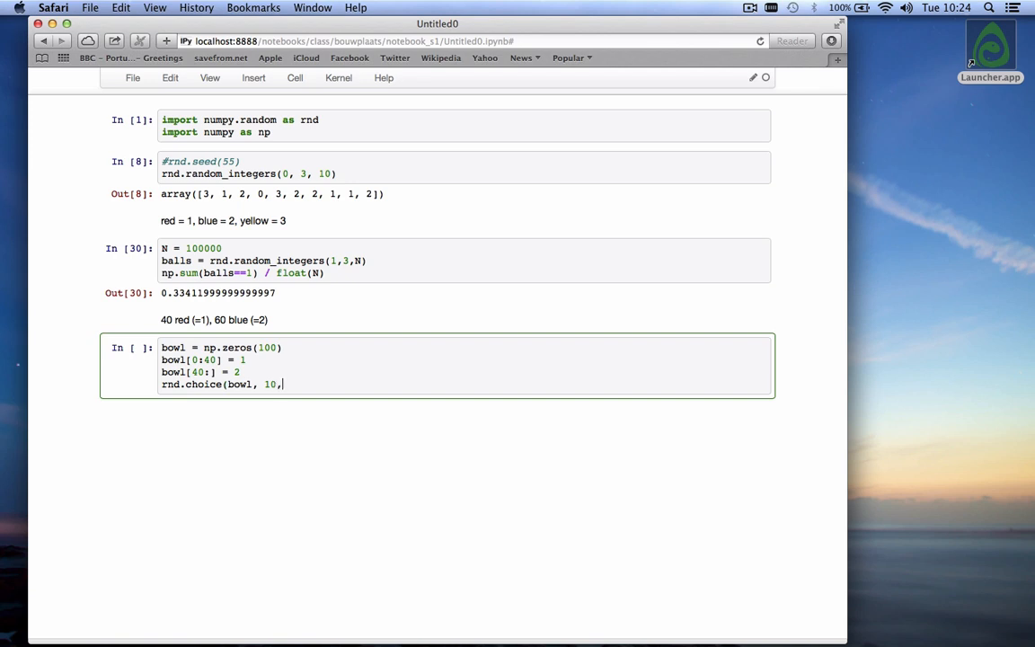
{"action": "type", "text": "repclace"}
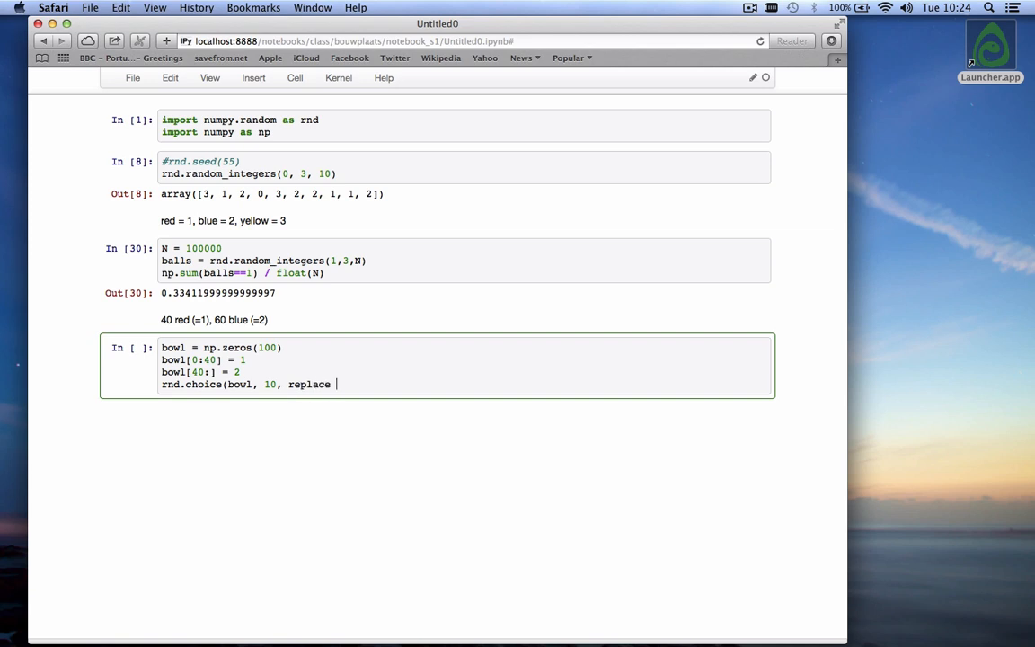
{"action": "type", "text": "=True)"}
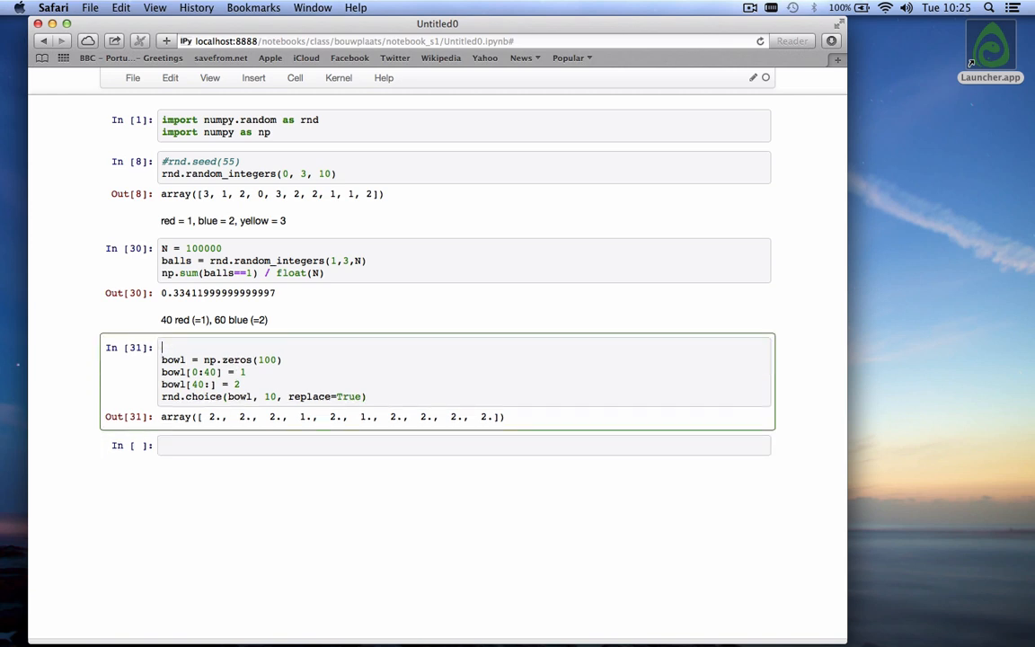
Step: Add N = 100 and store the draws as balls = rnd.choice(bowl, N, replace=True)
{"action": "type", "text": "N ="}
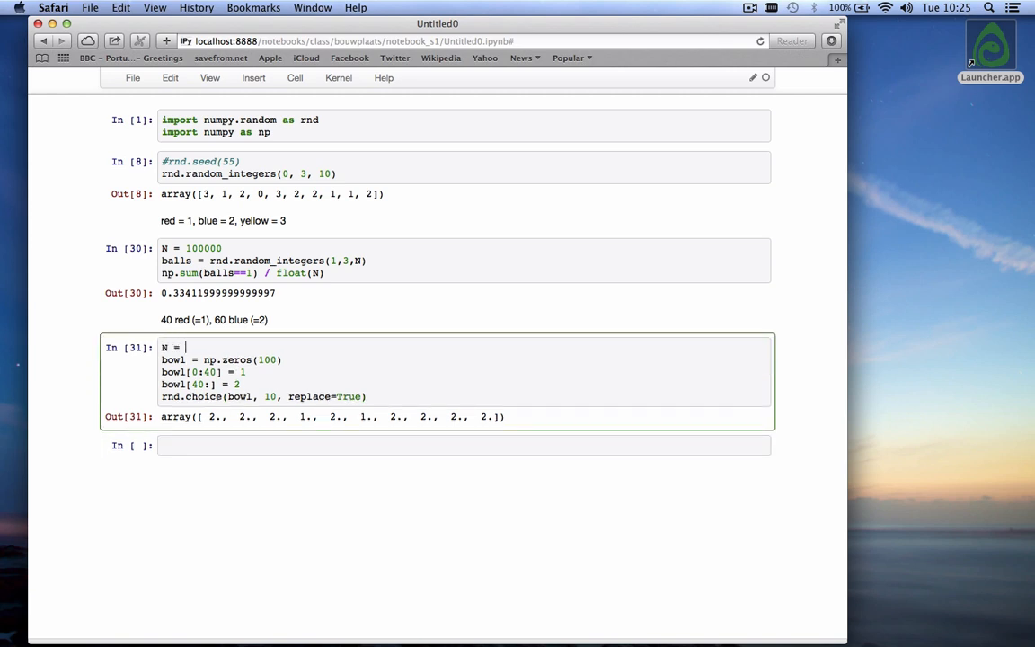
{"action": "type", "text": "100"}
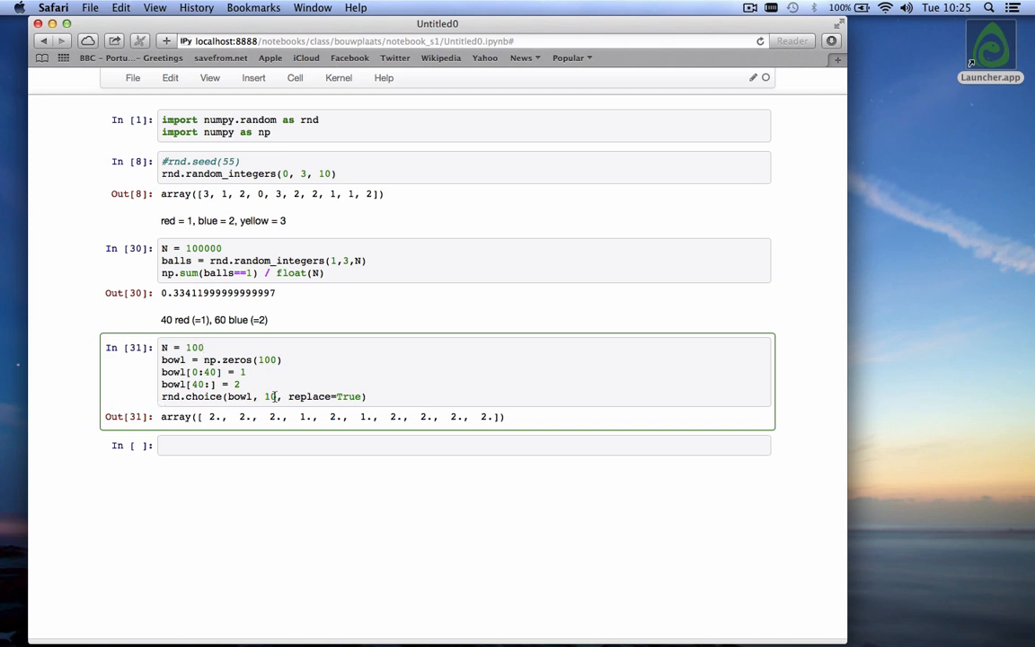
{"action": "type", "text": "N"}
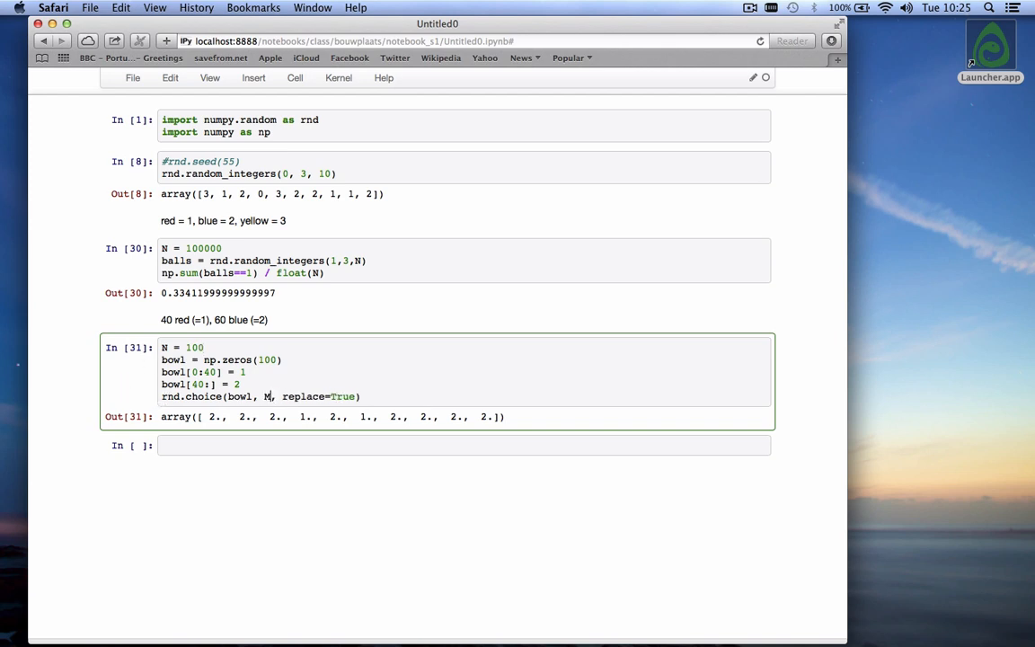
{"action": "key", "text": "Backspace"}
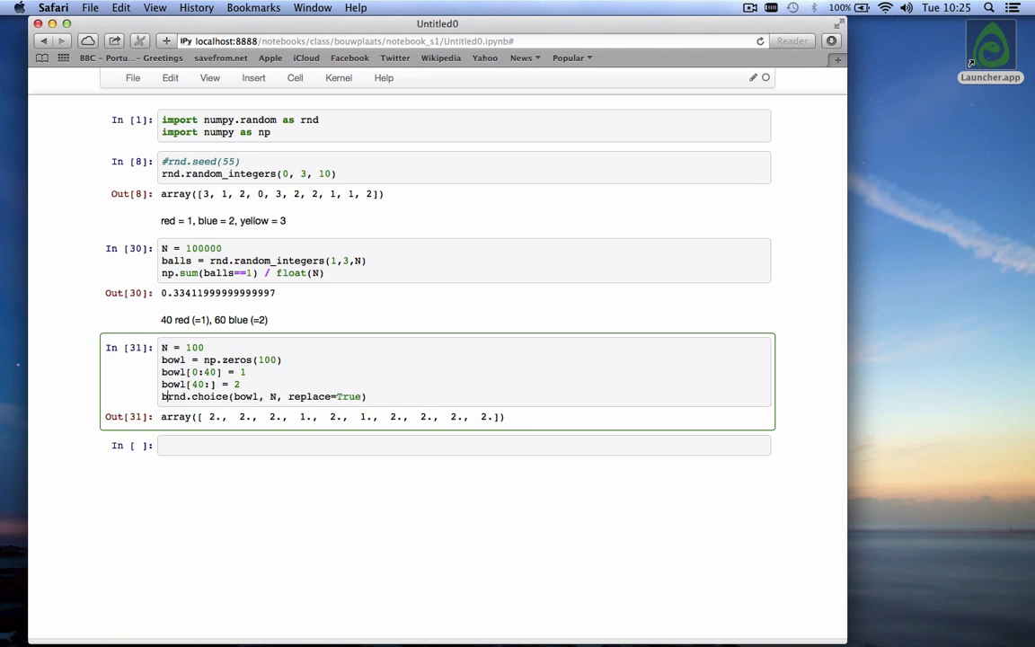
{"action": "type", "text": "alls ="}
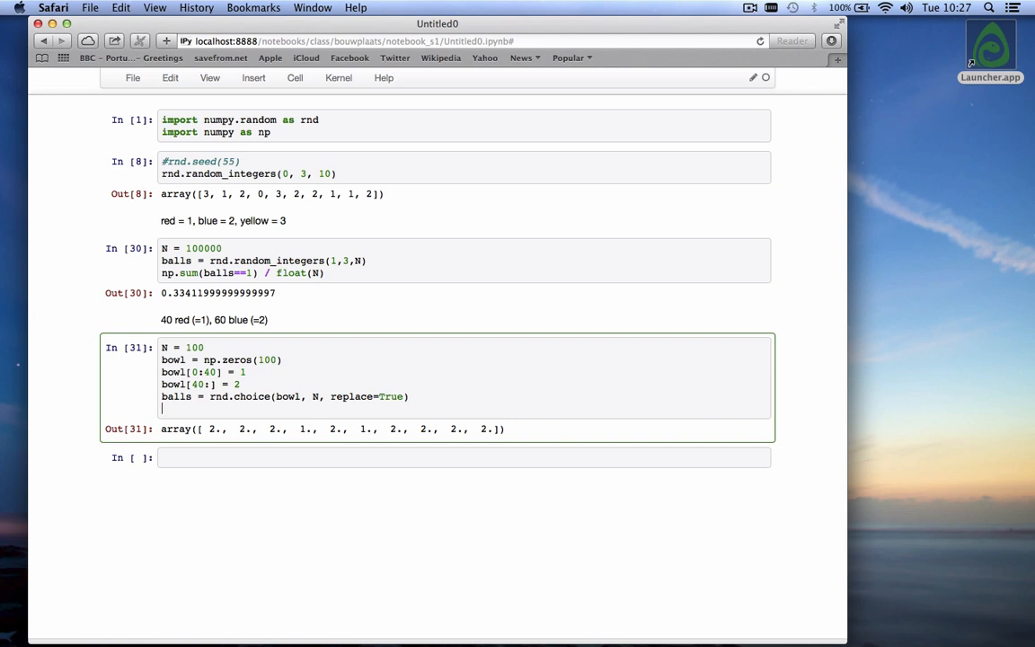
Step: Compute prob_red = np.sum(balls == 1) / float(N)
{"action": "type", "text": "r"}
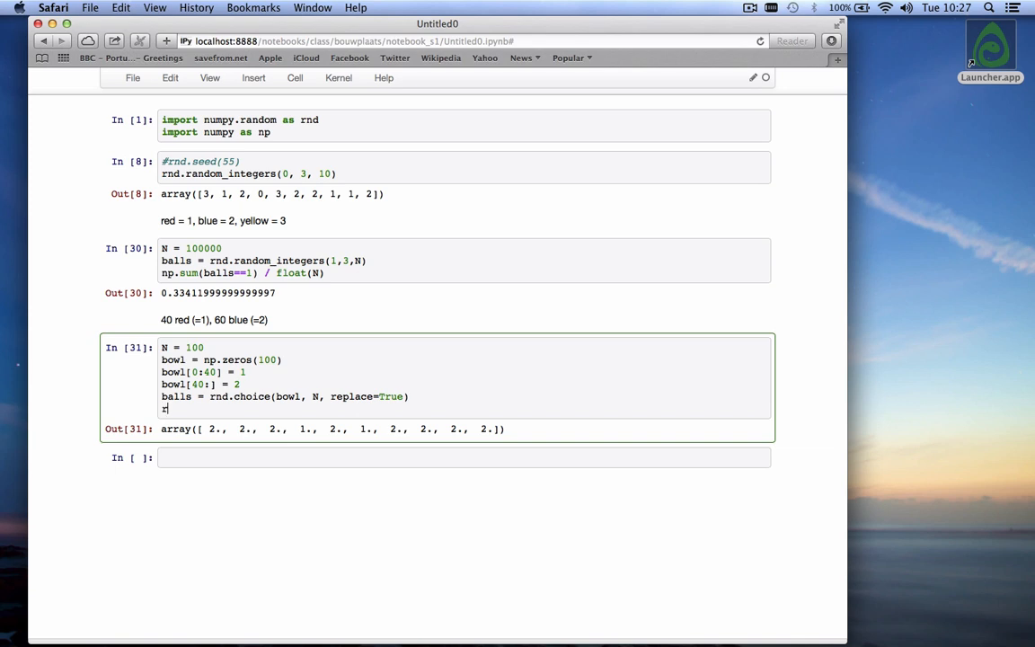
{"action": "type", "text": "pro"}
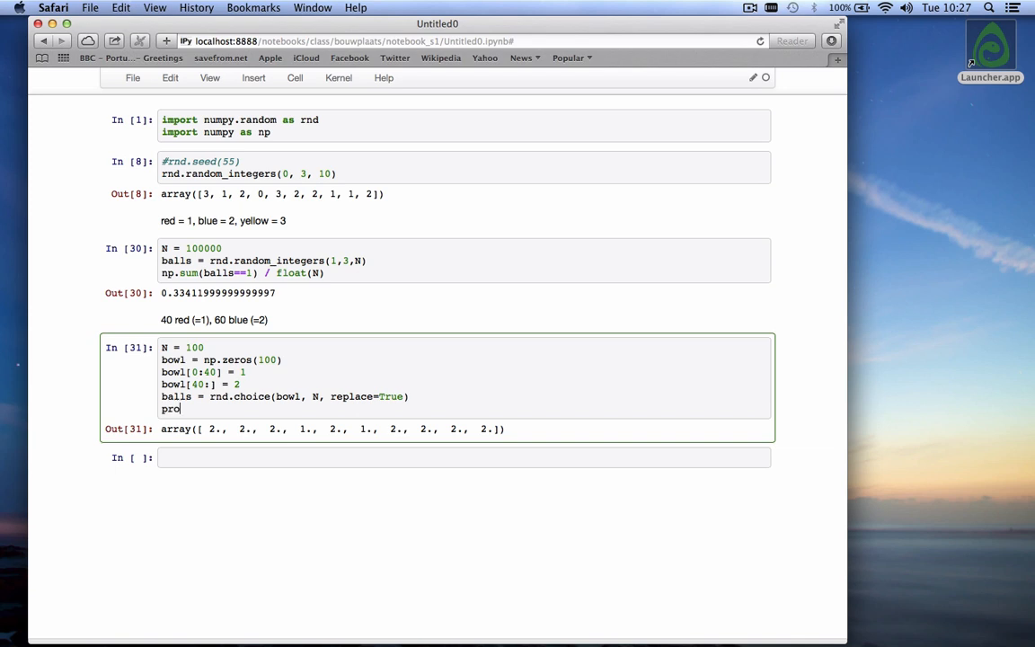
{"action": "type", "text": "b_red ="}
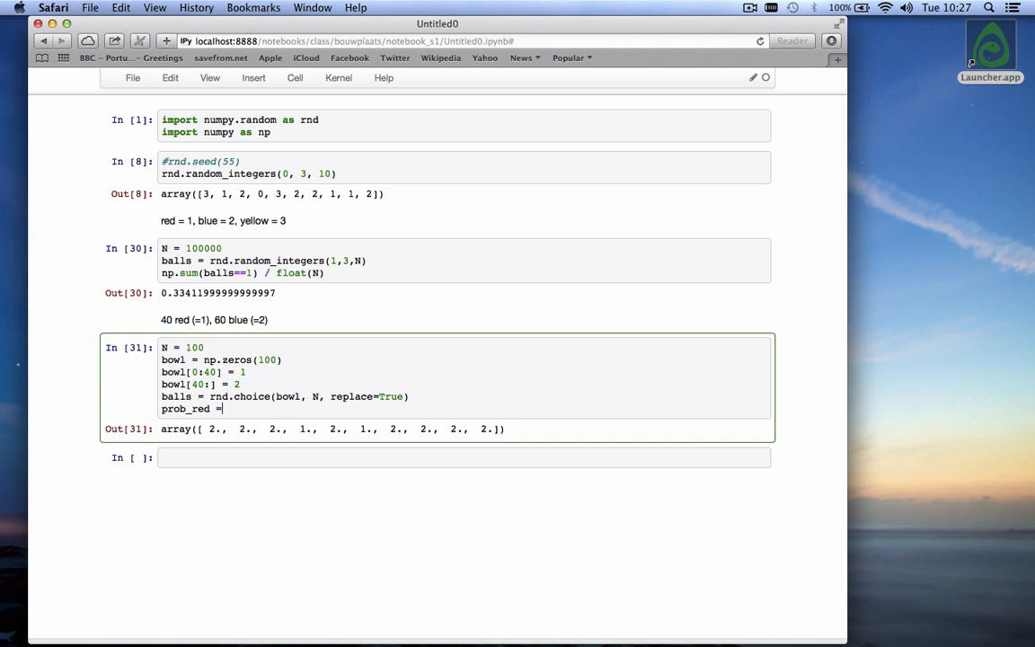
{"action": "type", "text": "np.sum"}
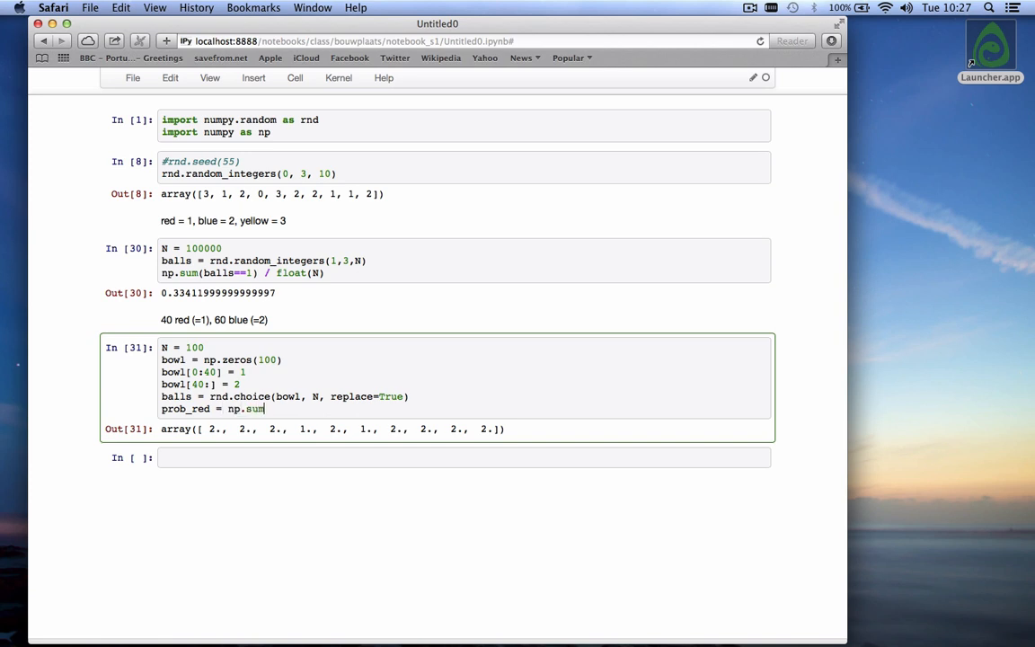
{"action": "type", "text": "( balls == 1"}
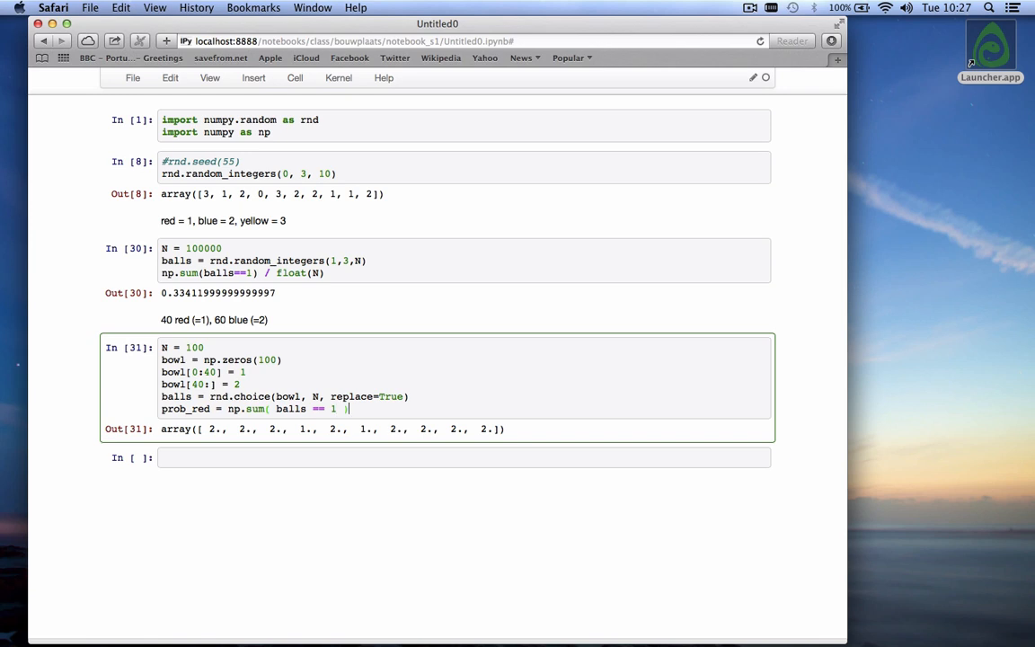
{"action": "type", "text": "/ float("}
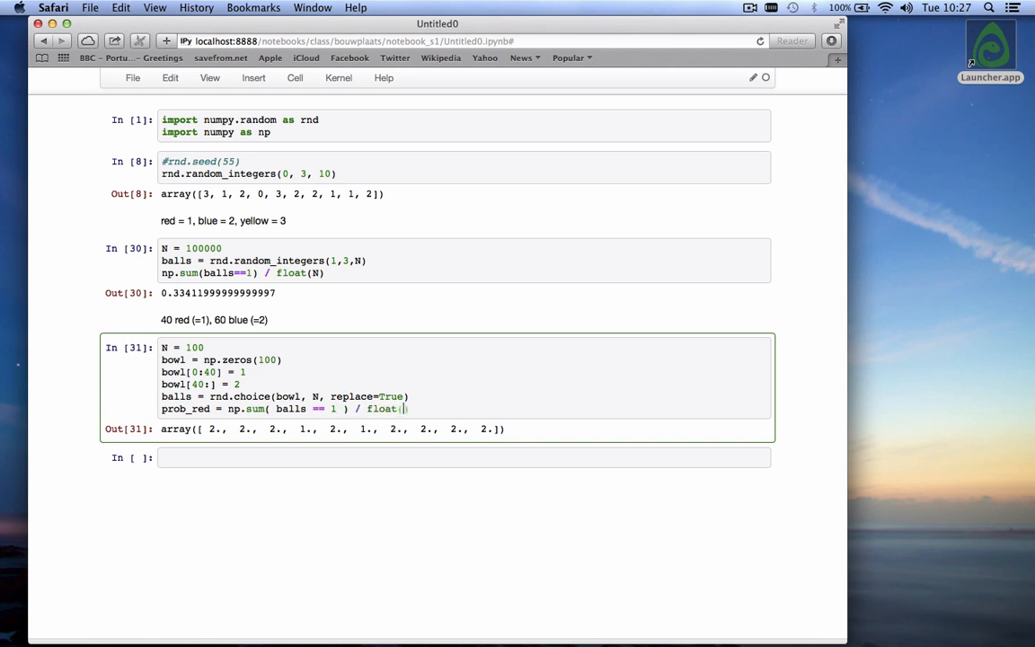
Step: Print 'prob of red:', prob_red and run the cell, giving 0.45
{"action": "type", "text": "print 'prob of re"}
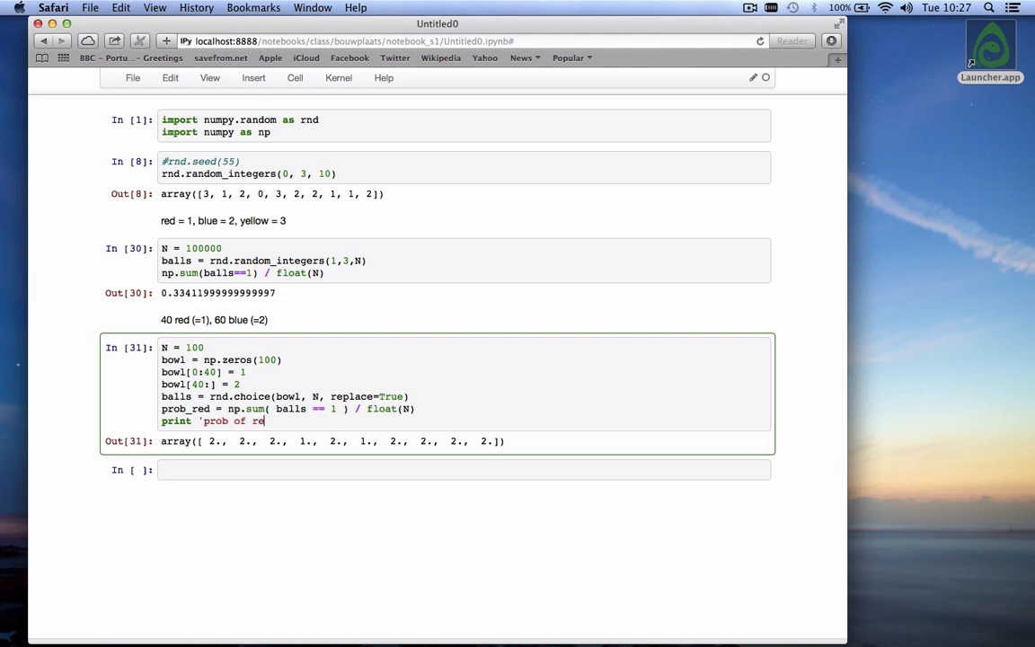
{"action": "type", "text": "d:',"}
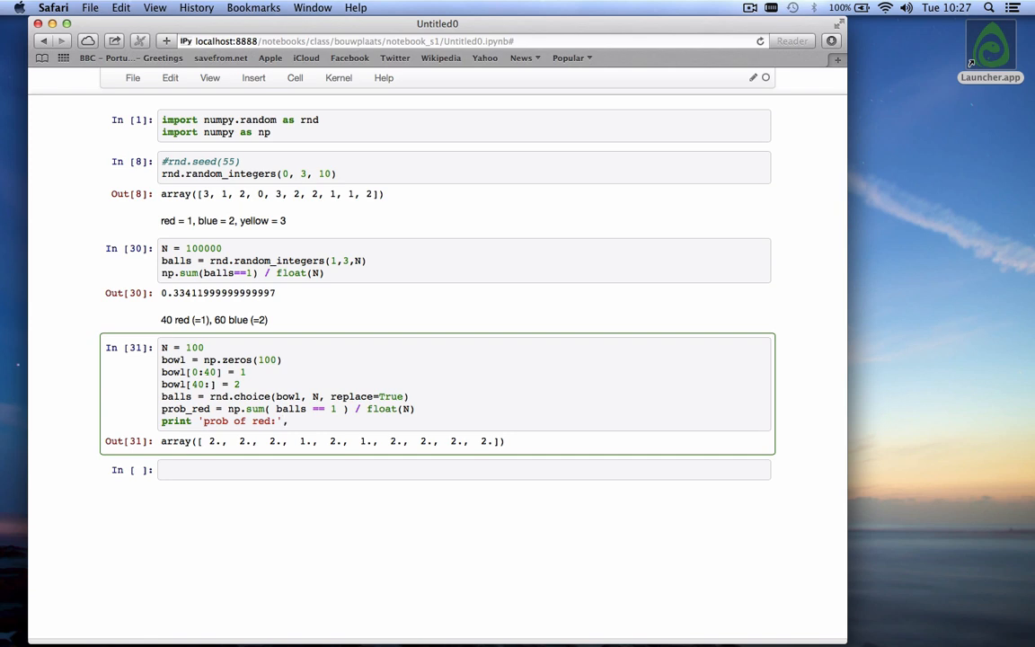
{"action": "type", "text": ",prob_red"}
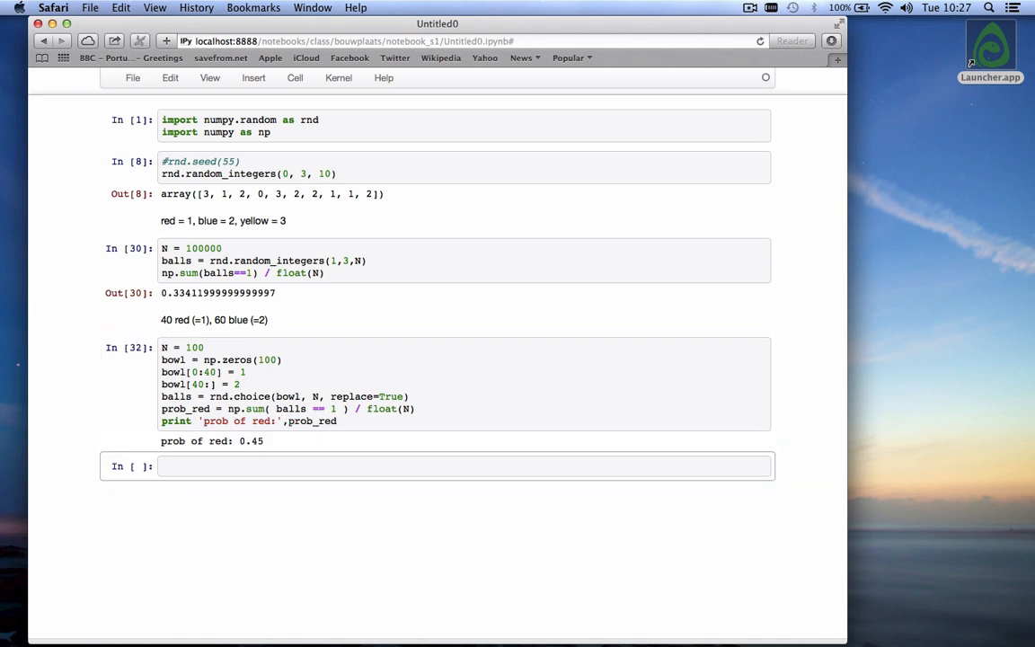
Step: Rerun the cell several times, then with N = 1000 for a red probability of 0.396
{"action": "key", "text": "cmd+s"}
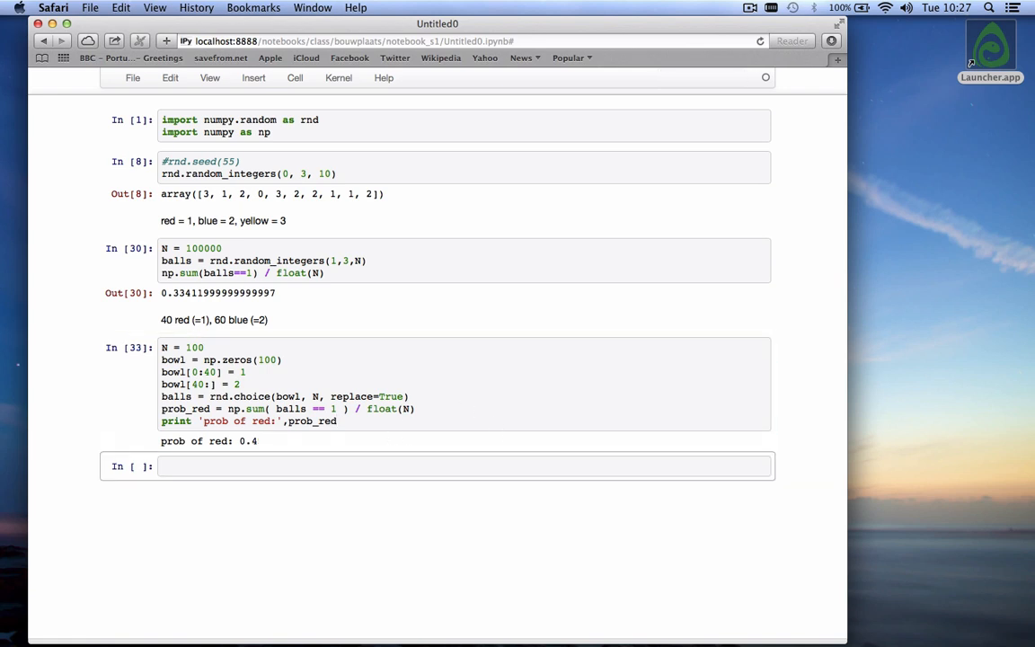
{"action": "left_click", "coordinate": [356, 420]}
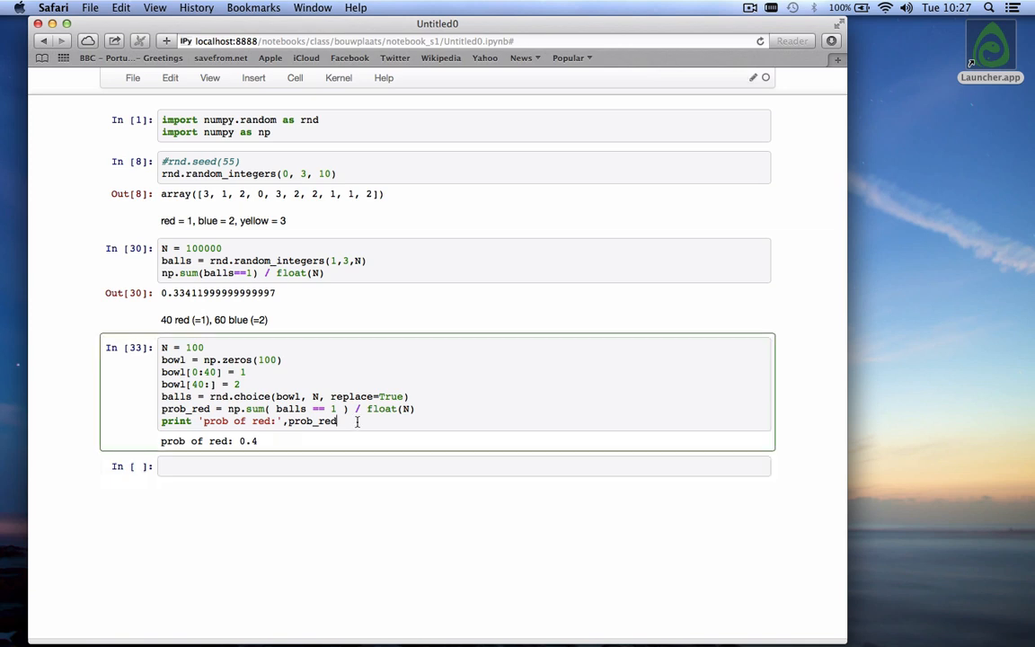
{"action": "key", "text": "shift+enter"}
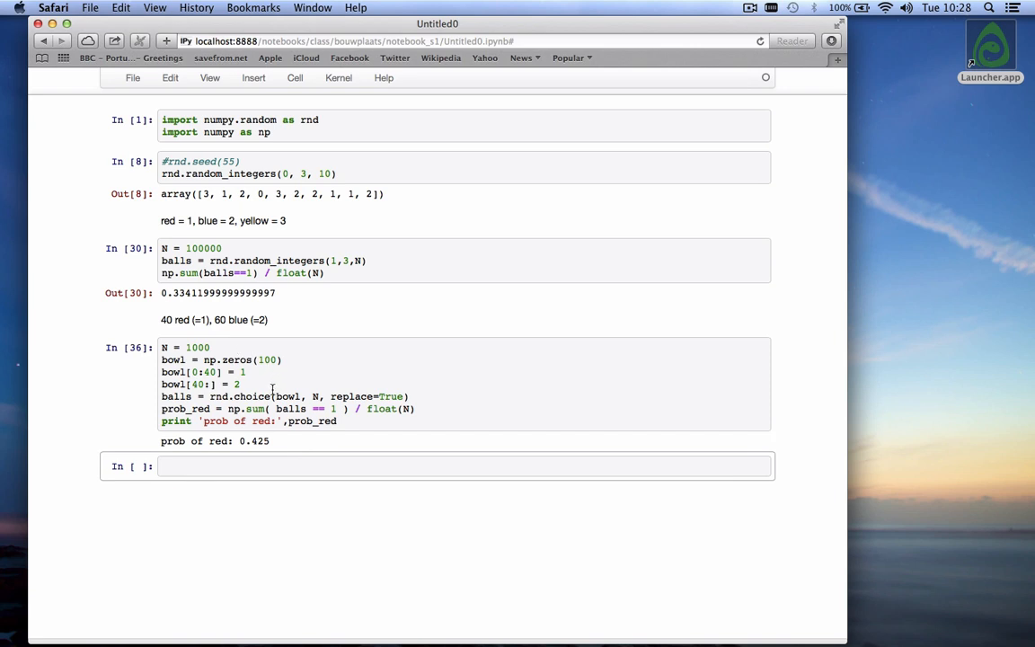
{"action": "key", "text": "shift+enter"}
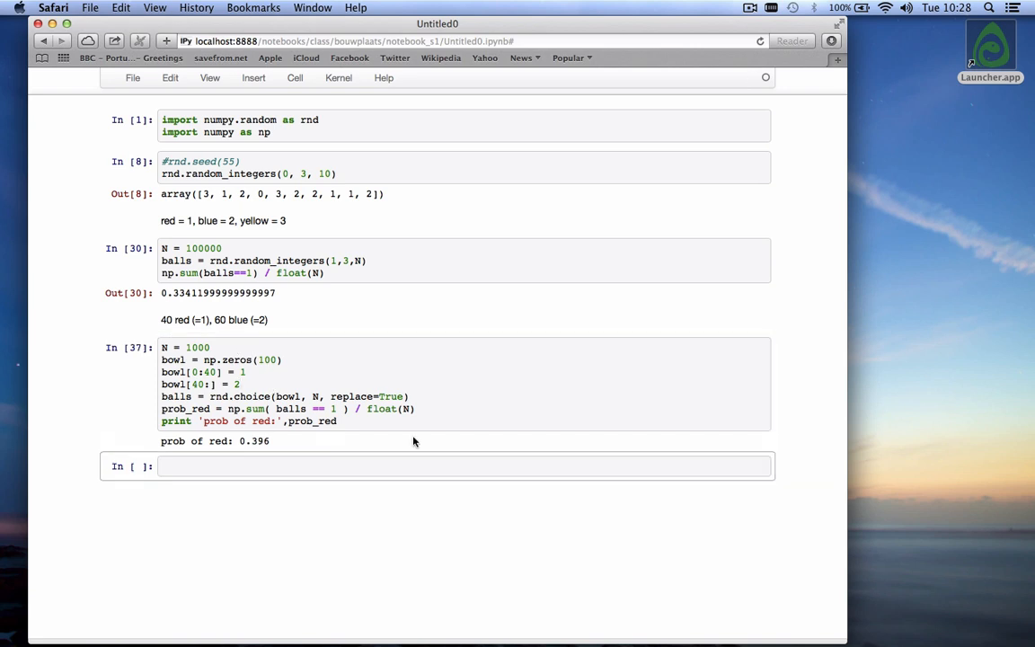
{"action": "left_click", "coordinate": [403, 423]}
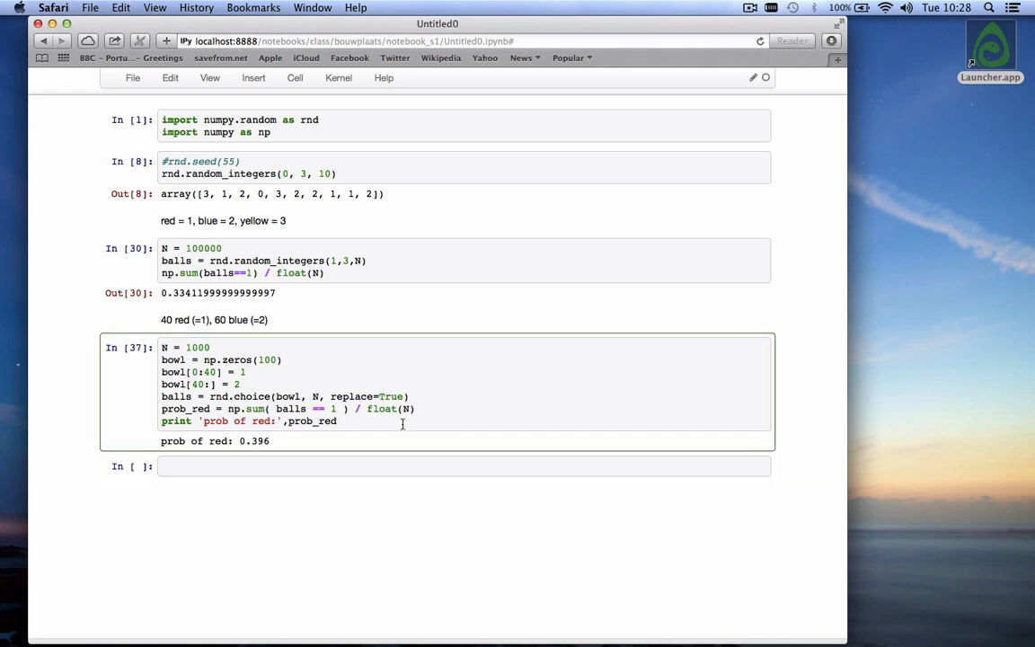